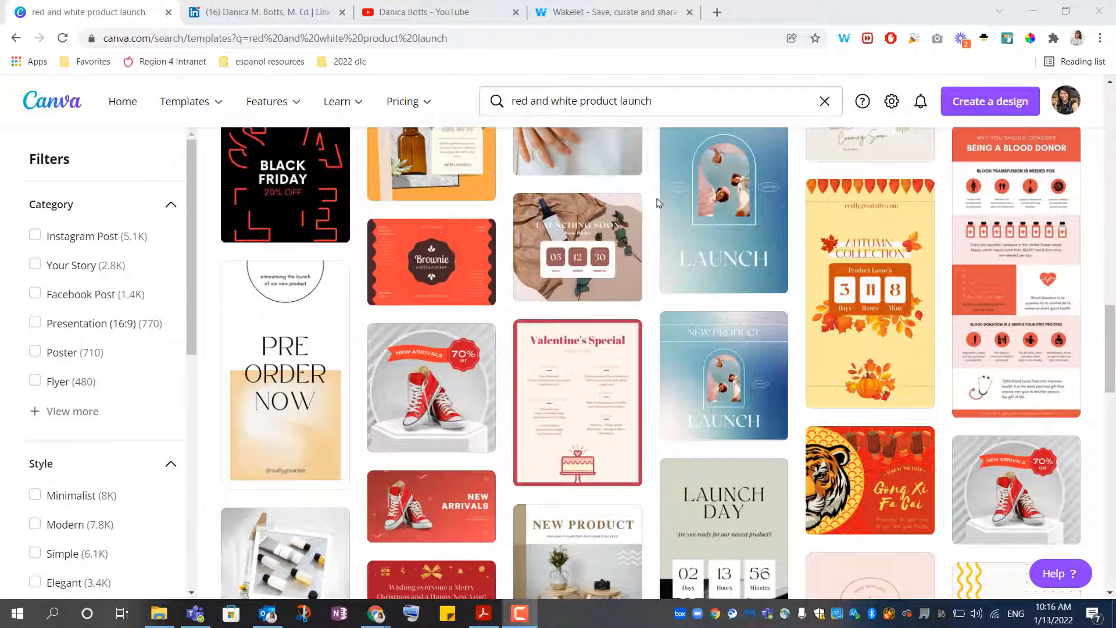
mouse_move(663, 231)
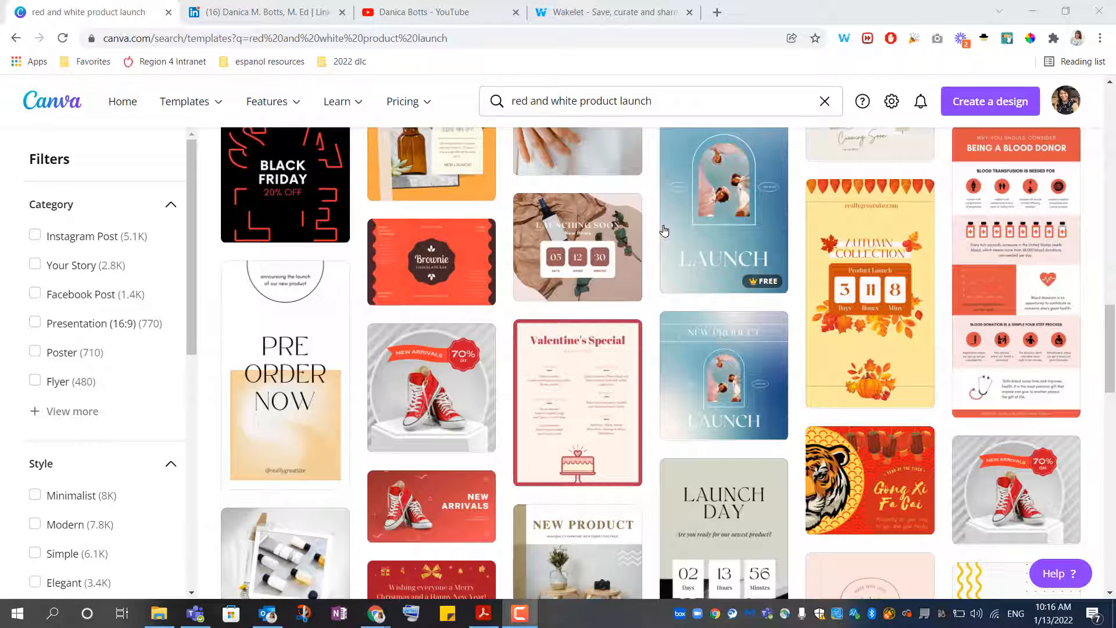
Scroll the product launch results and open the red New Arrivals sneaker template.
scroll("down", 3)
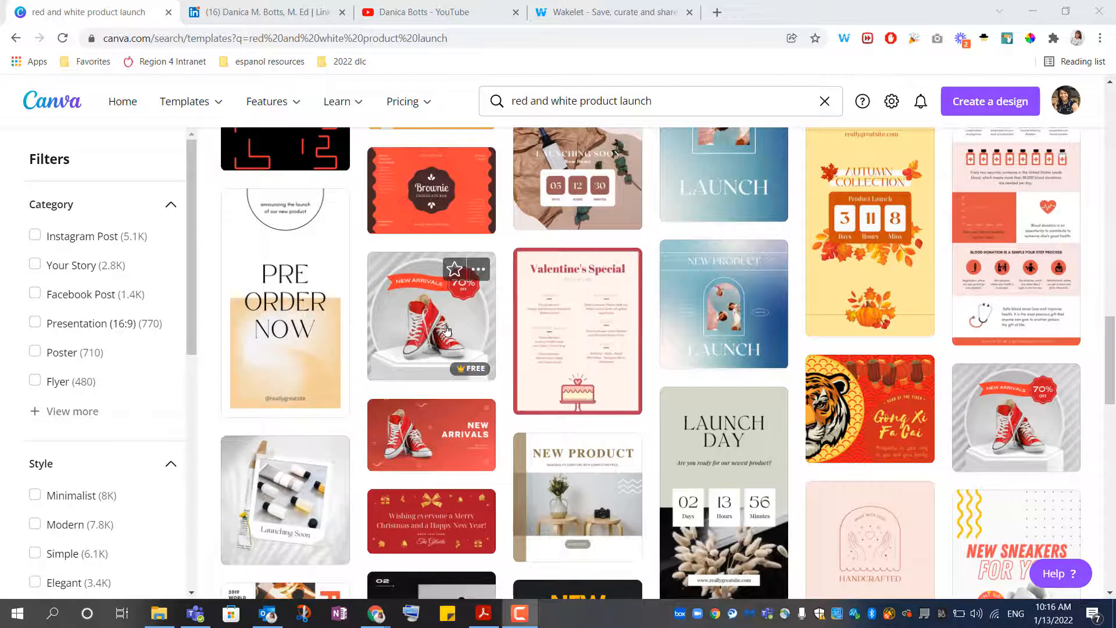
scroll("down", 3)
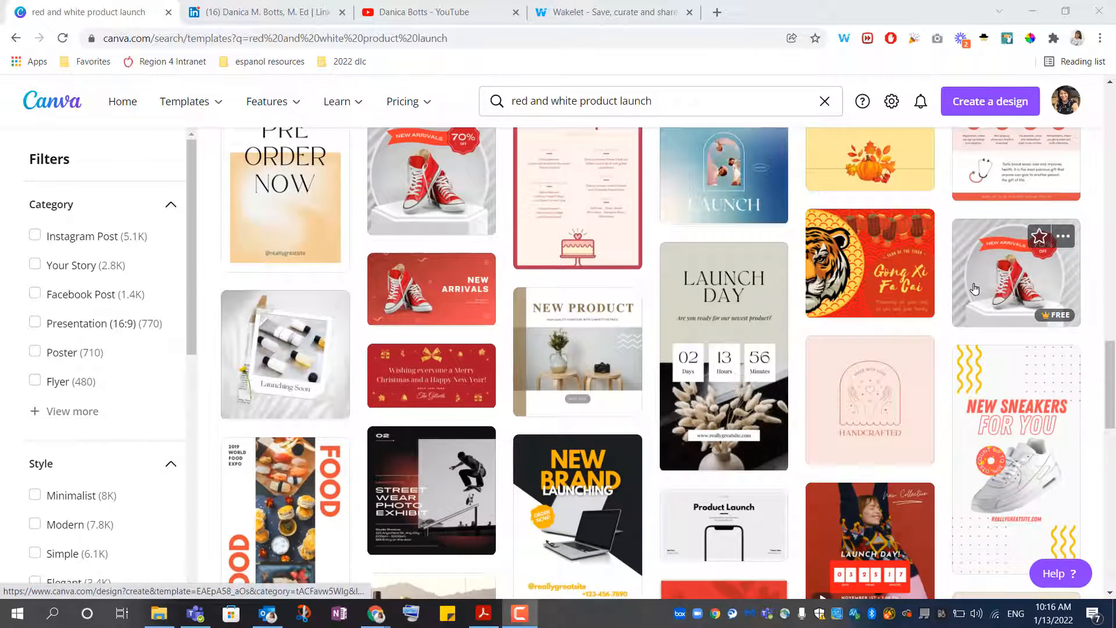
mouse_move(430, 288)
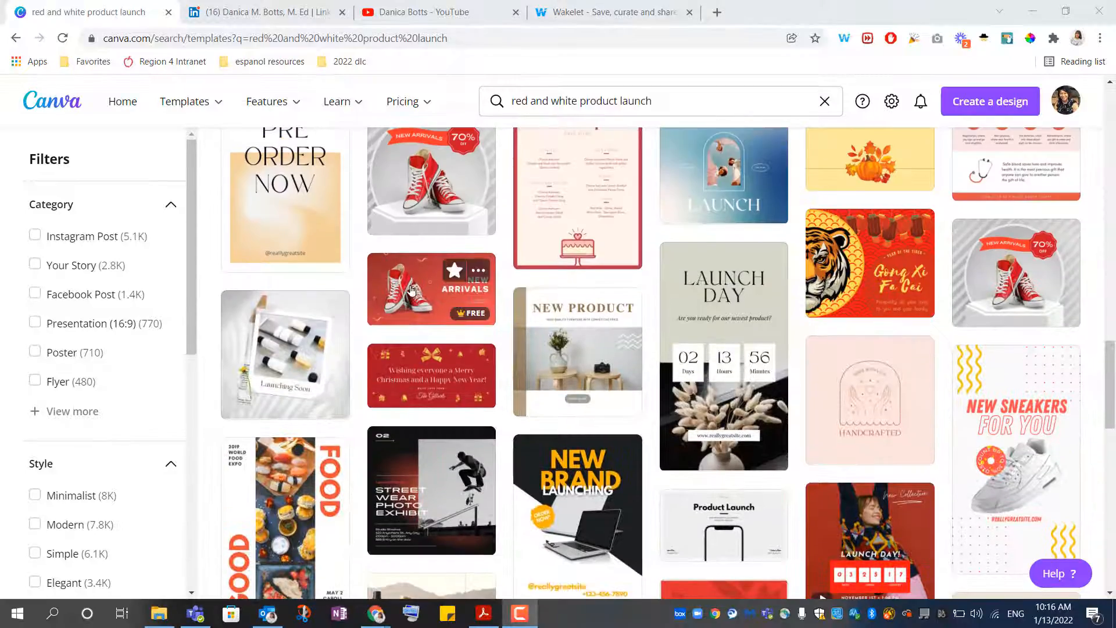
scroll("down", 3)
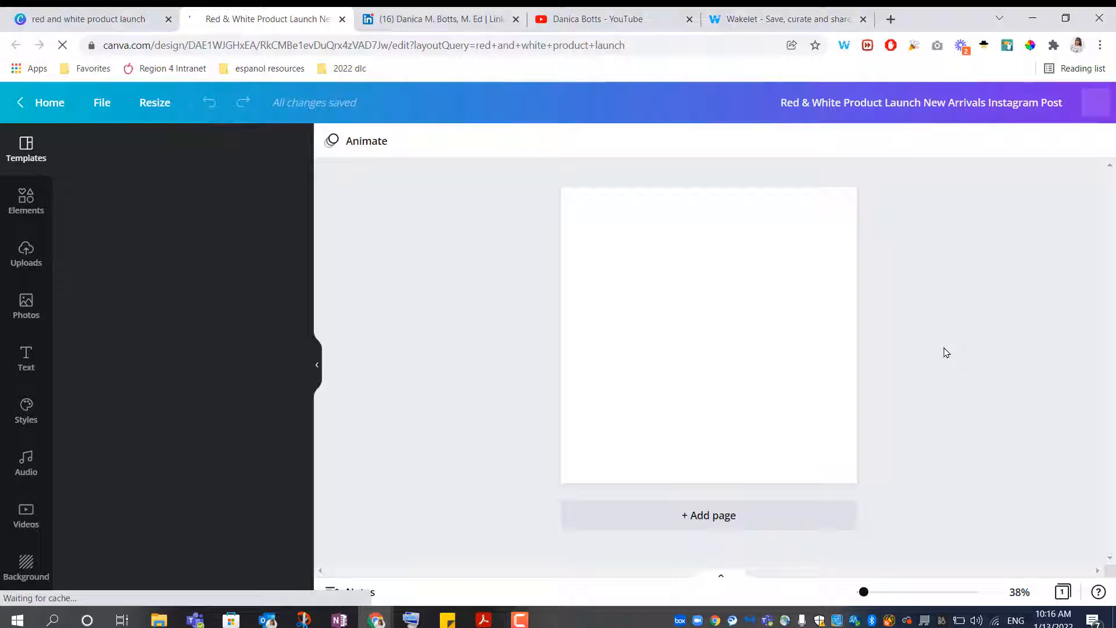
Review the Twitter, Wakelet and LinkedIn profile headers in their Chrome tabs.
left_click(25, 150)
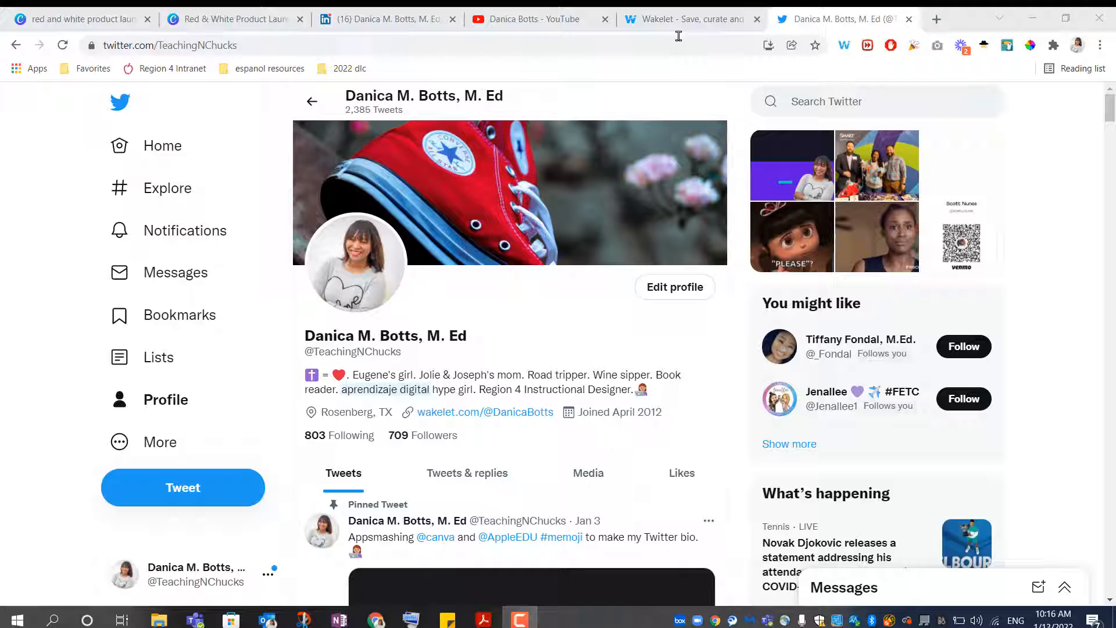
left_click(687, 19)
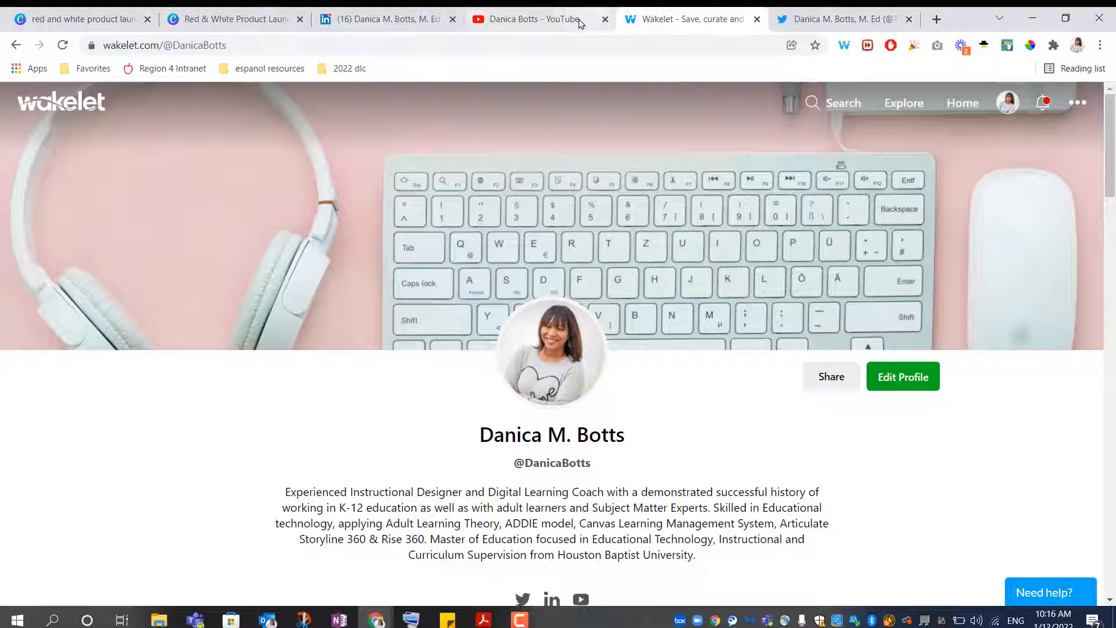
left_click(530, 20)
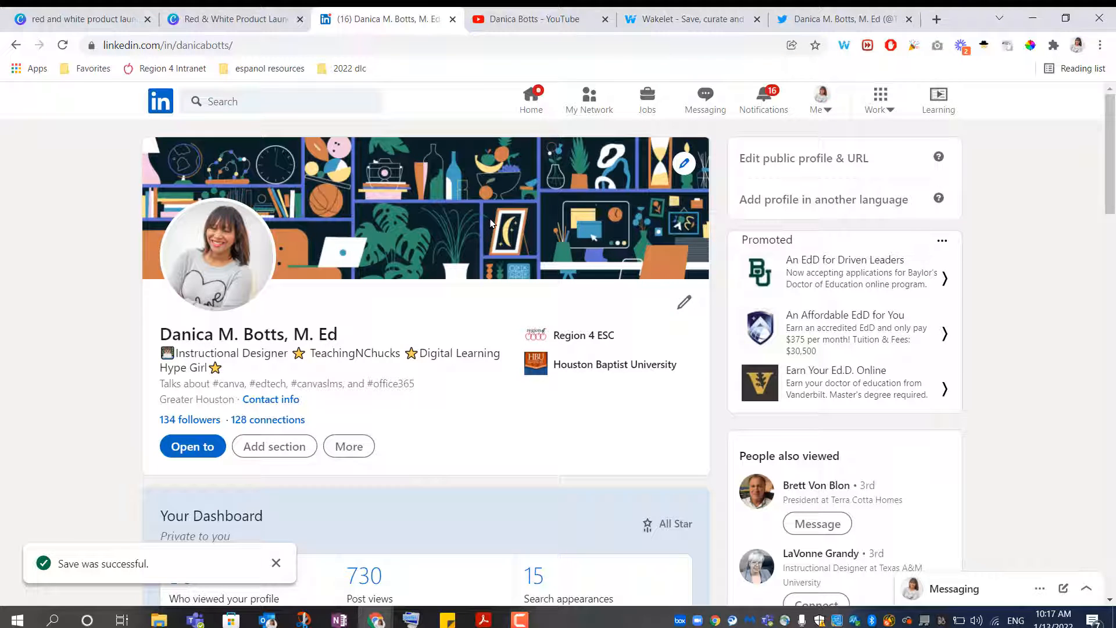
mouse_move(496, 197)
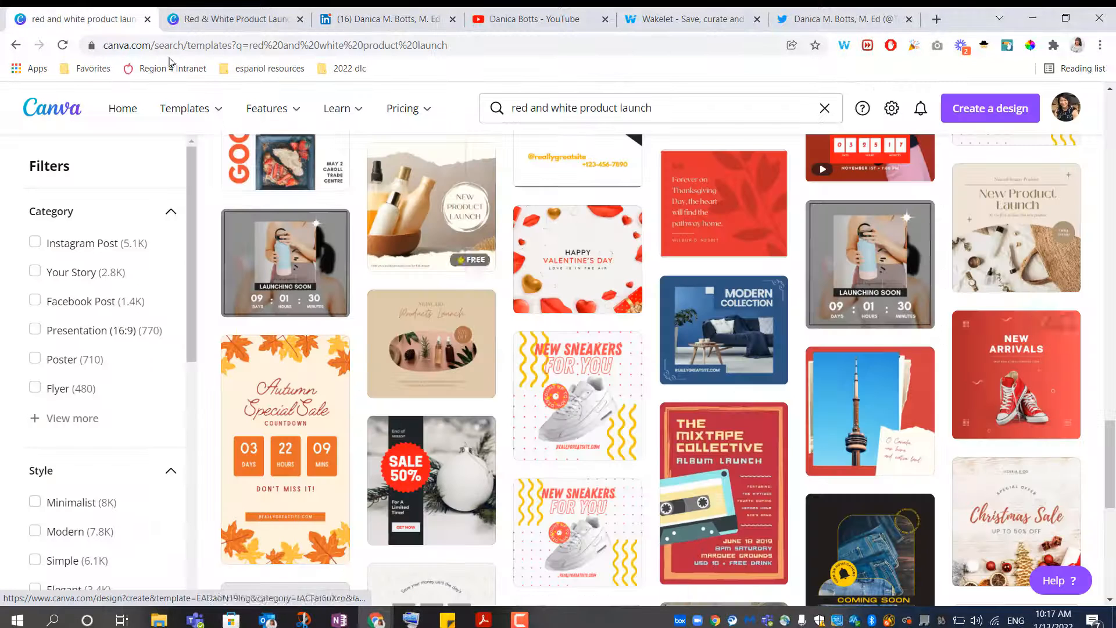
Copy and resize the New Arrivals sneaker design to a 1500 × 500 Twitter Header.
left_click(1016, 374)
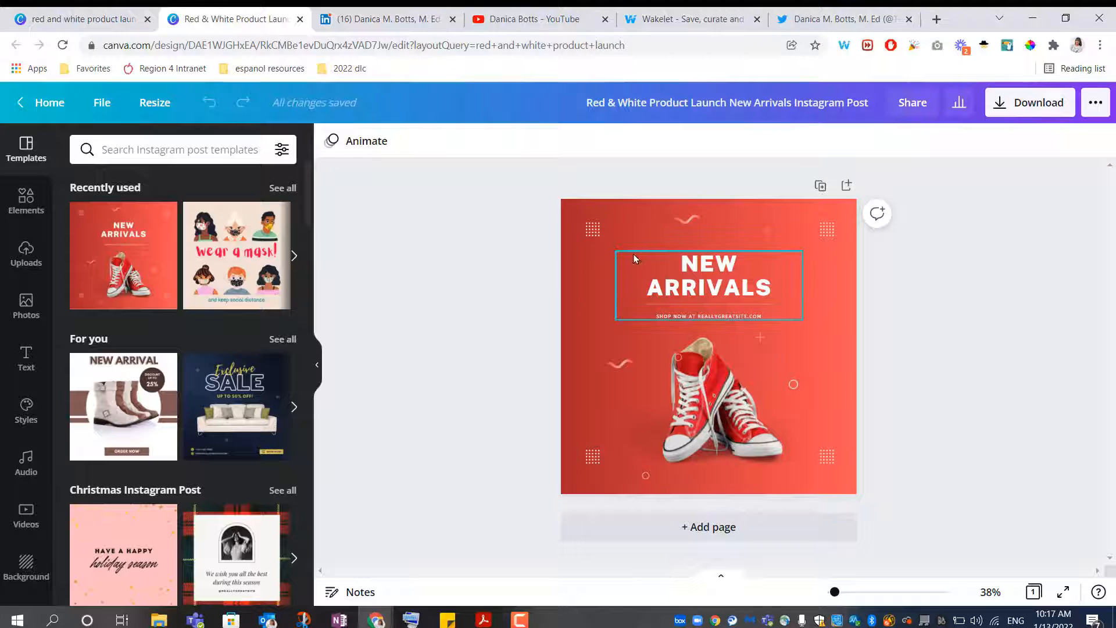
left_click(587, 270)
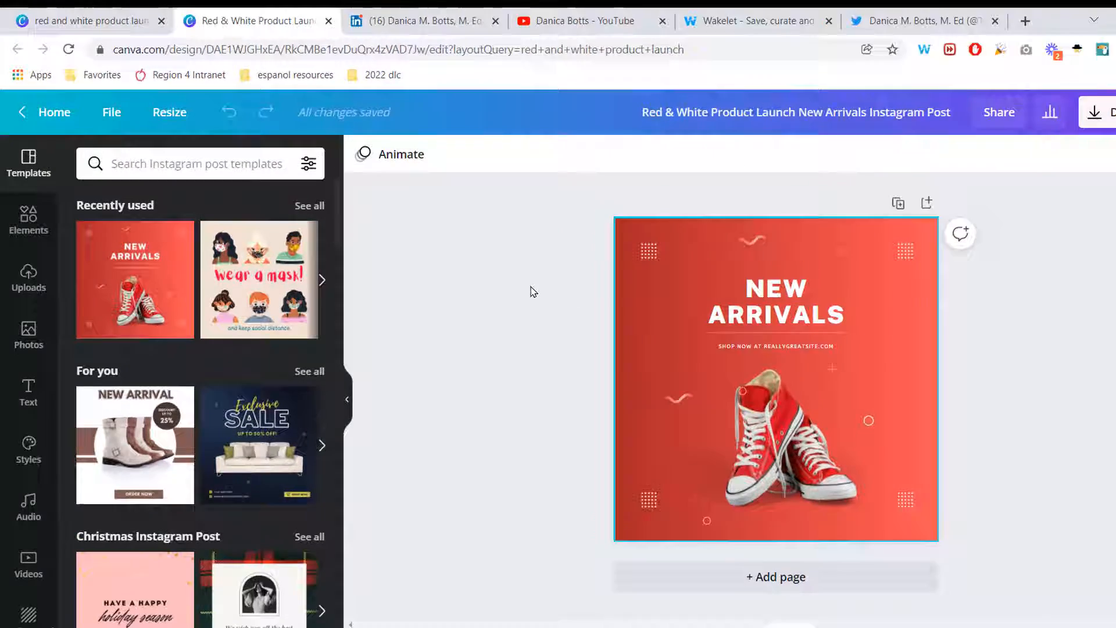
left_click(169, 112)
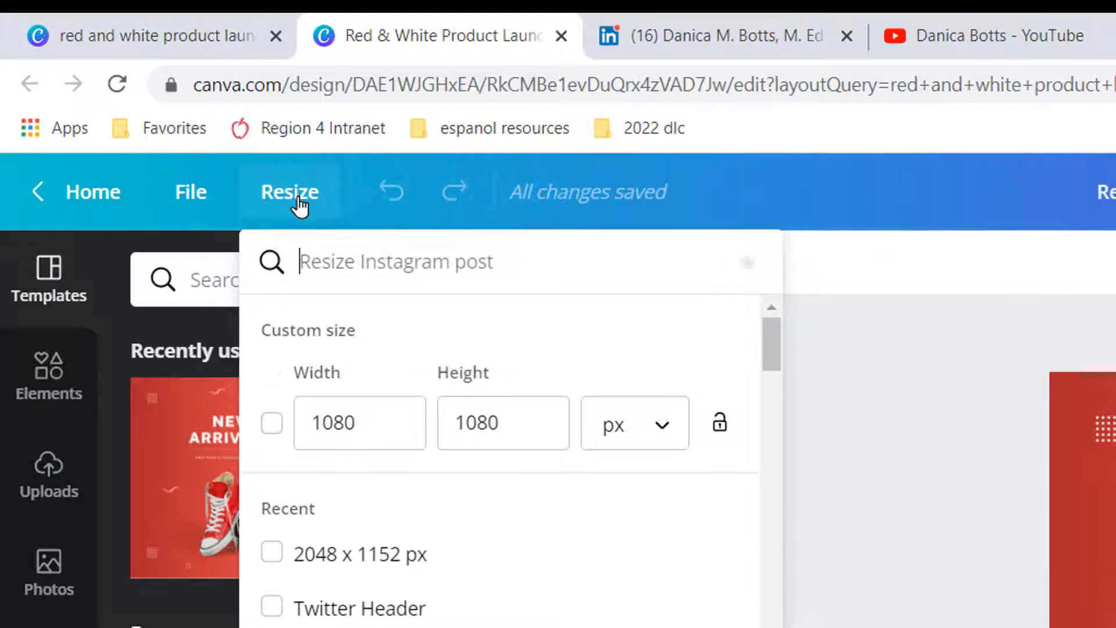
scroll("down", 3)
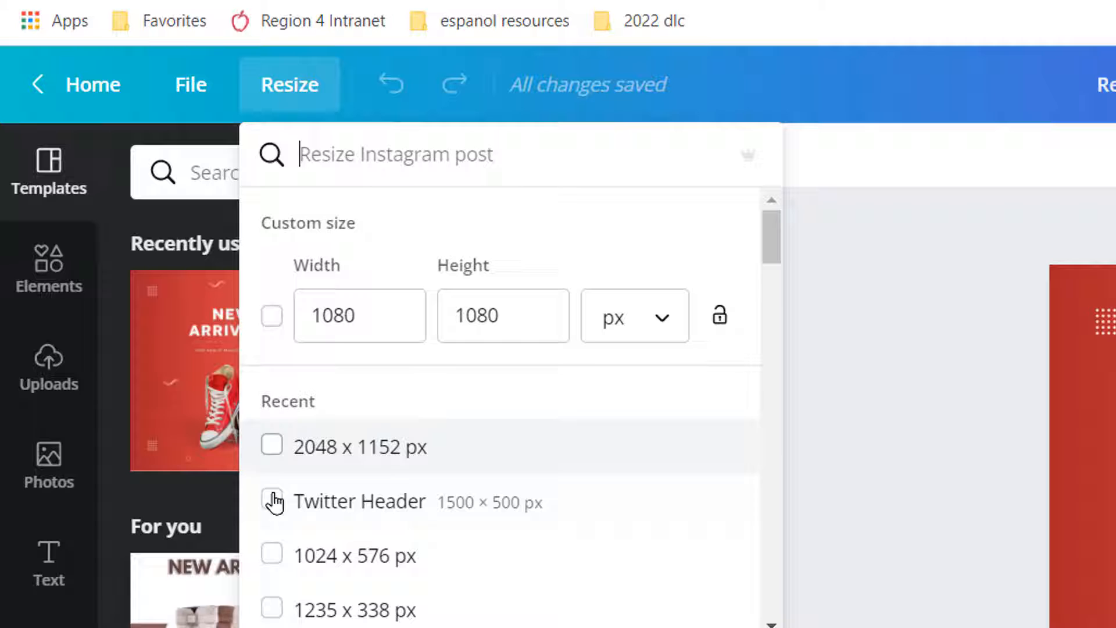
left_click(271, 501)
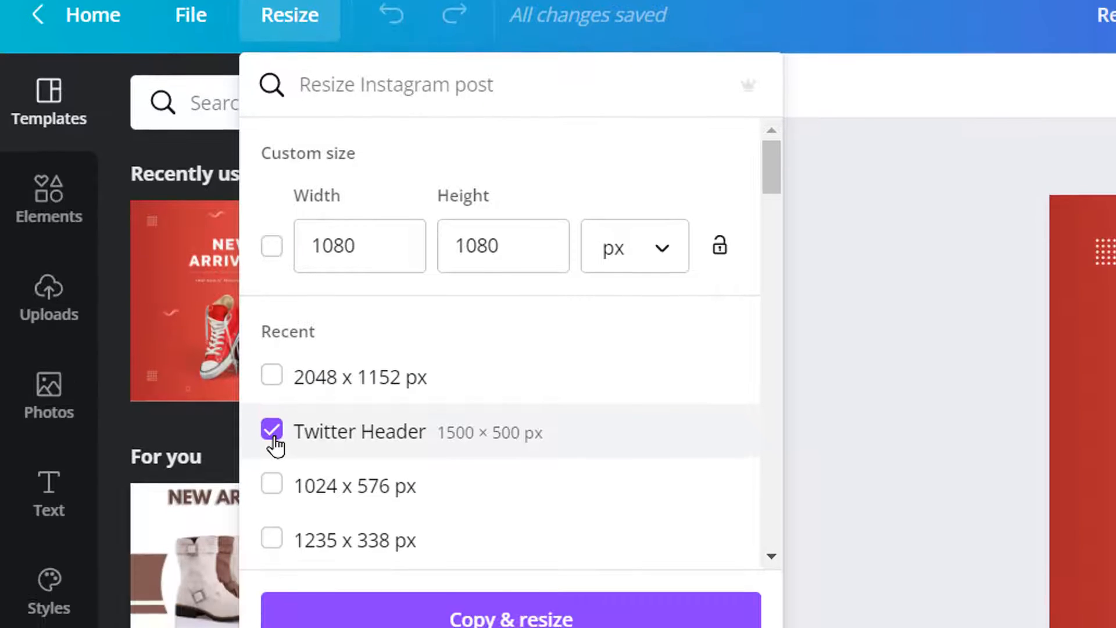
left_click(511, 615)
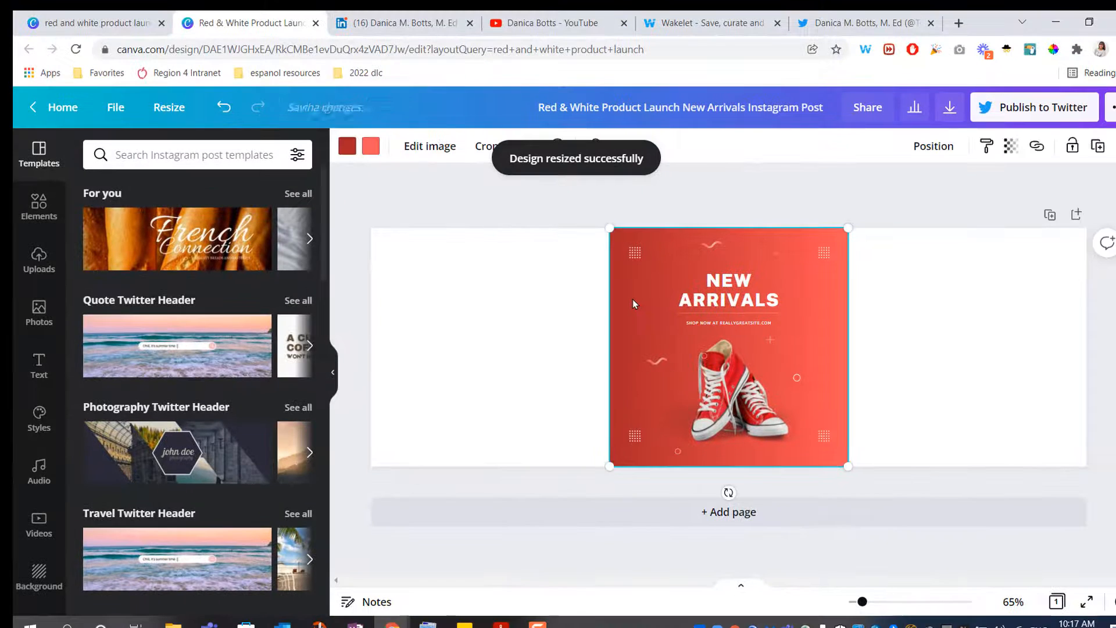
mouse_move(616, 399)
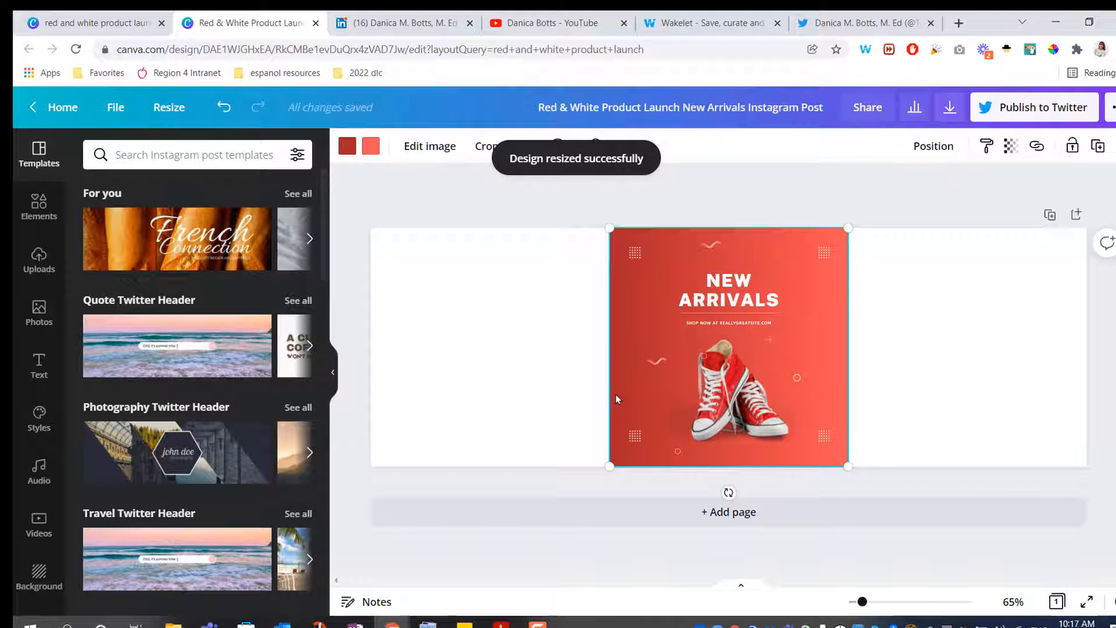
Stretch the red background across the banner and centre the sneakers above TEACHINGNCHUCKS.
left_click(727, 295)
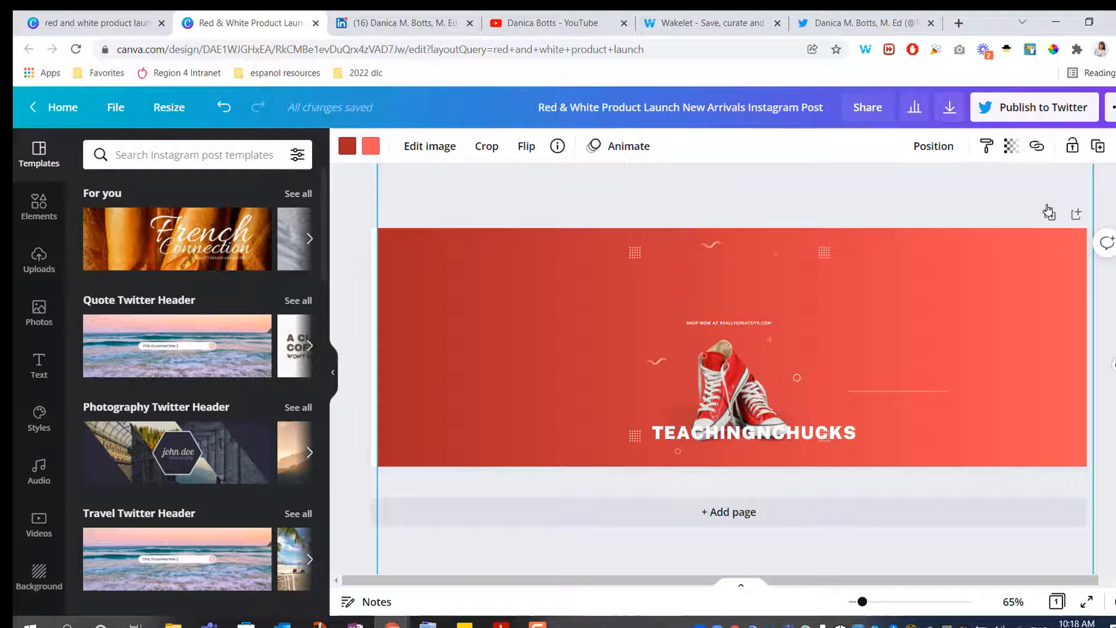
left_click(948, 186)
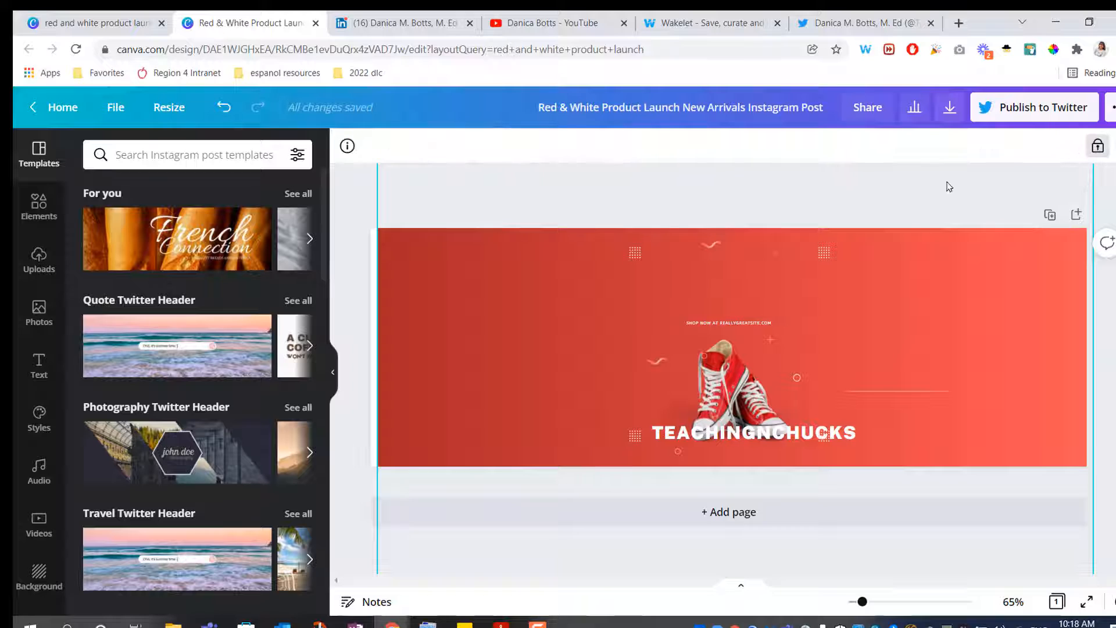
left_click(727, 388)
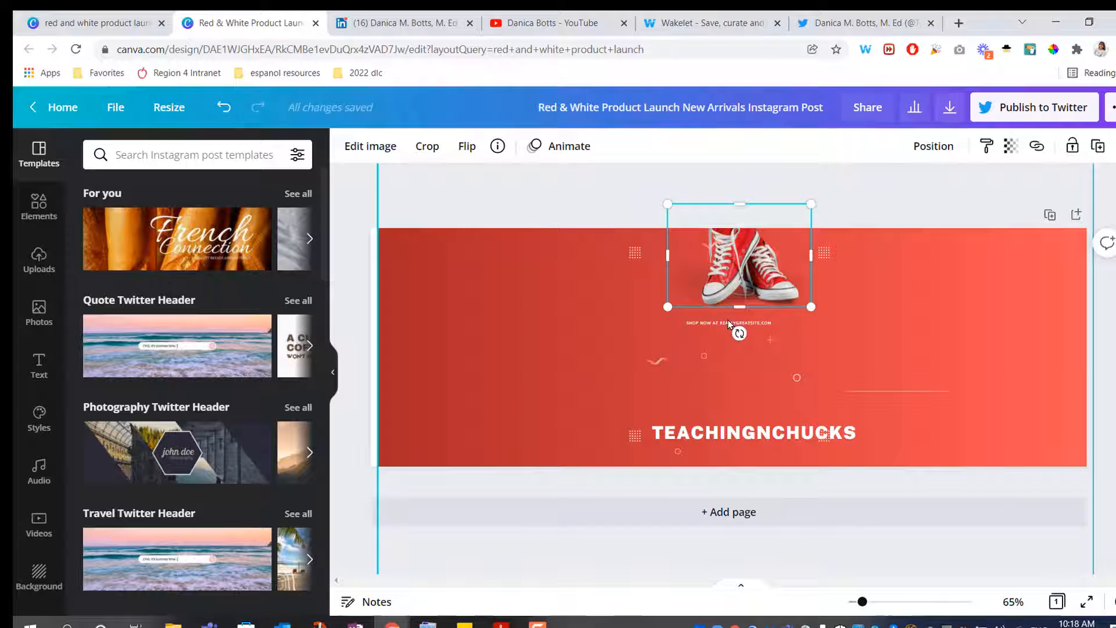
left_click(729, 327)
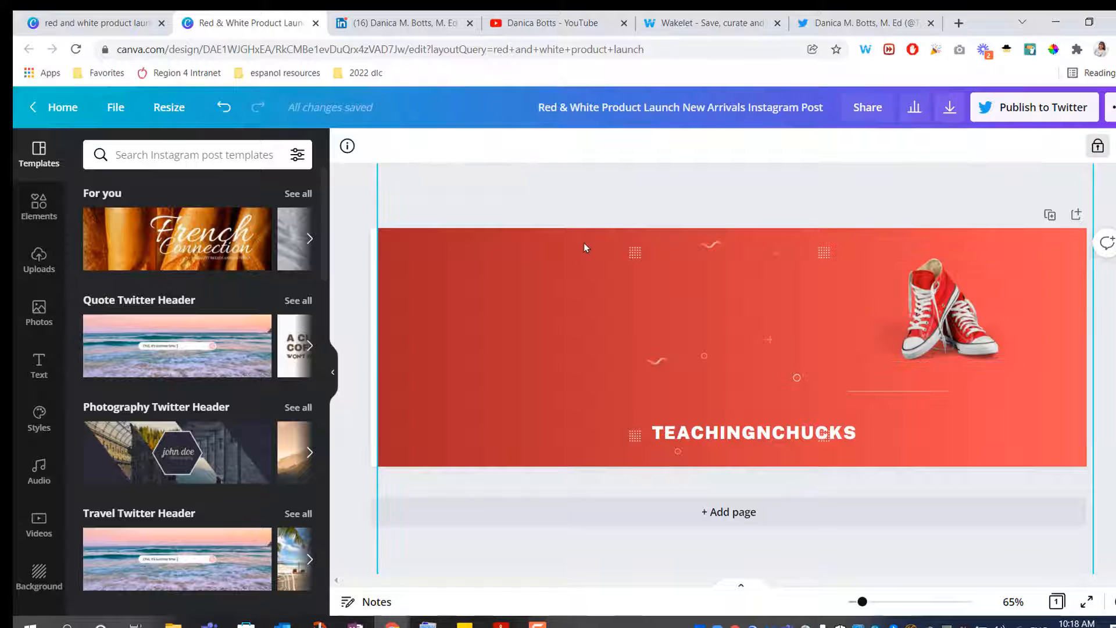
left_click(730, 309)
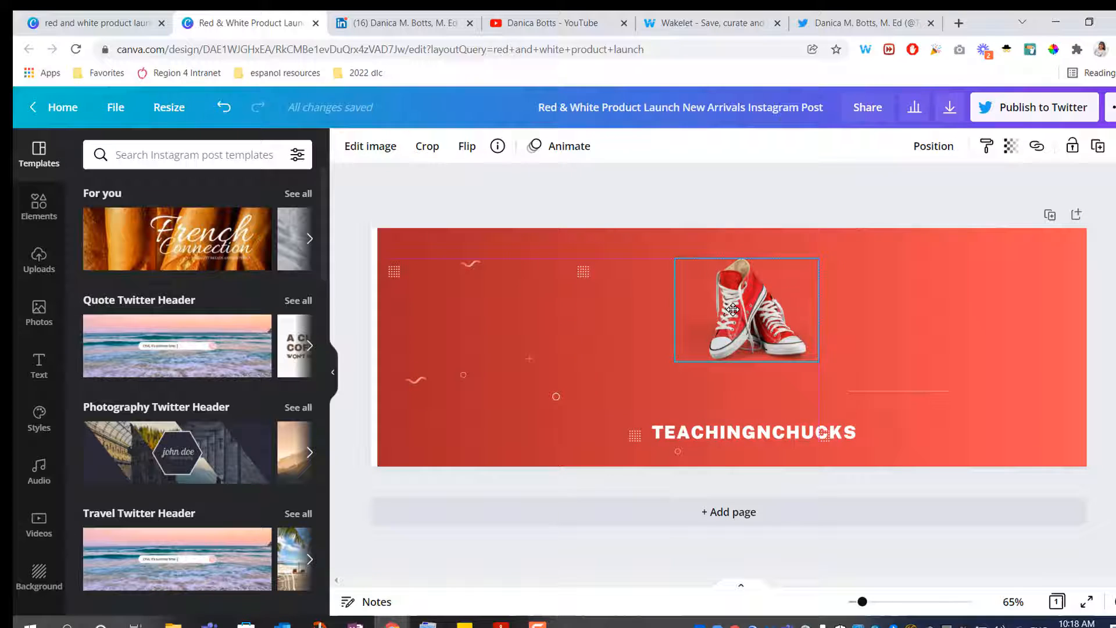
left_click(735, 309)
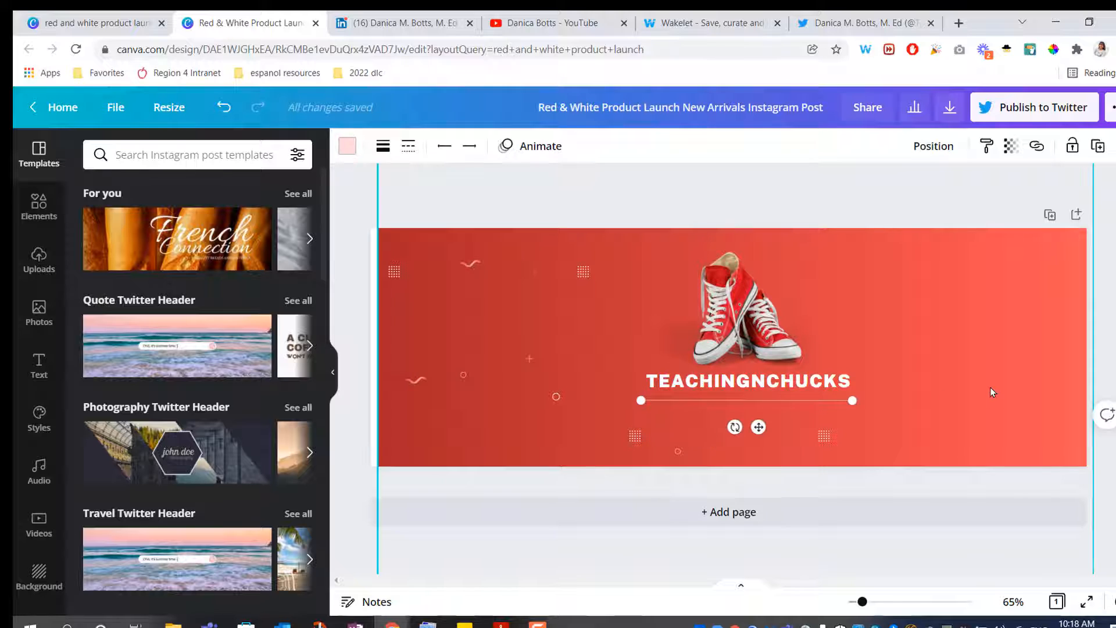
left_click(735, 308)
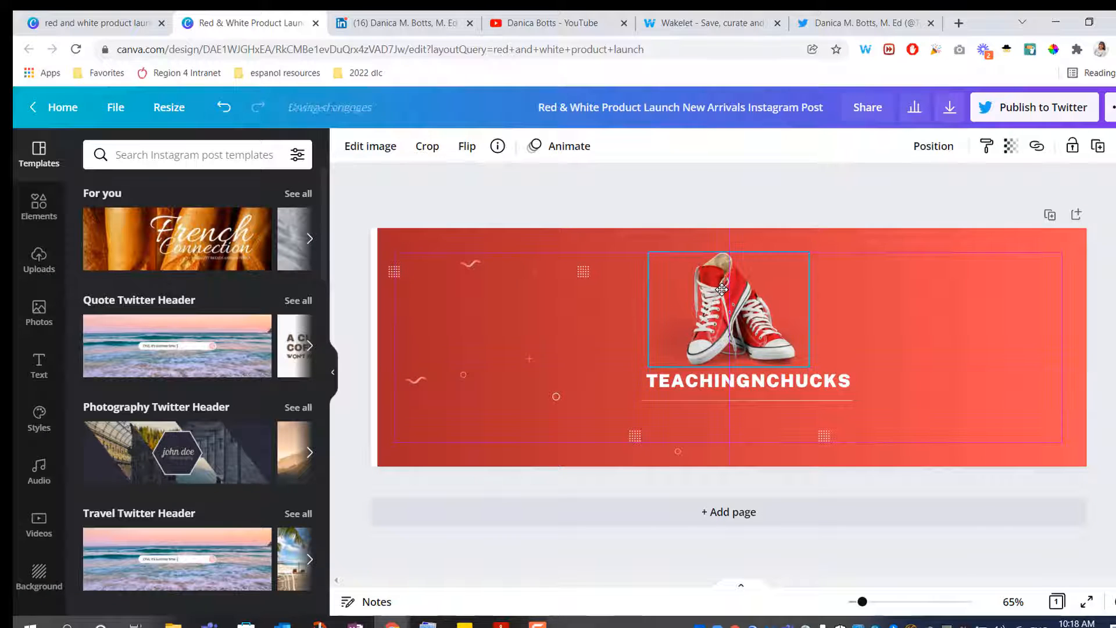
left_click(745, 379)
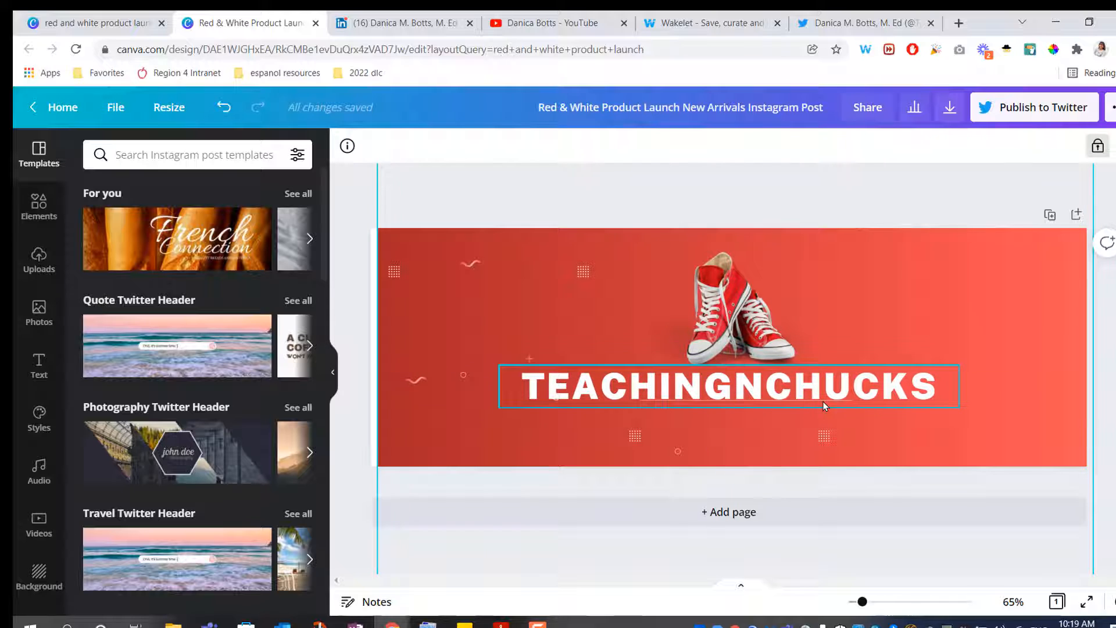
left_click(728, 386)
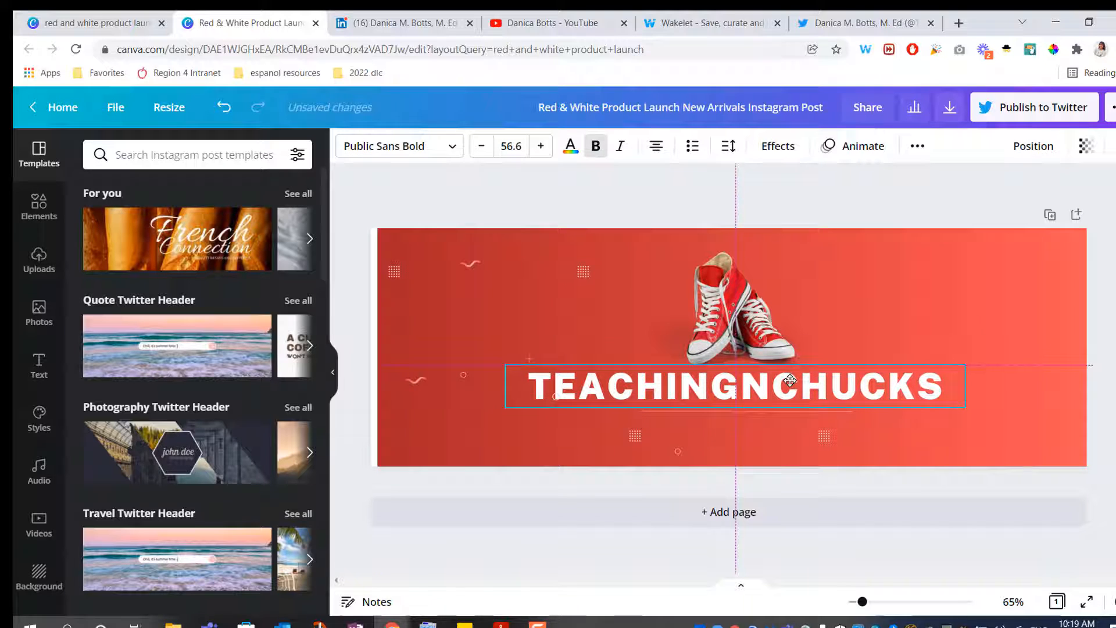
left_click(1036, 355)
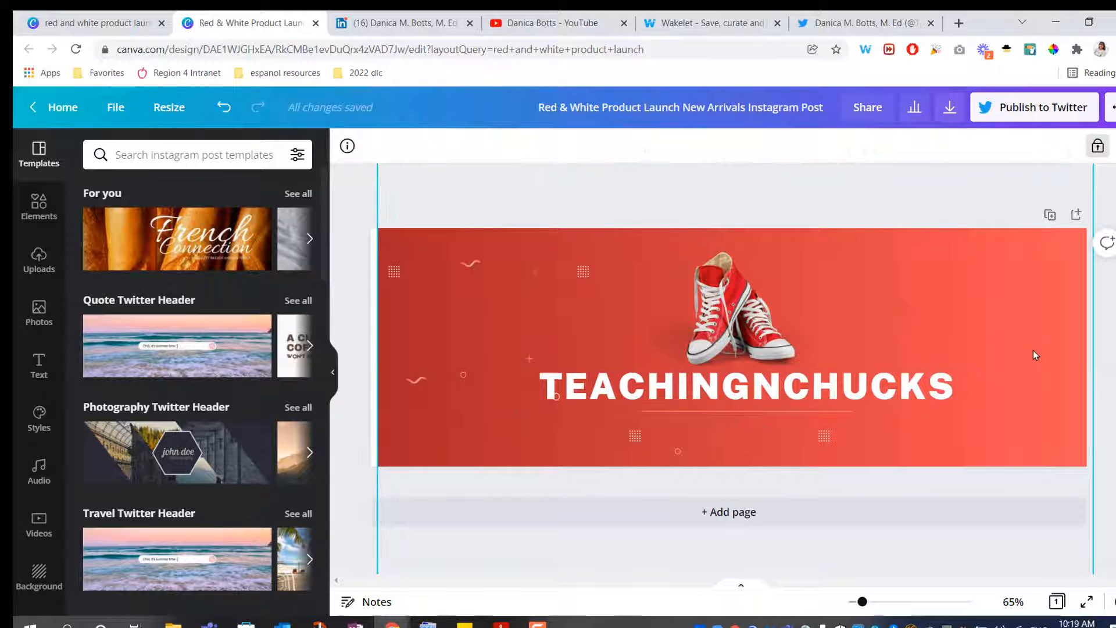
left_click(488, 329)
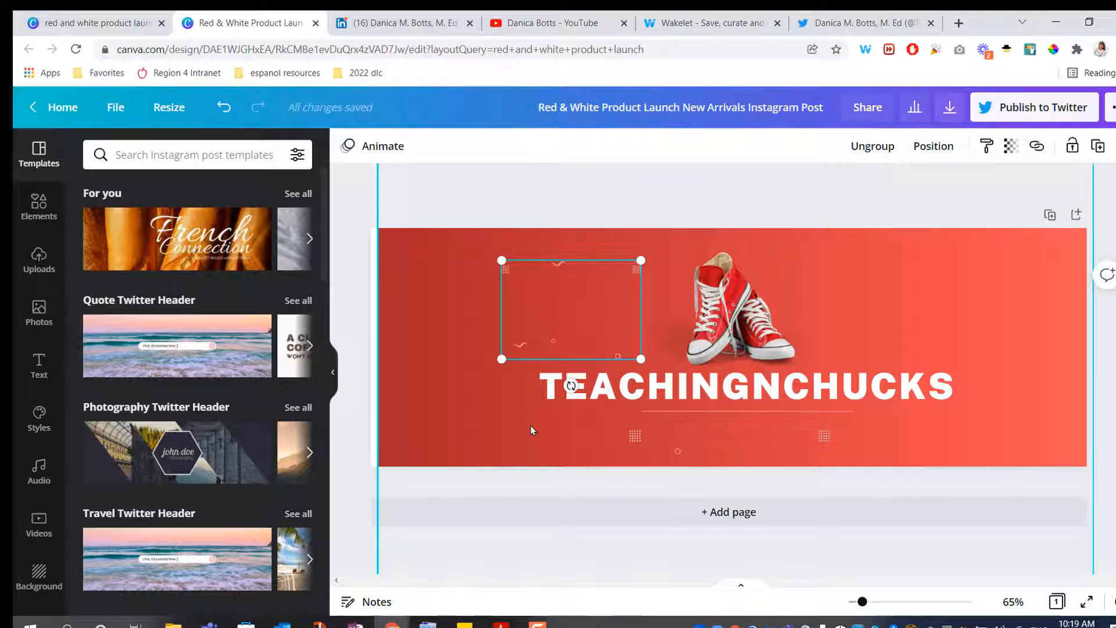
left_click(410, 397)
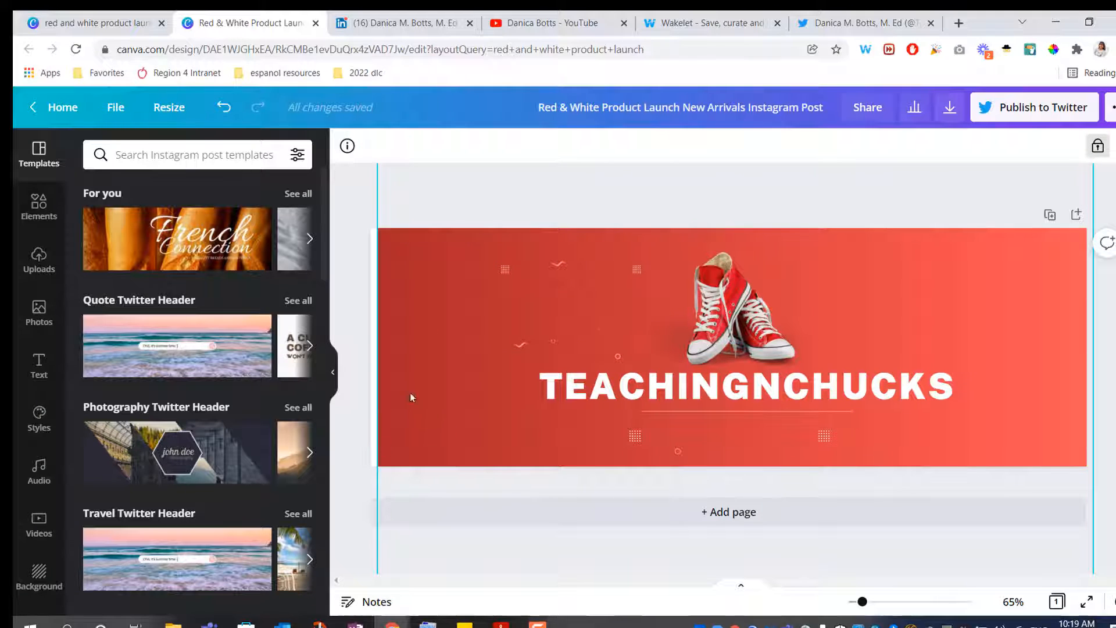
mouse_move(377, 381)
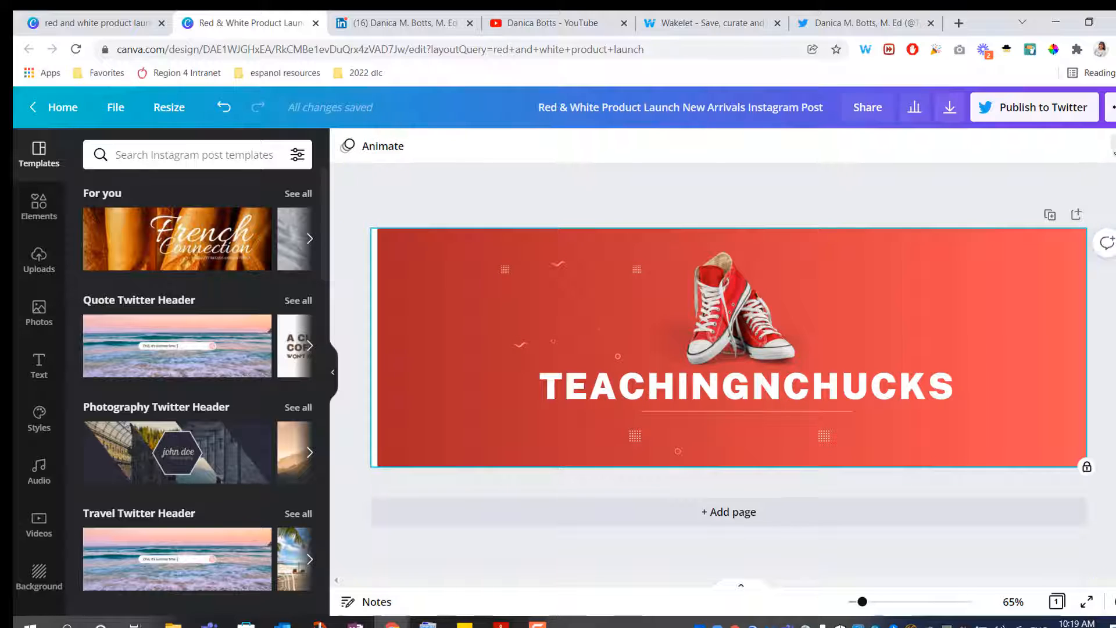
mouse_move(1086, 467)
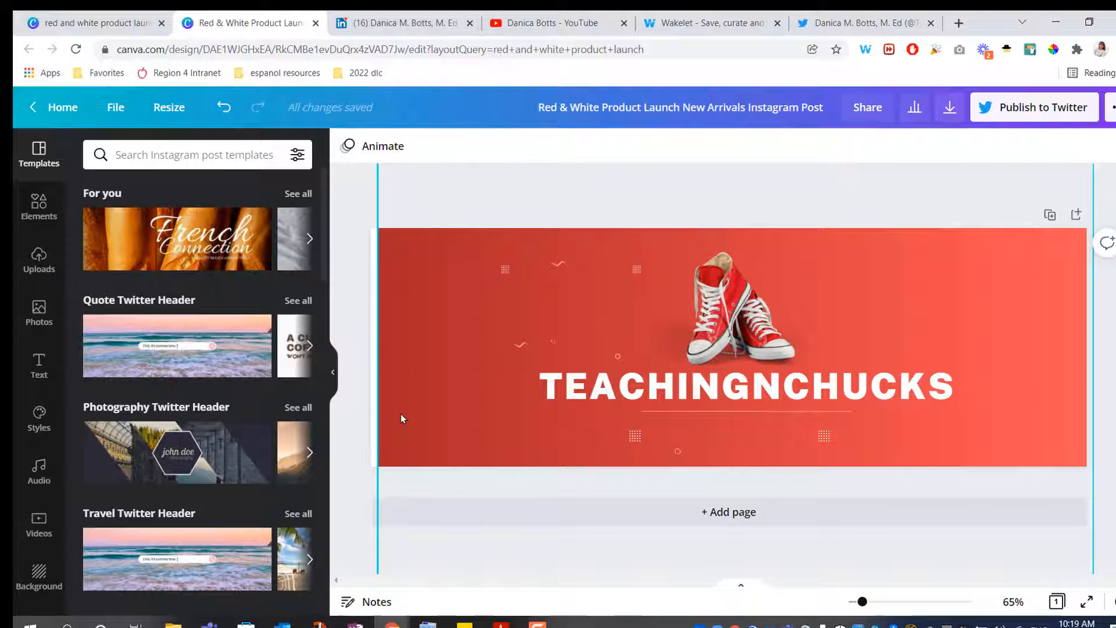
mouse_move(384, 311)
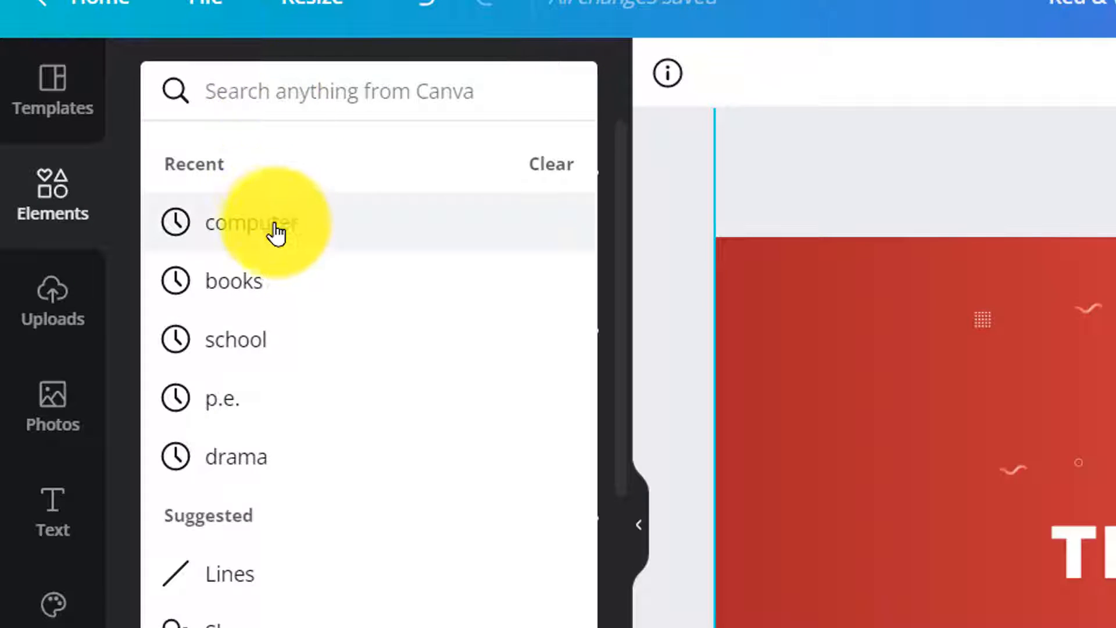
Add white computer, book, atom, schoolhouse, pencil, calculator and globe icons around the banner.
left_click(251, 222)
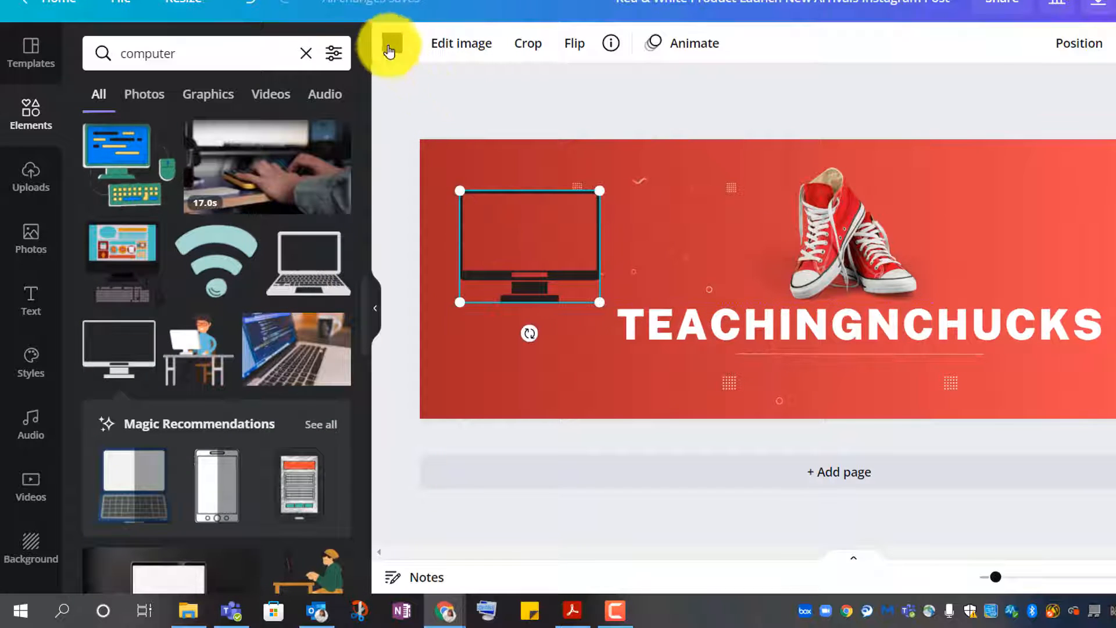
left_click(391, 43)
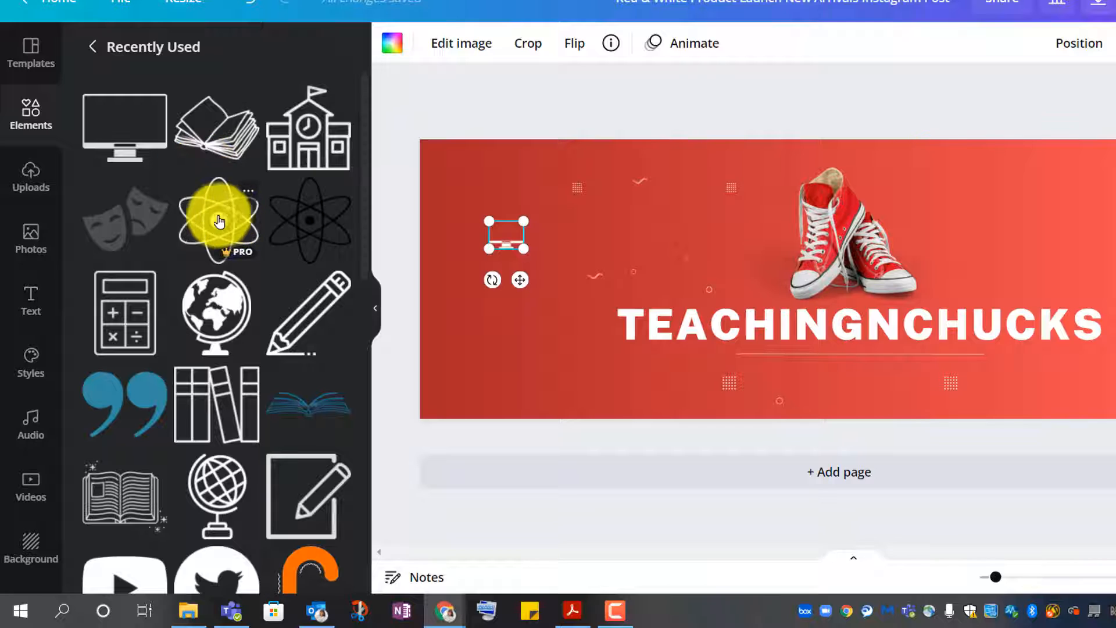
left_click(391, 43)
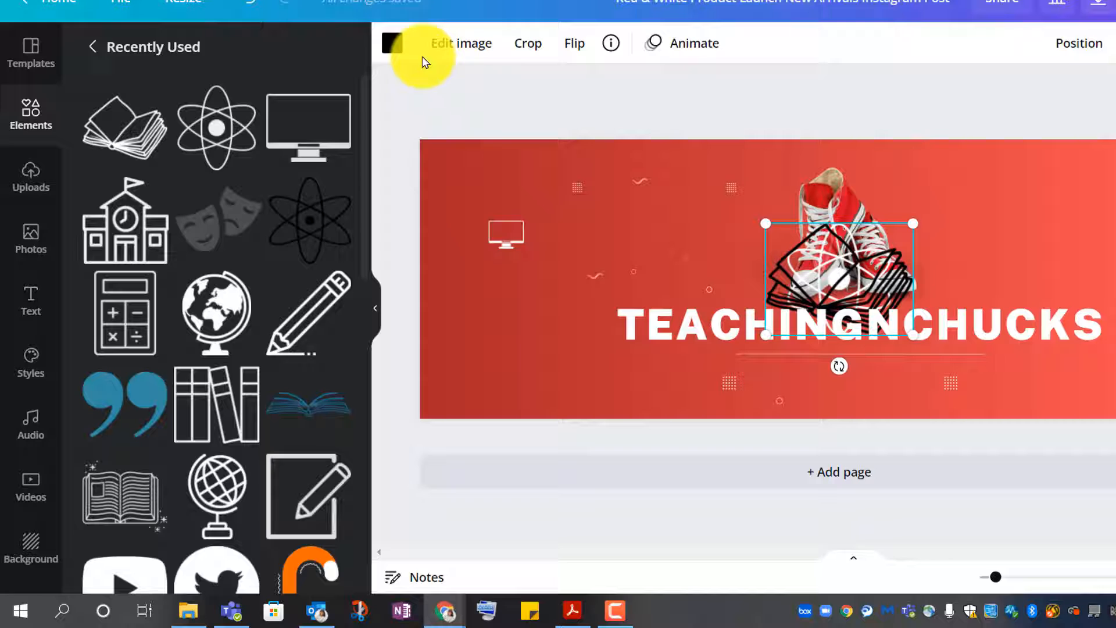
left_click(391, 42)
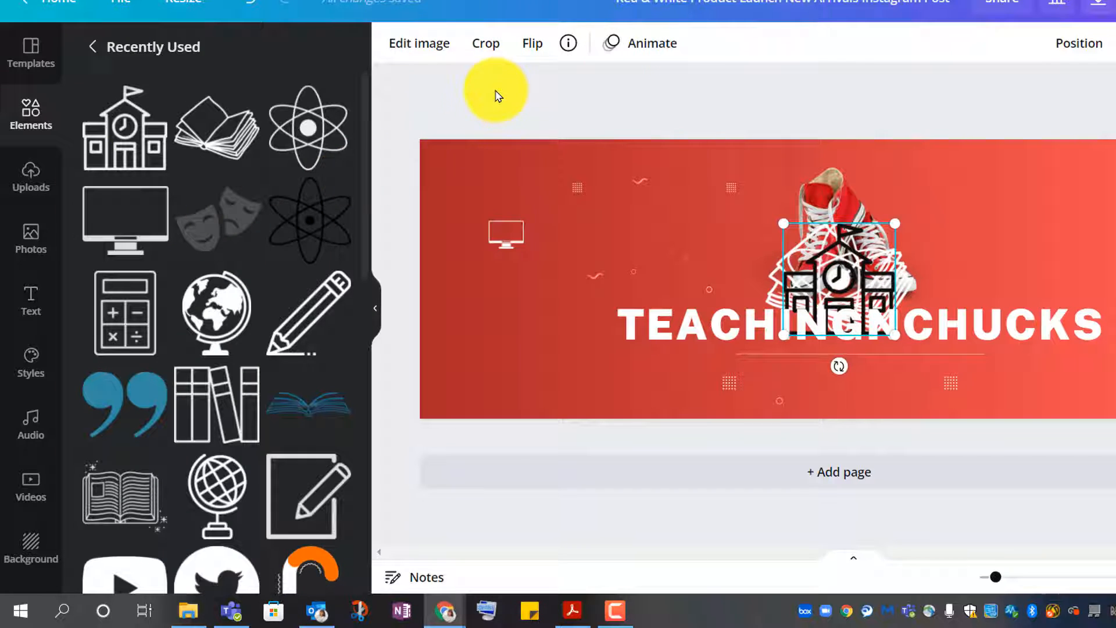
left_click(391, 42)
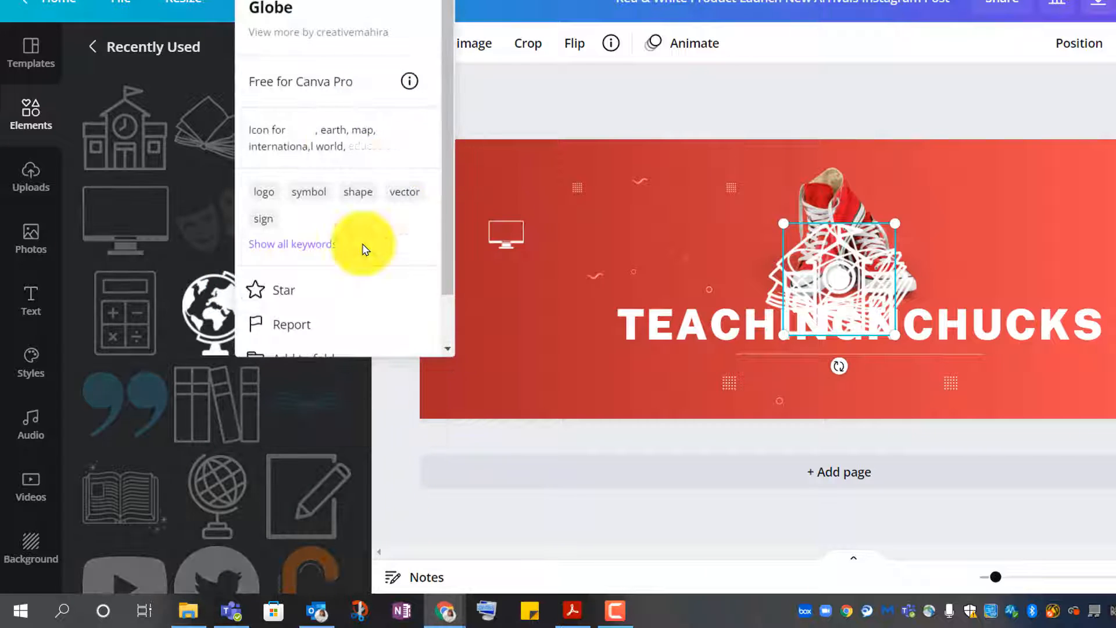
left_click(124, 127)
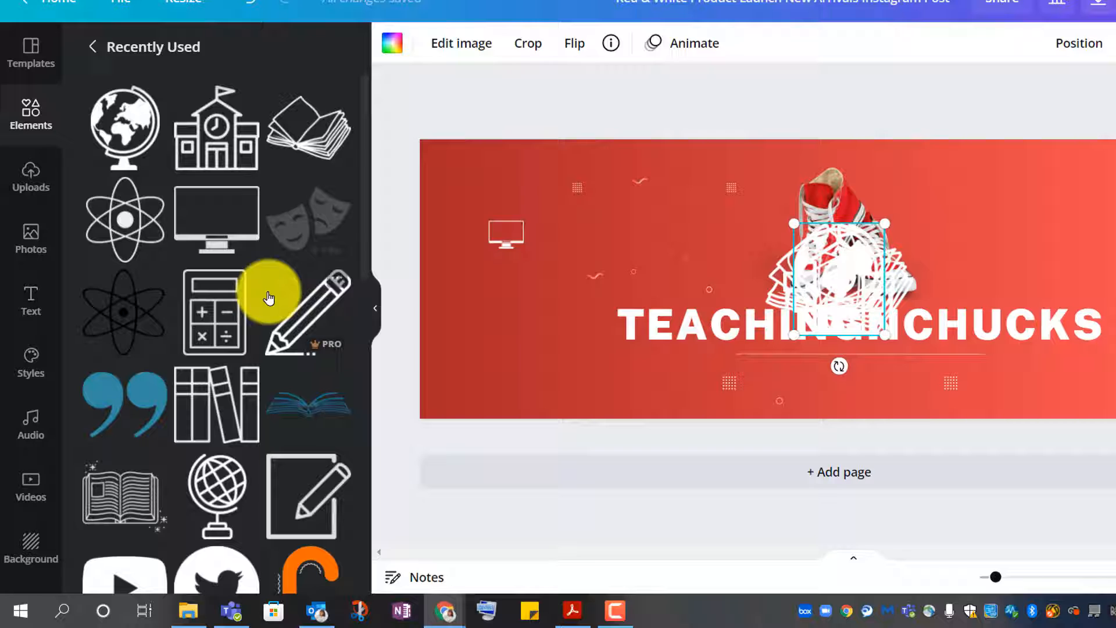
left_click(214, 311)
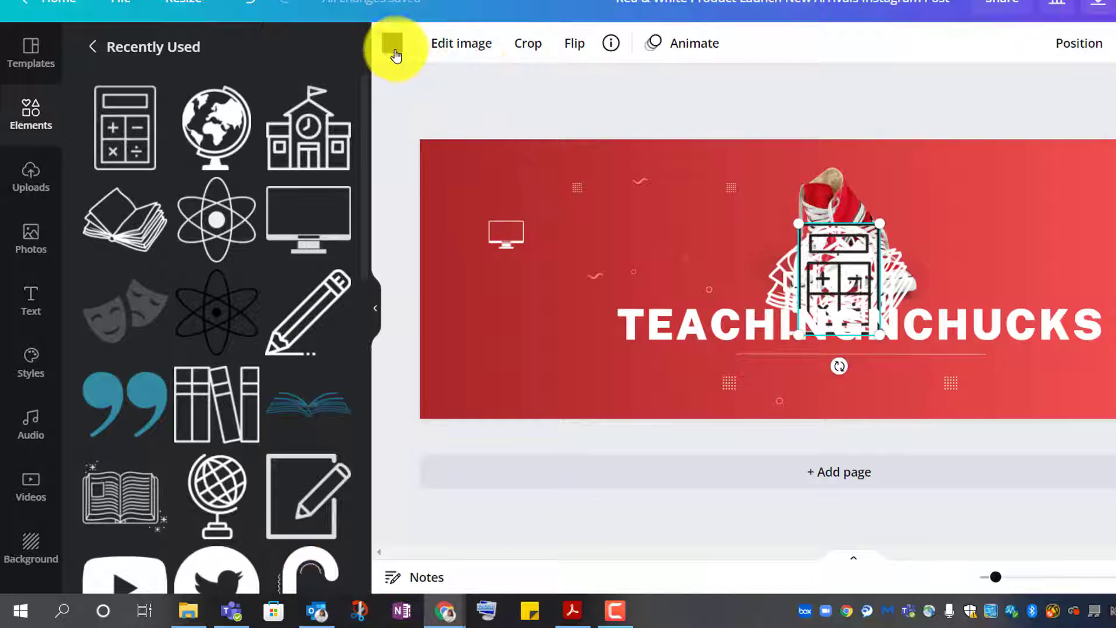
left_click(393, 43)
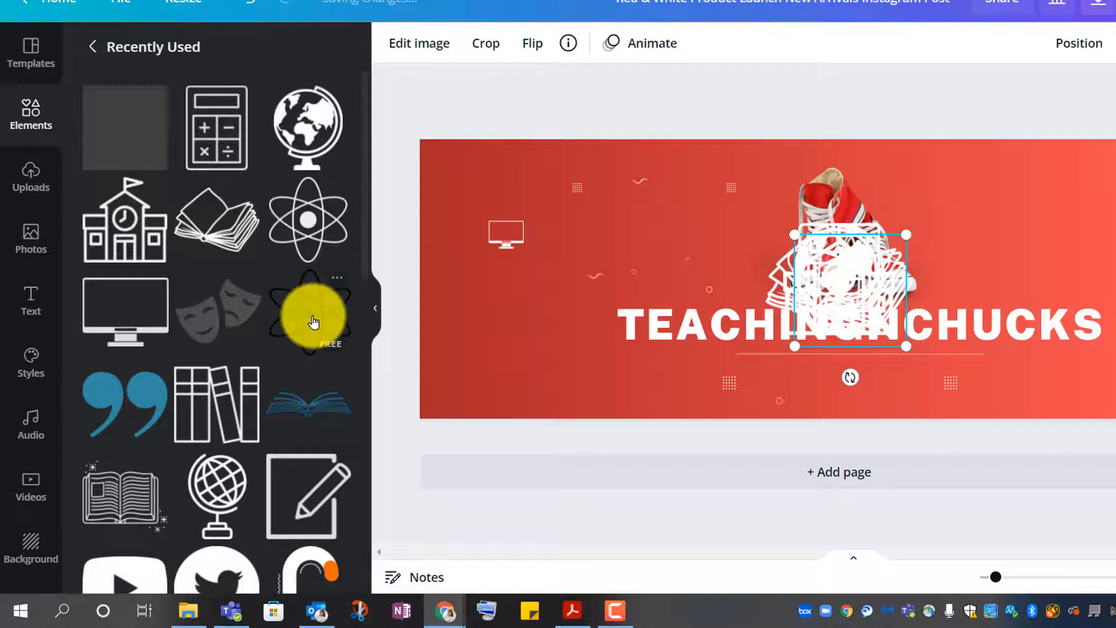
left_click(393, 42)
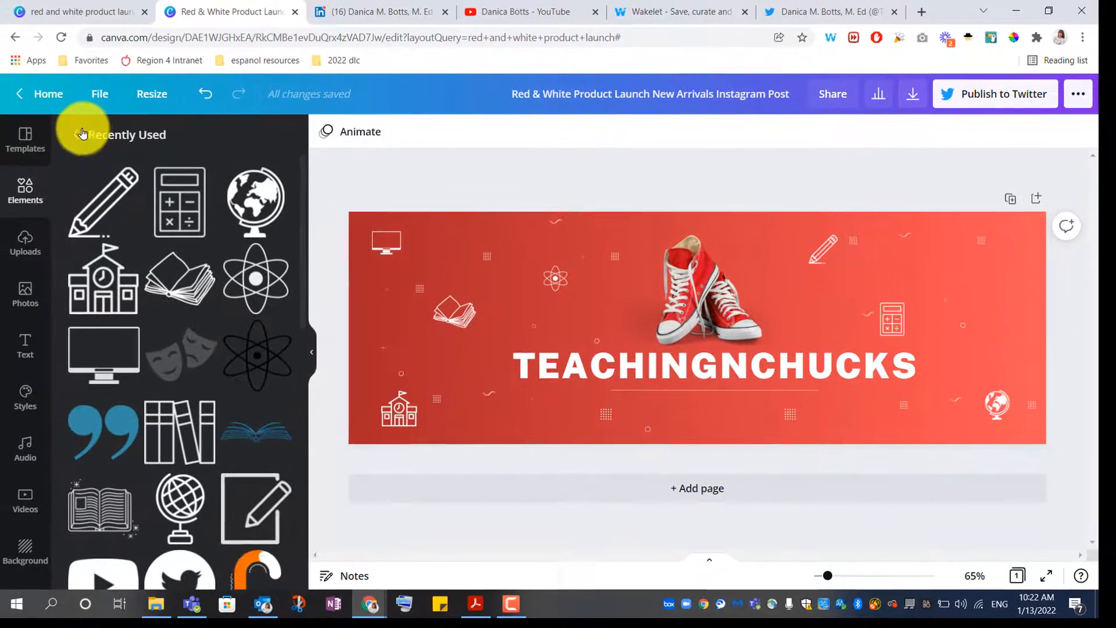
Insert recoloured Twitter and YouTube logos side by side below the title.
left_click(25, 191)
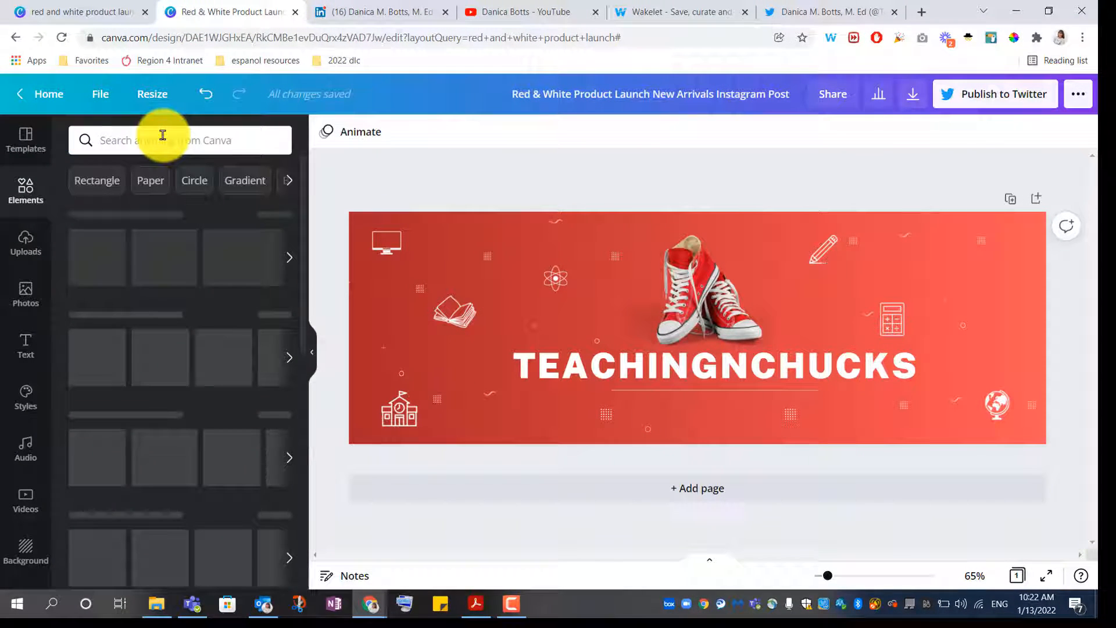
type("t")
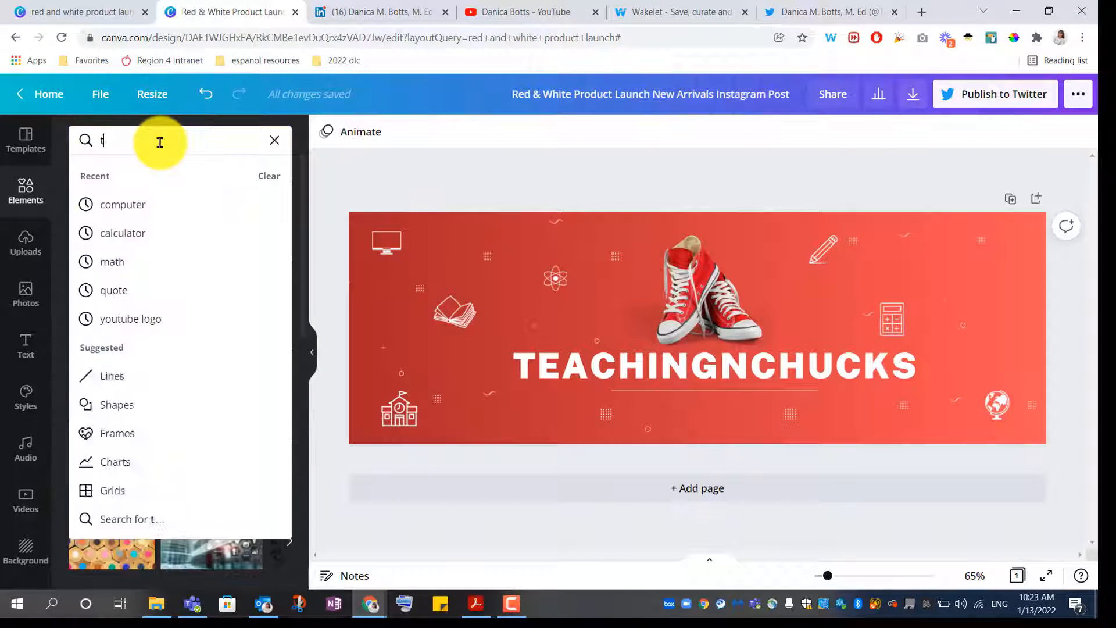
type("witter")
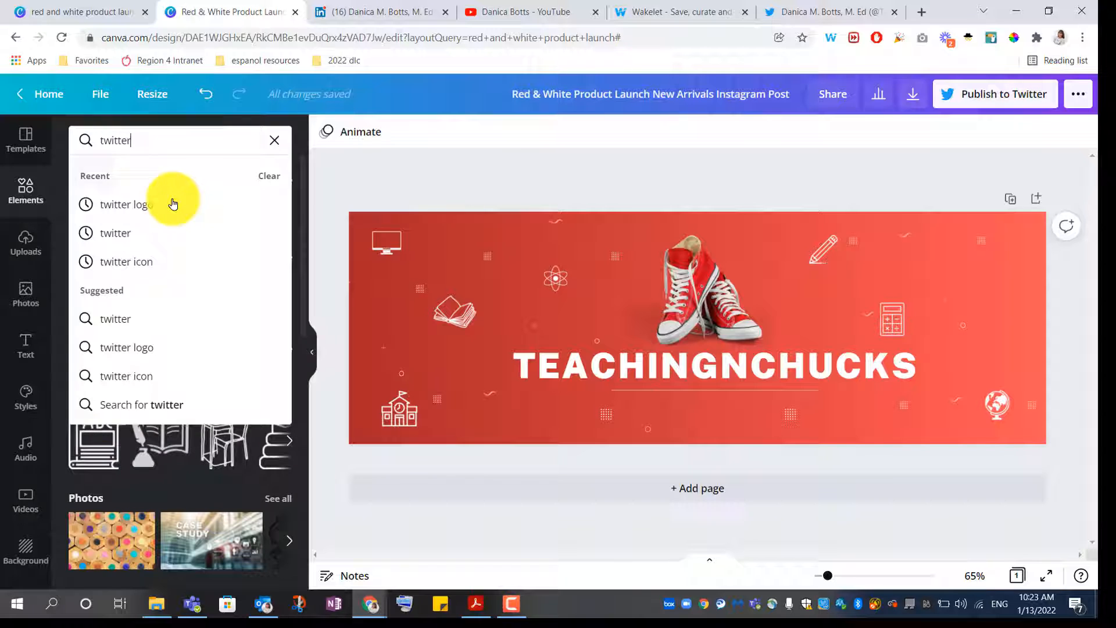
left_click(132, 204)
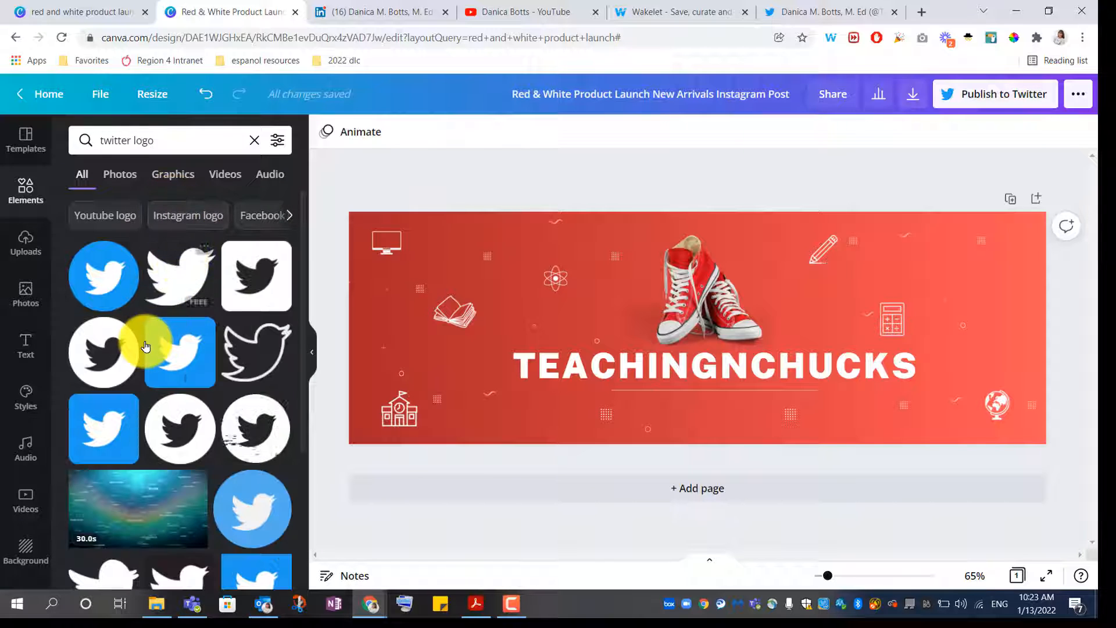
left_click(701, 291)
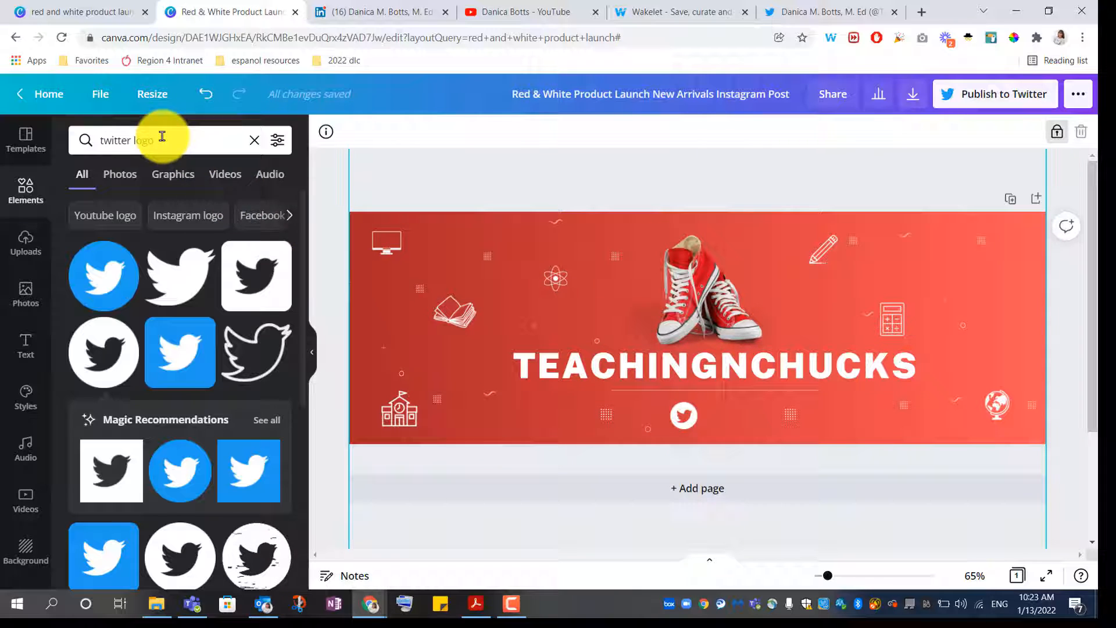
type("youtub")
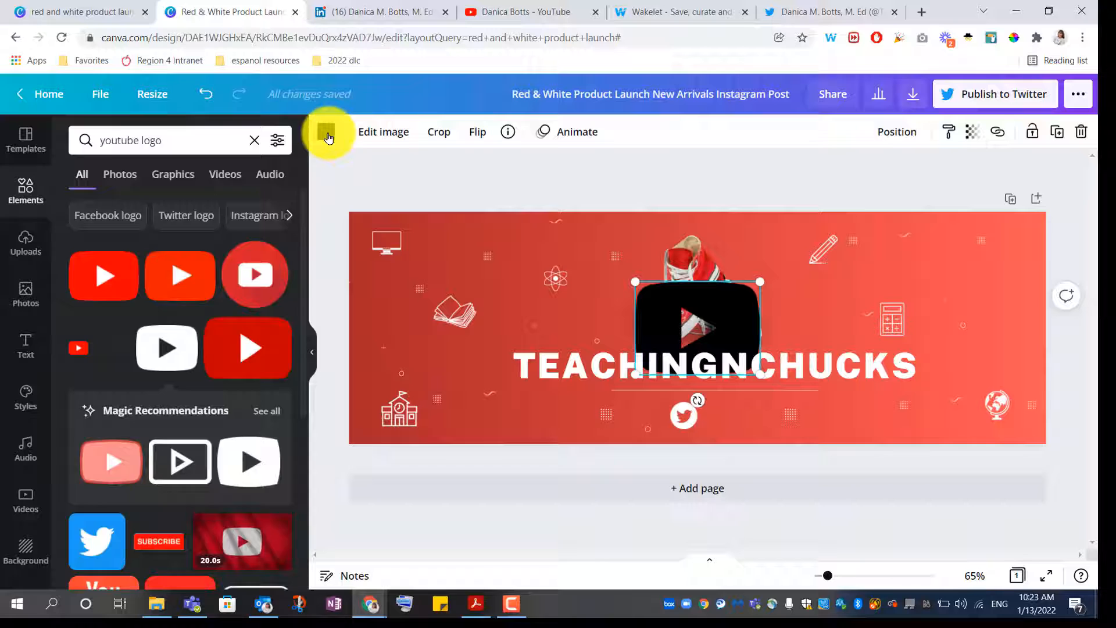
left_click(326, 132)
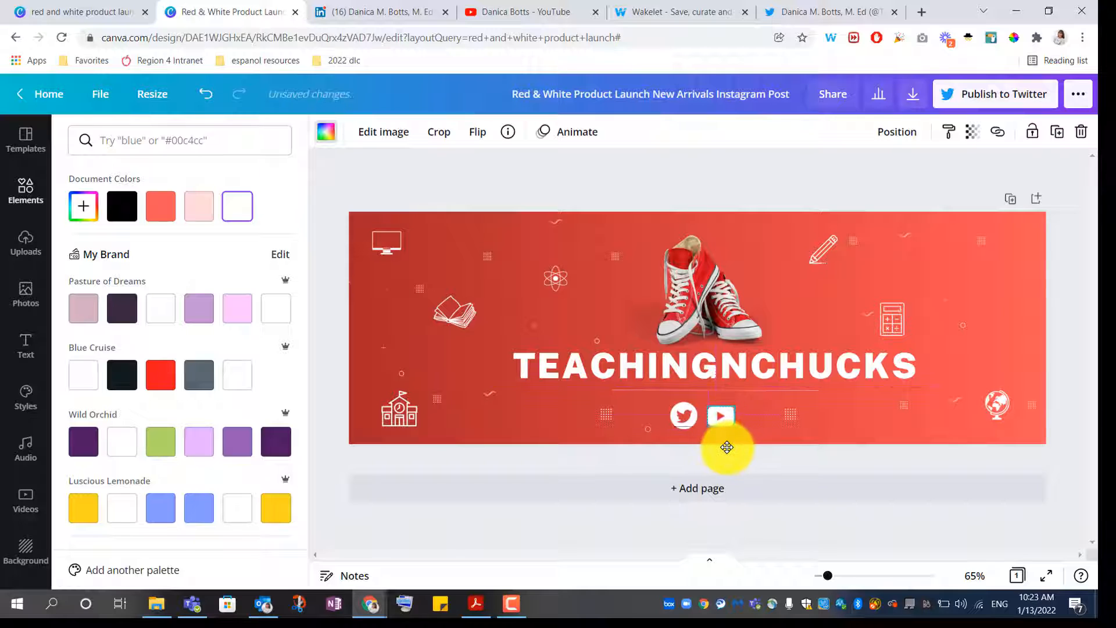
left_click(719, 416)
type("TeachingNChucks Twitter")
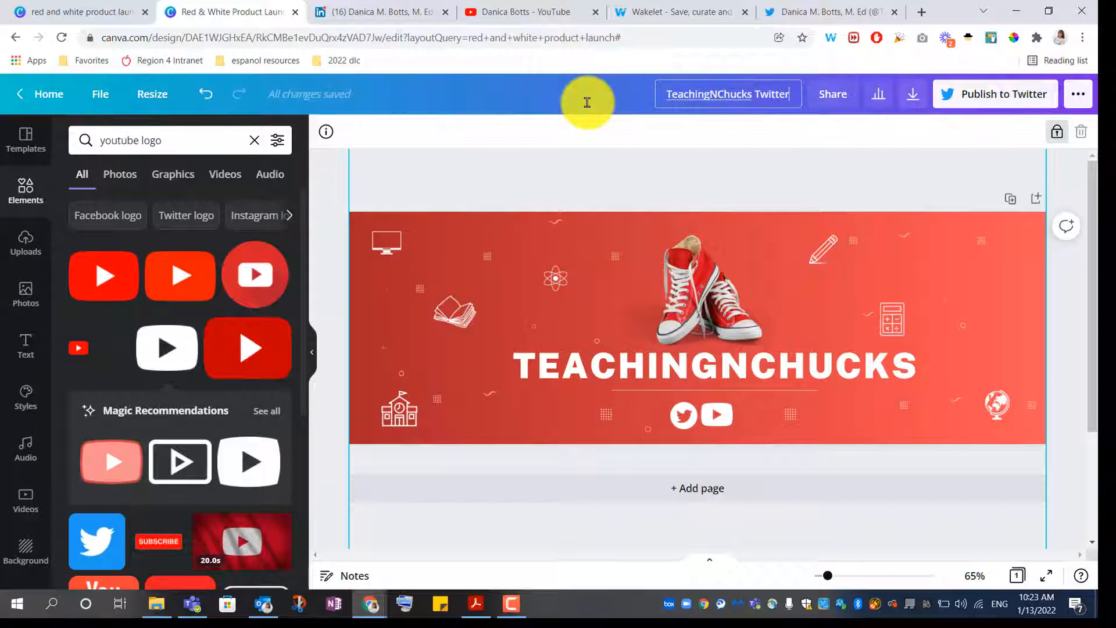
Rename the design 'TeachingNChucks Twitter Banner' and download it as a PNG.
type("Banner")
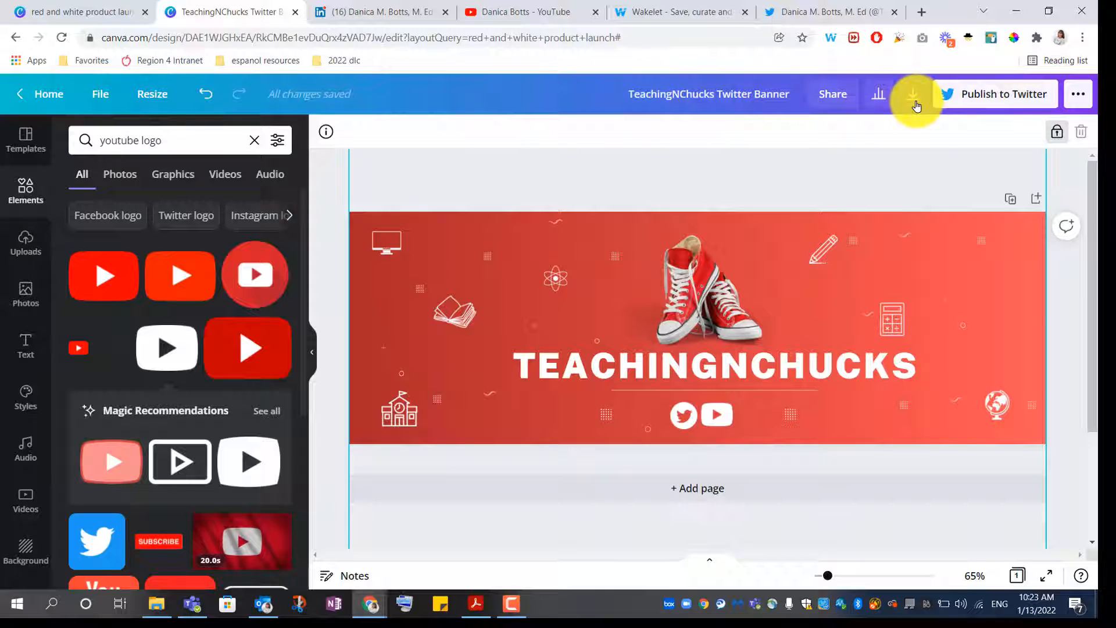
left_click(913, 93)
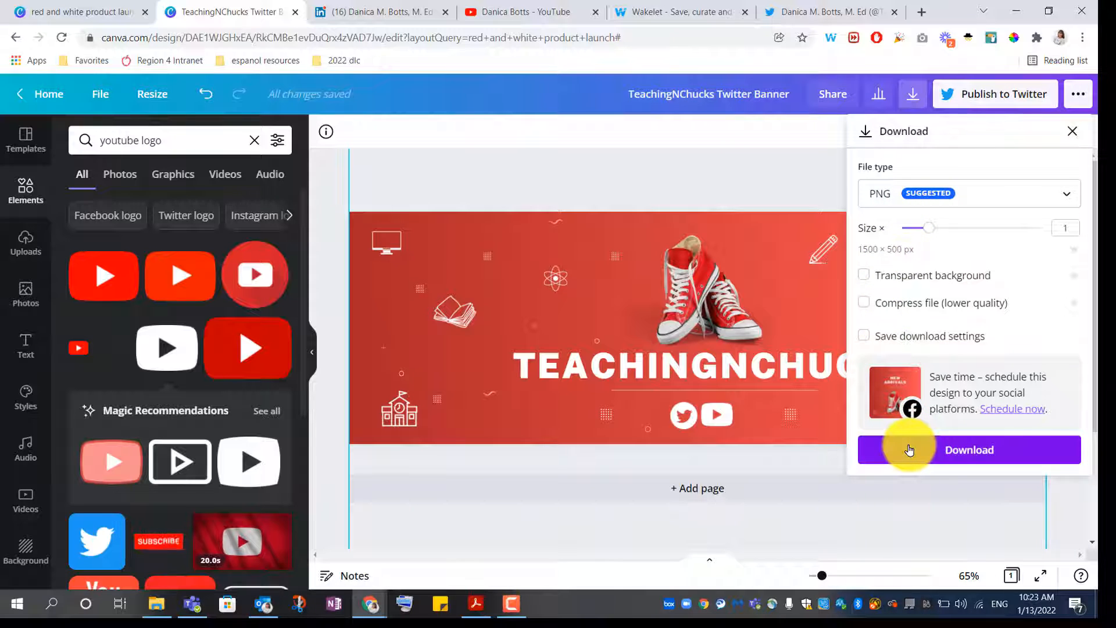
left_click(968, 449)
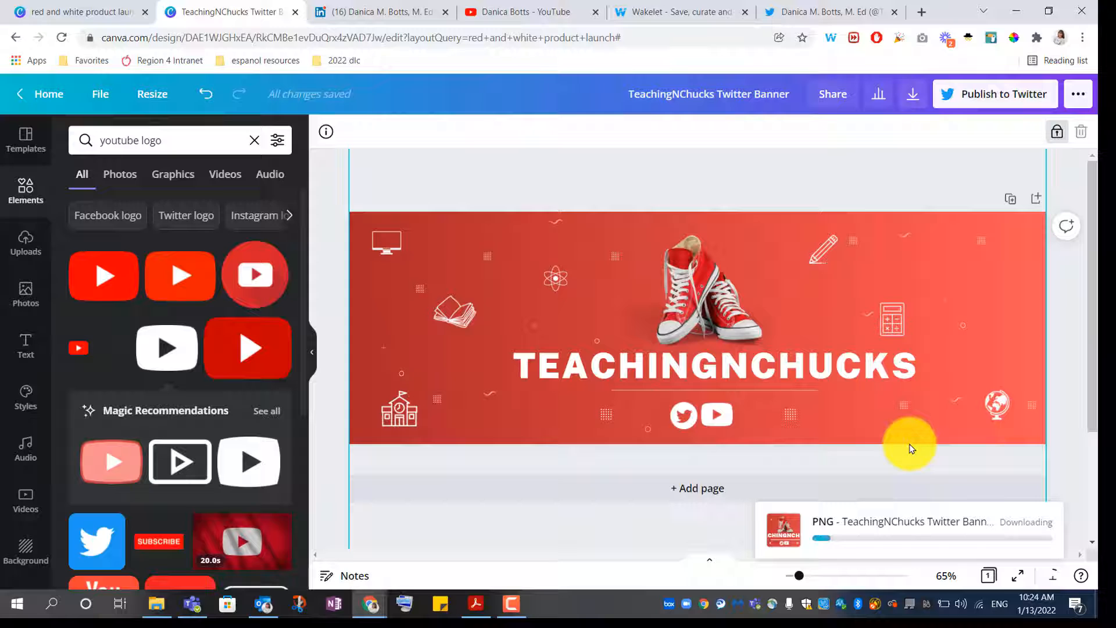
left_click(825, 12)
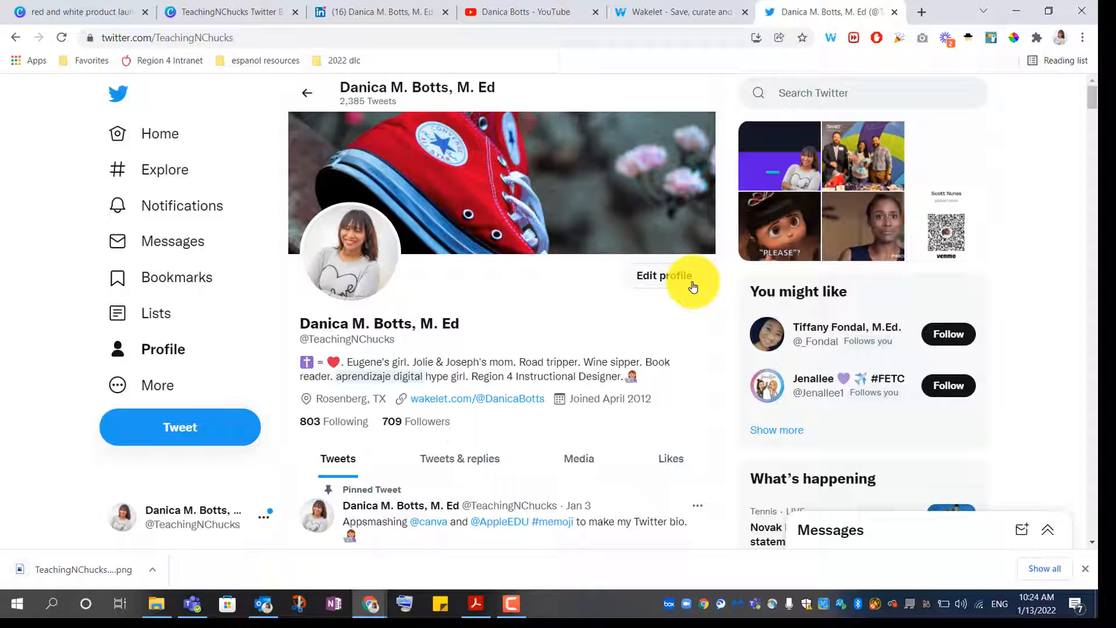
Set the downloaded banner as the Twitter header, accept the crop, and save the profile.
left_click(663, 275)
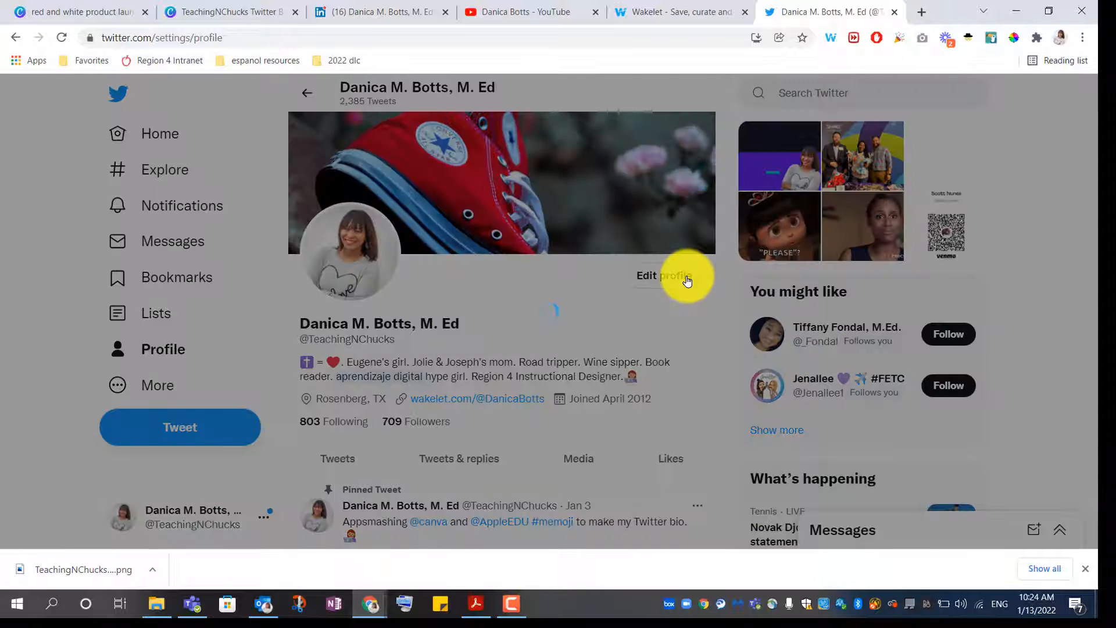
left_click(661, 276)
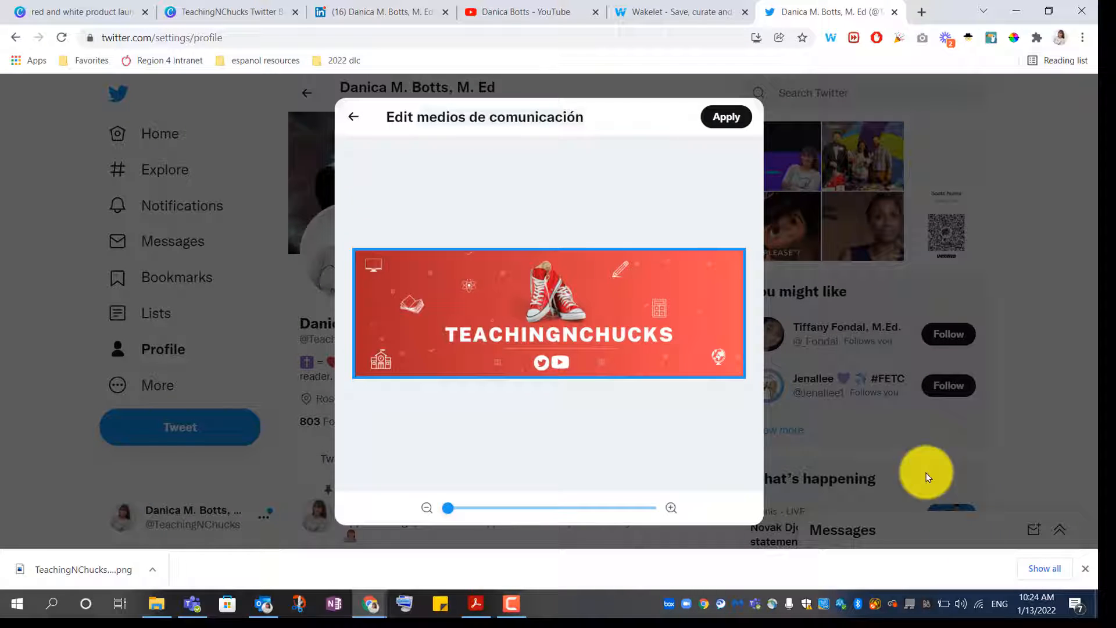
left_click(725, 117)
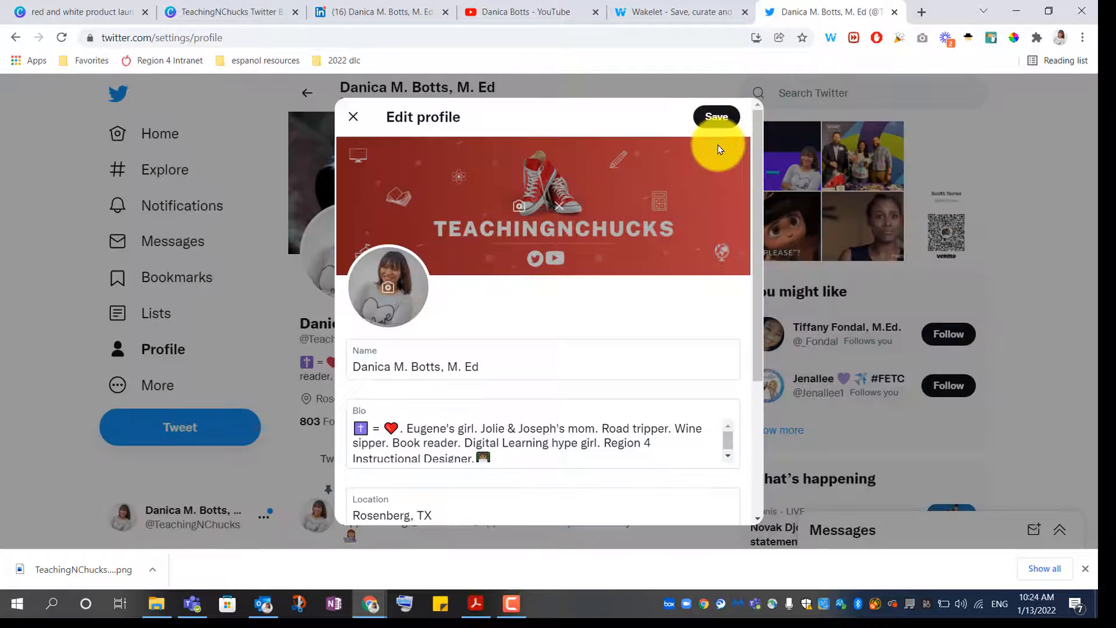
left_click(716, 117)
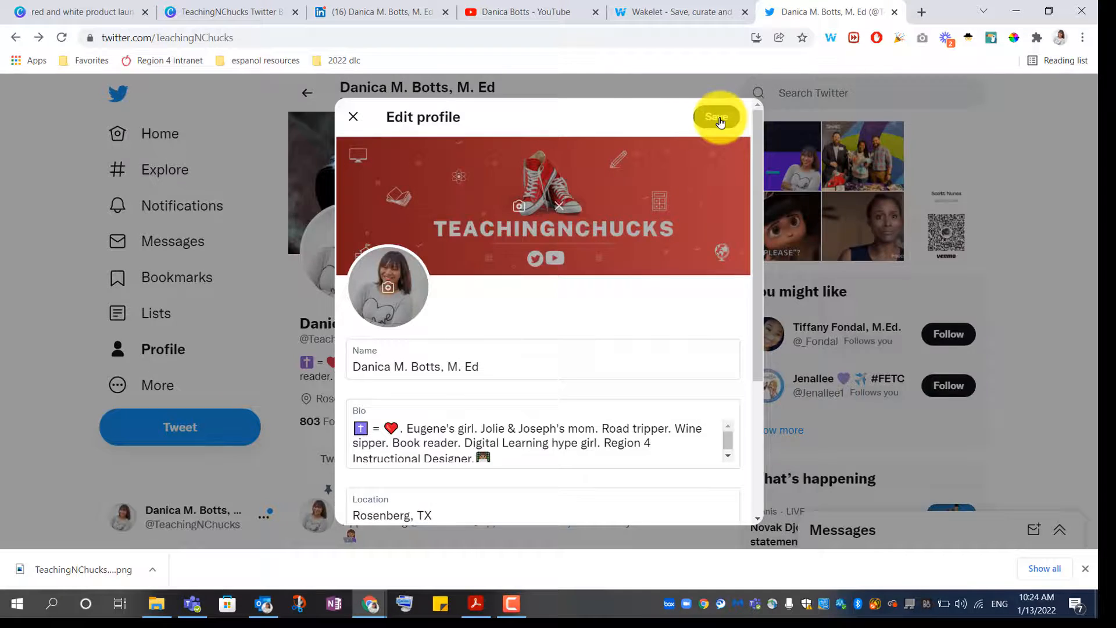
left_click(716, 116)
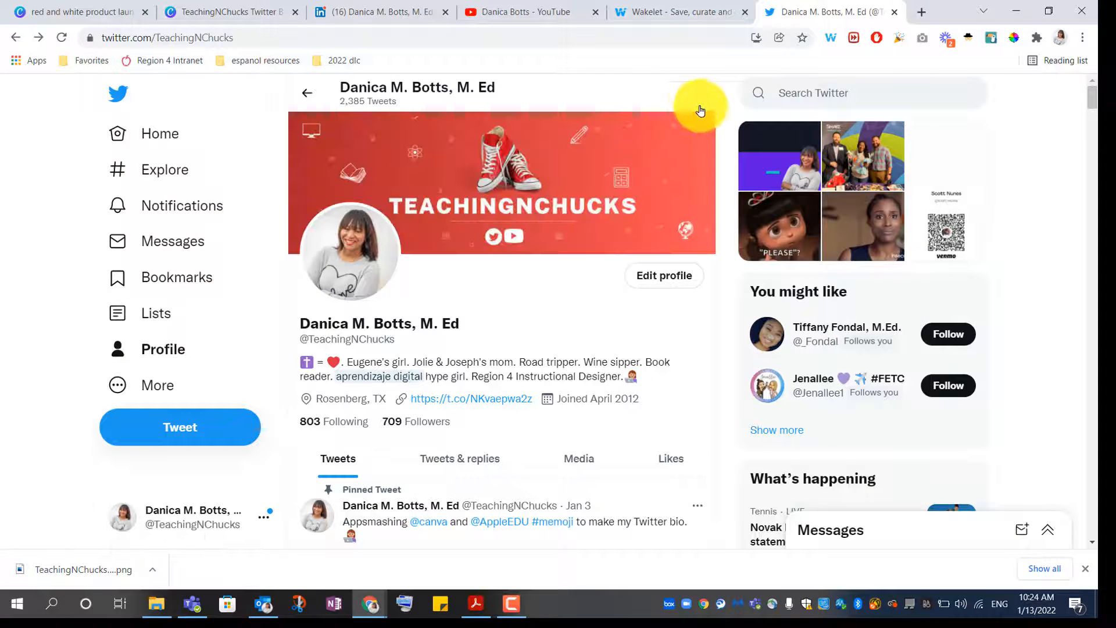
Upload the TeachingNChucks Twitter Banner file as the Wakelet header, apply it, and save.
left_click(676, 12)
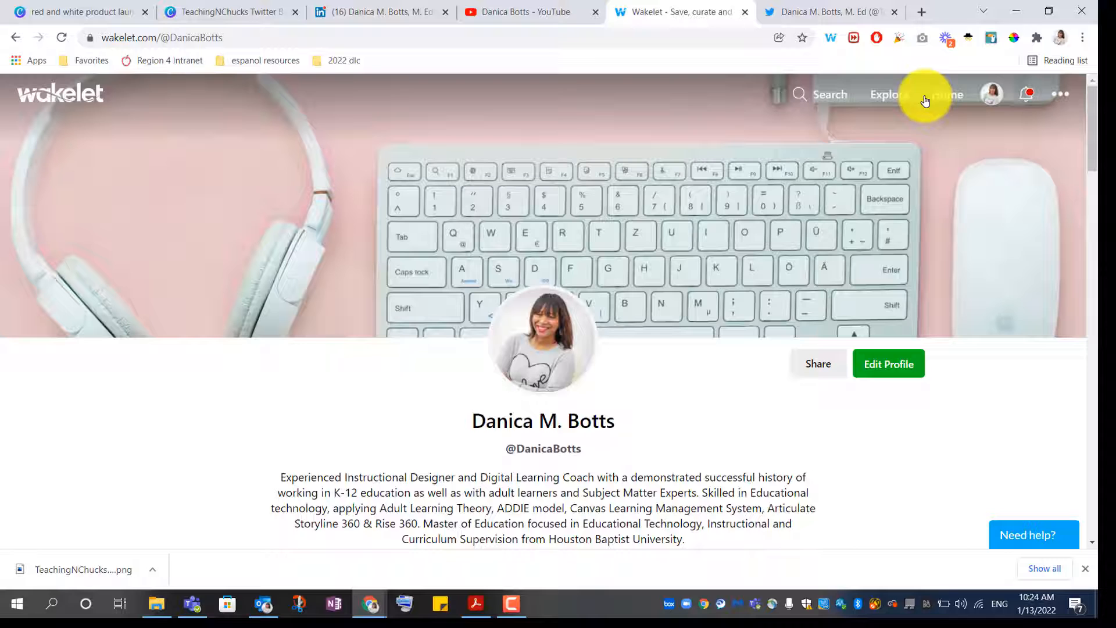
left_click(887, 364)
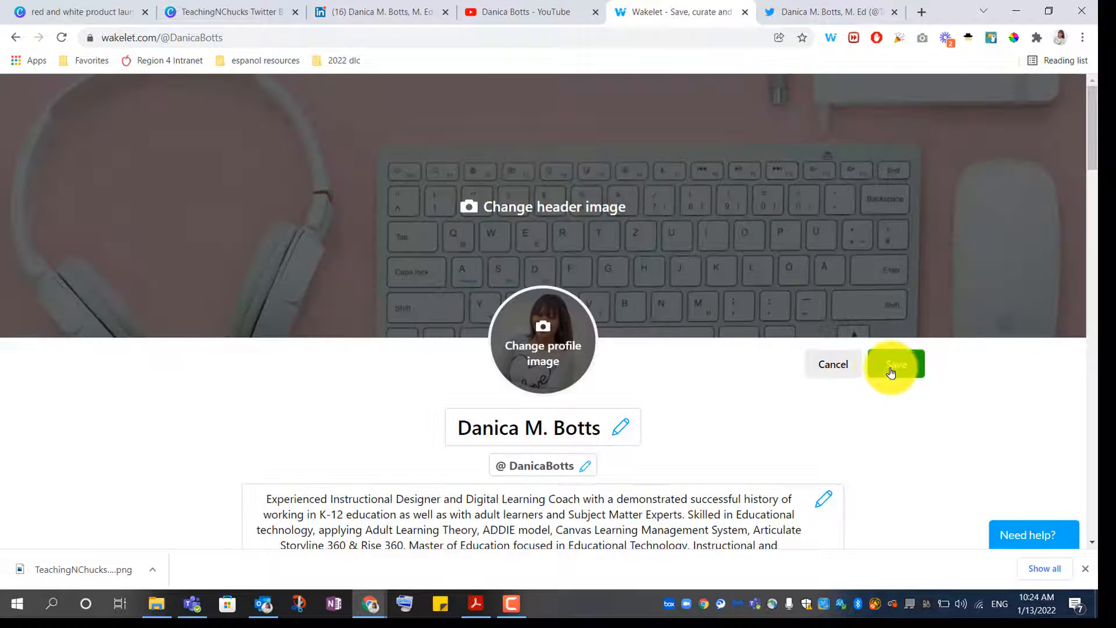
left_click(542, 206)
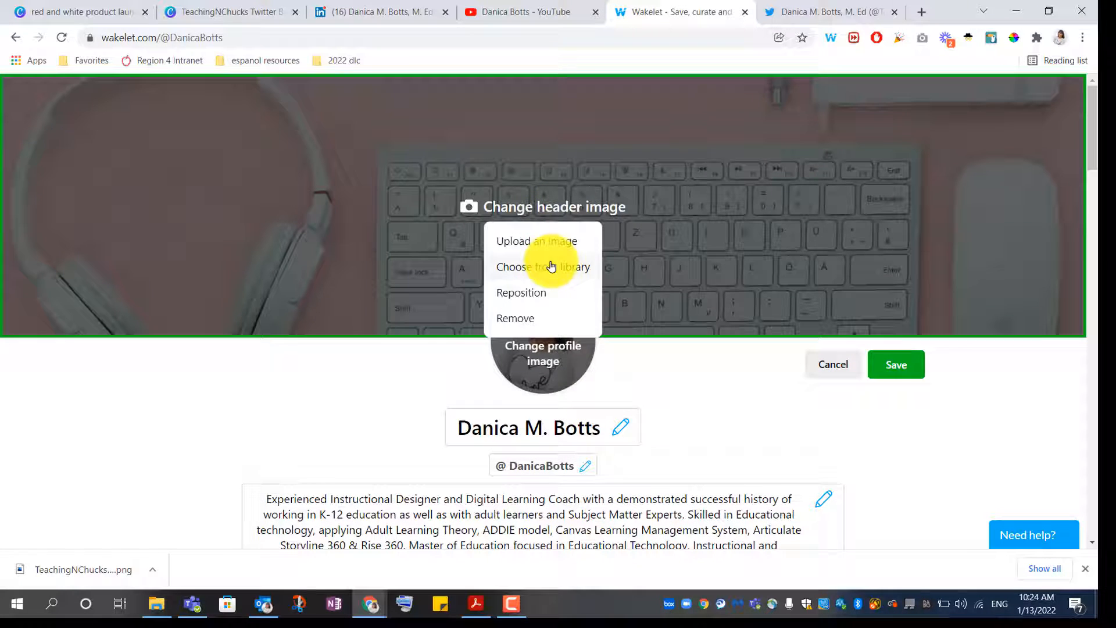
left_click(542, 267)
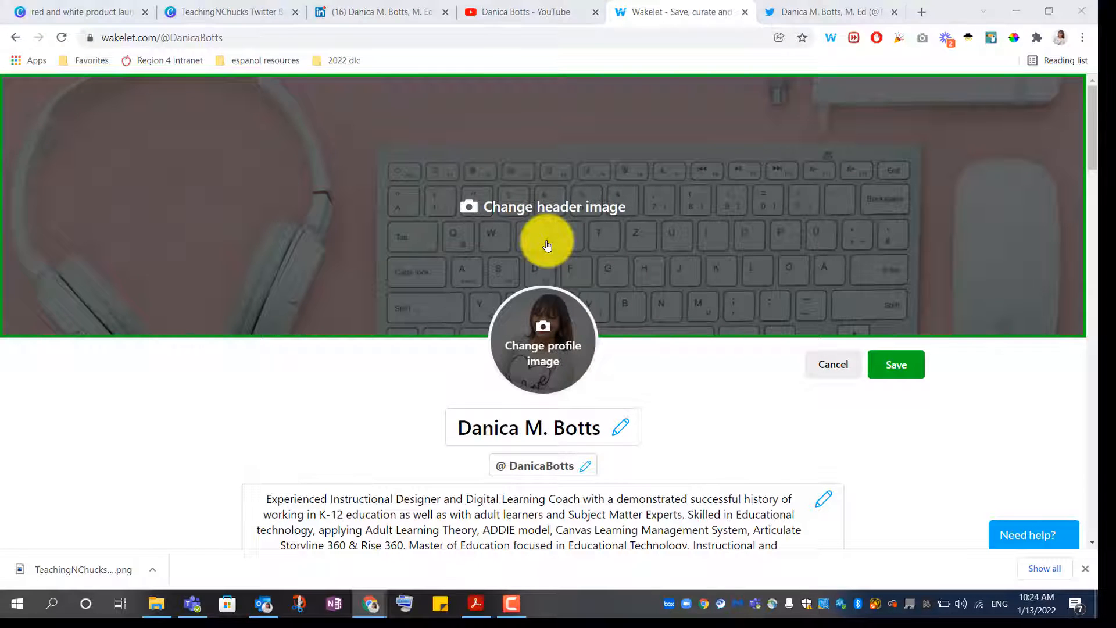
left_click(542, 206)
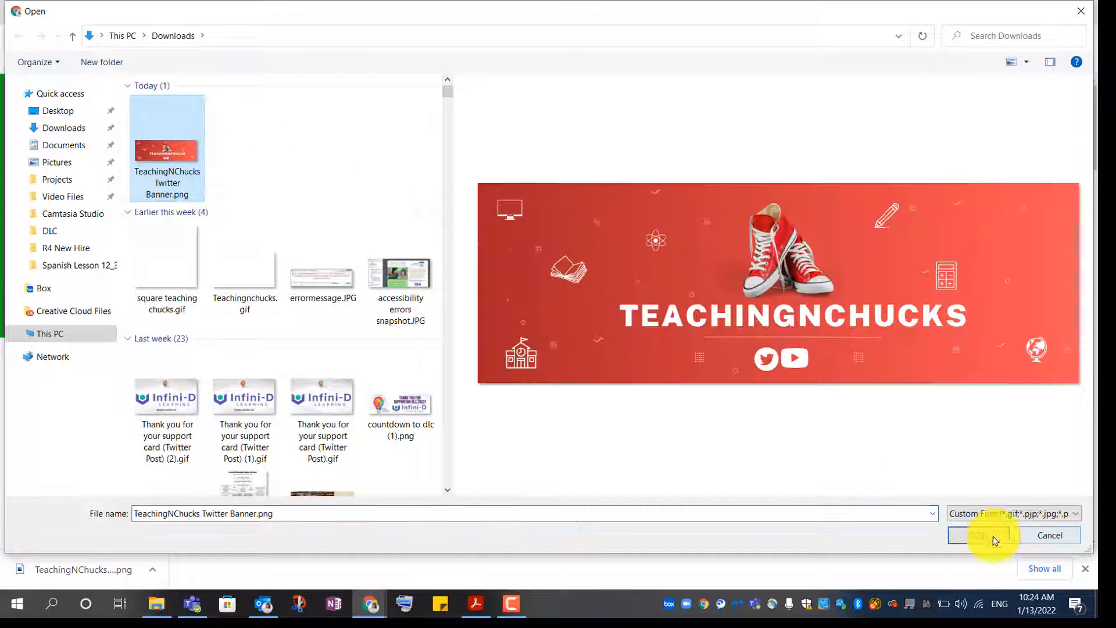
left_click(977, 535)
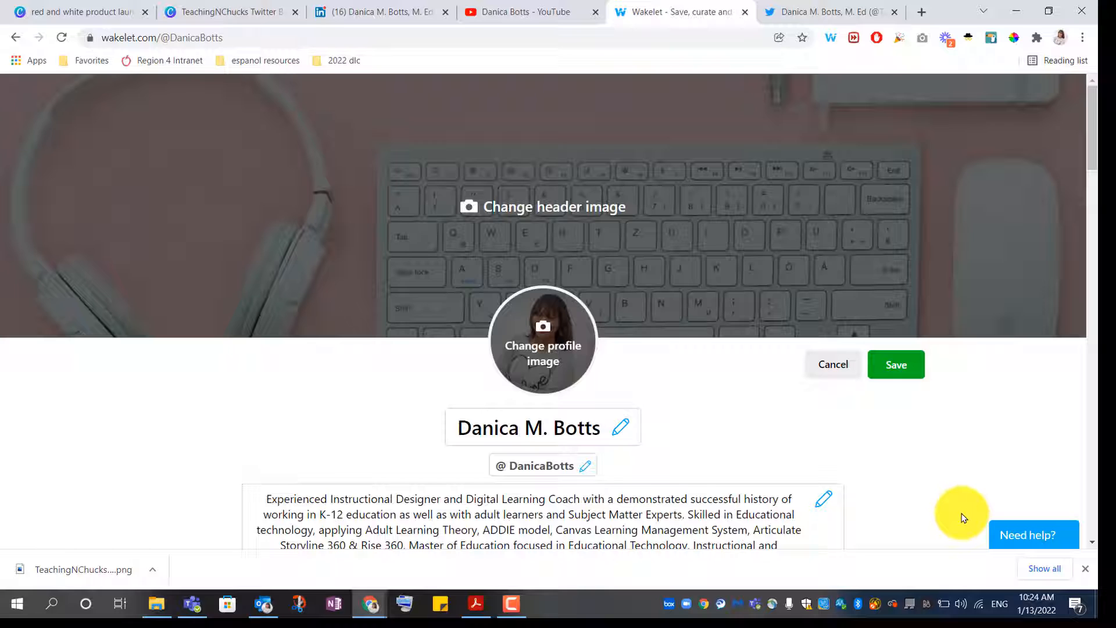
left_click(542, 207)
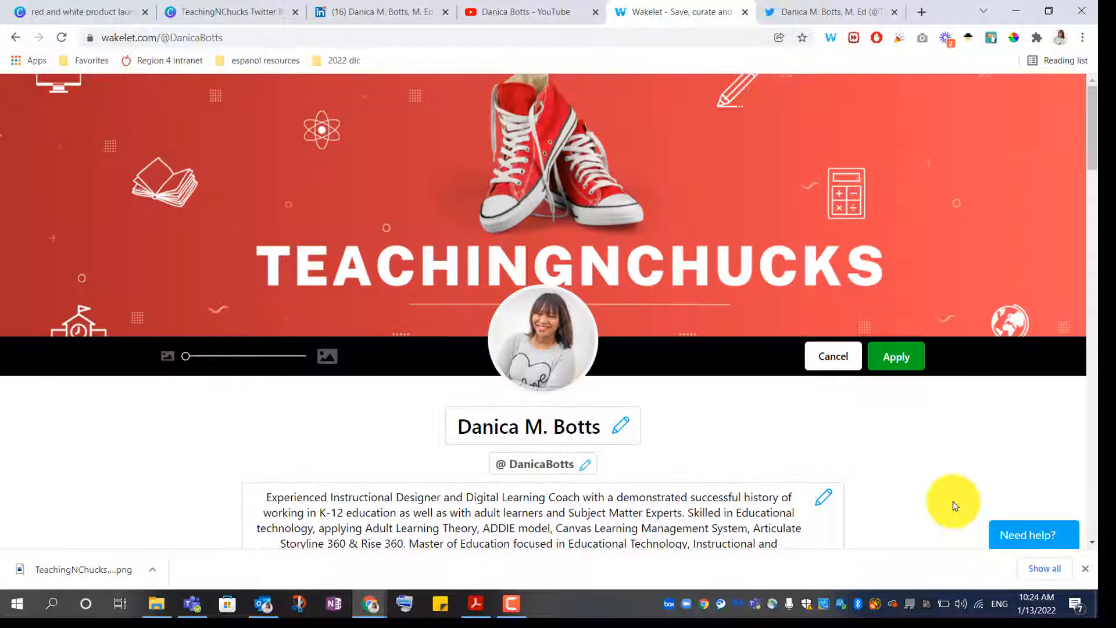
left_click(895, 356)
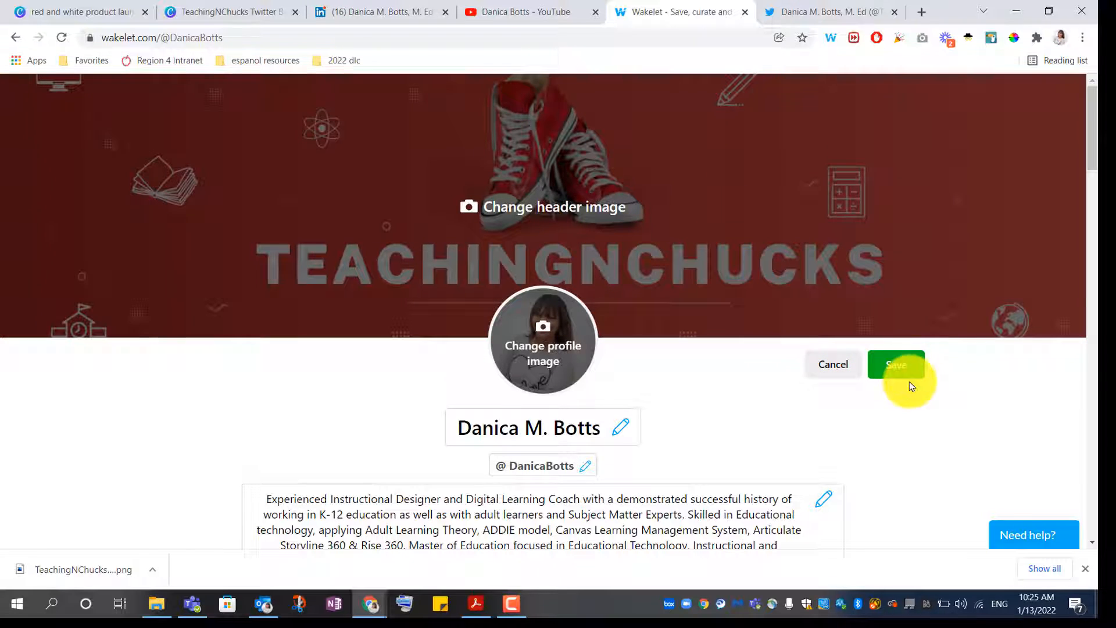
left_click(897, 364)
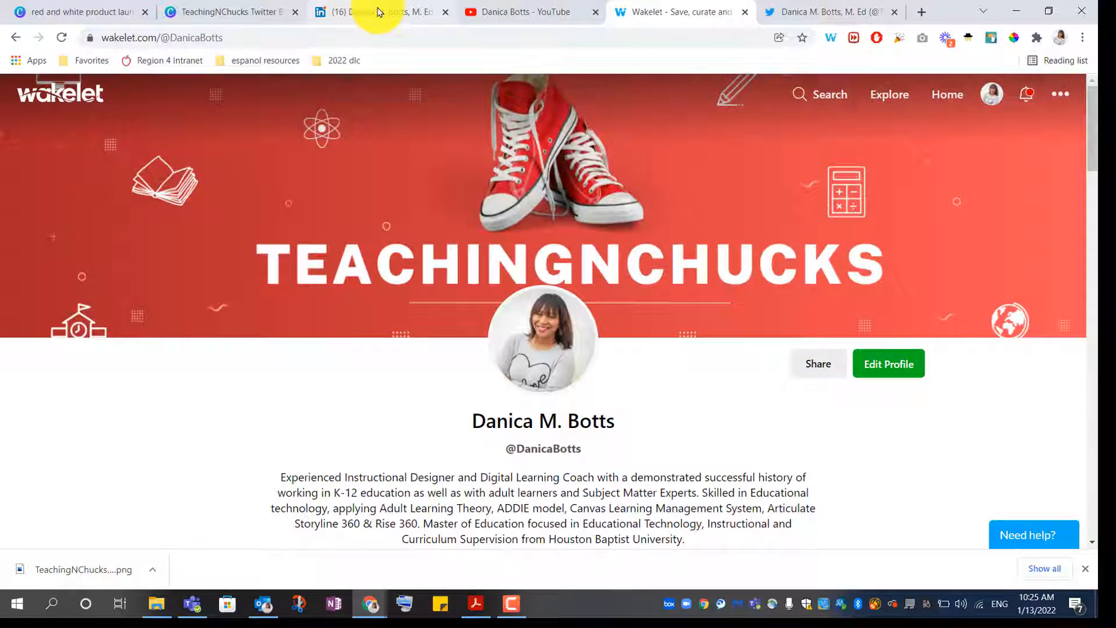
Upload the TeachingNChucks Twitter Banner file as the LinkedIn profile background and apply it.
left_click(377, 12)
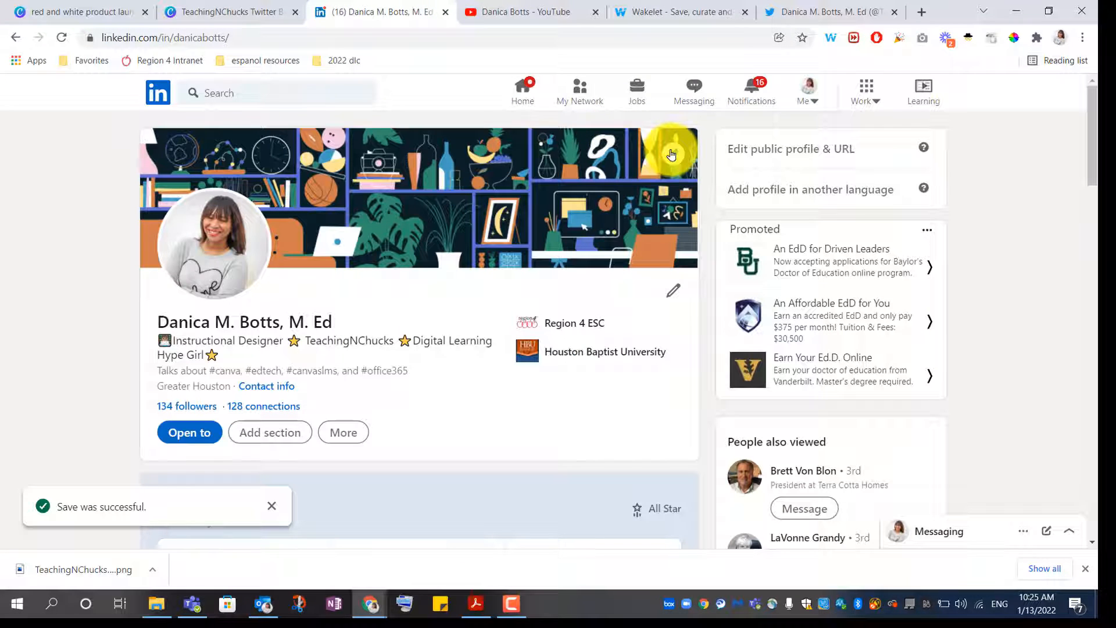
left_click(672, 154)
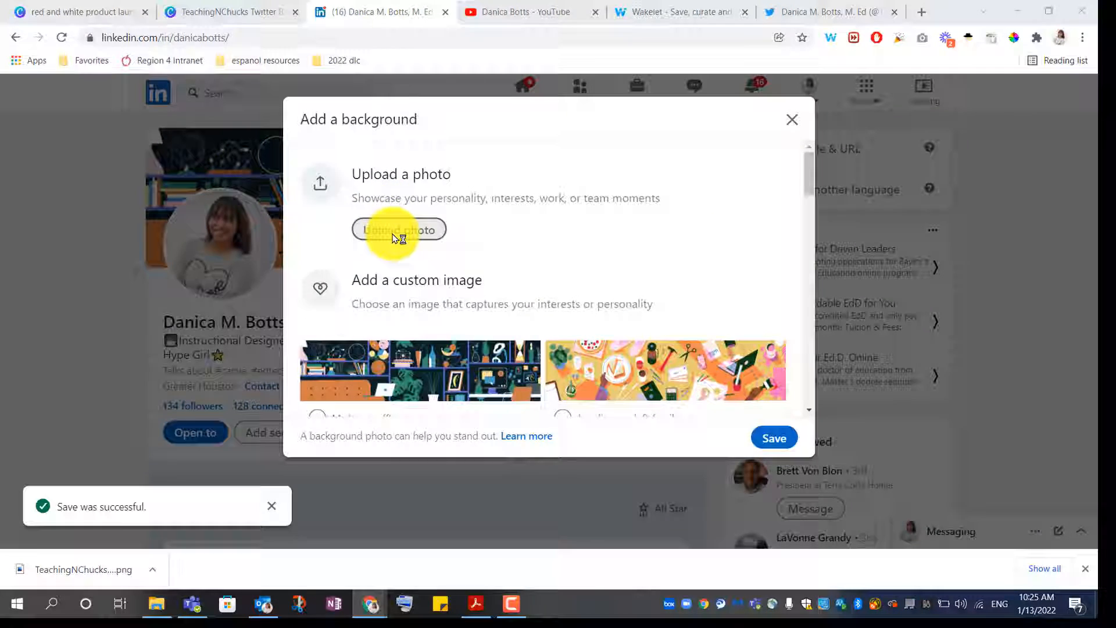
left_click(399, 229)
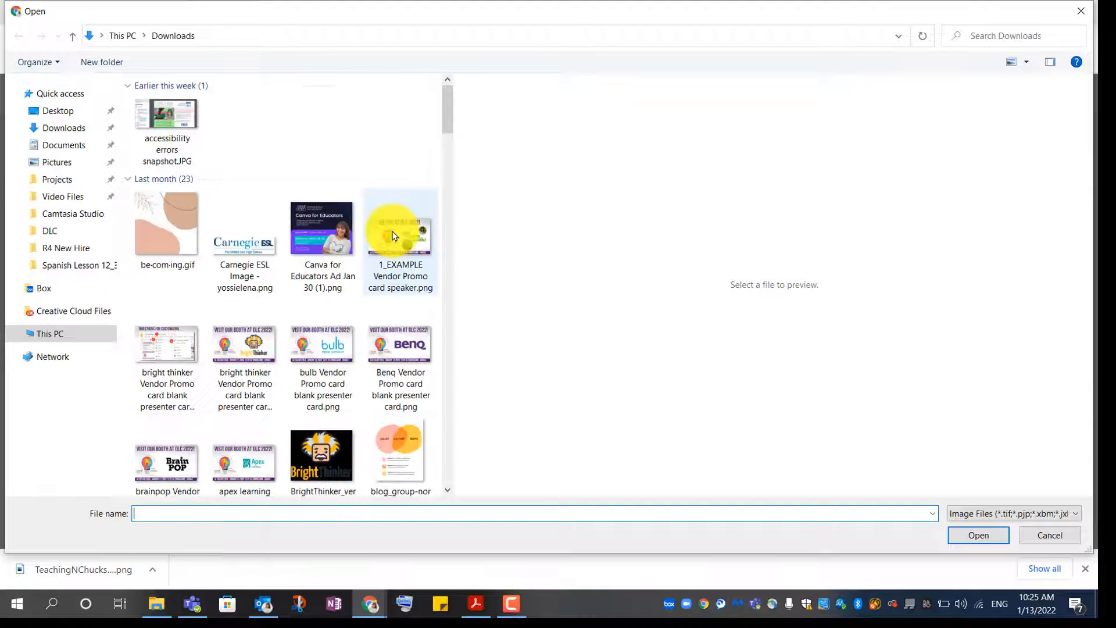
left_click(166, 132)
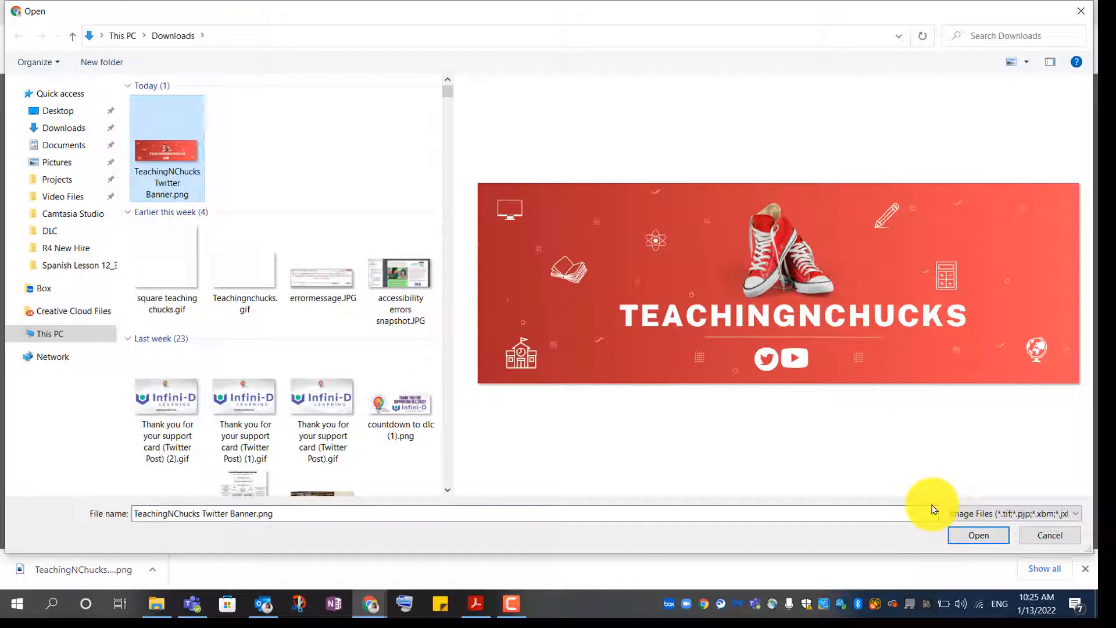
left_click(977, 534)
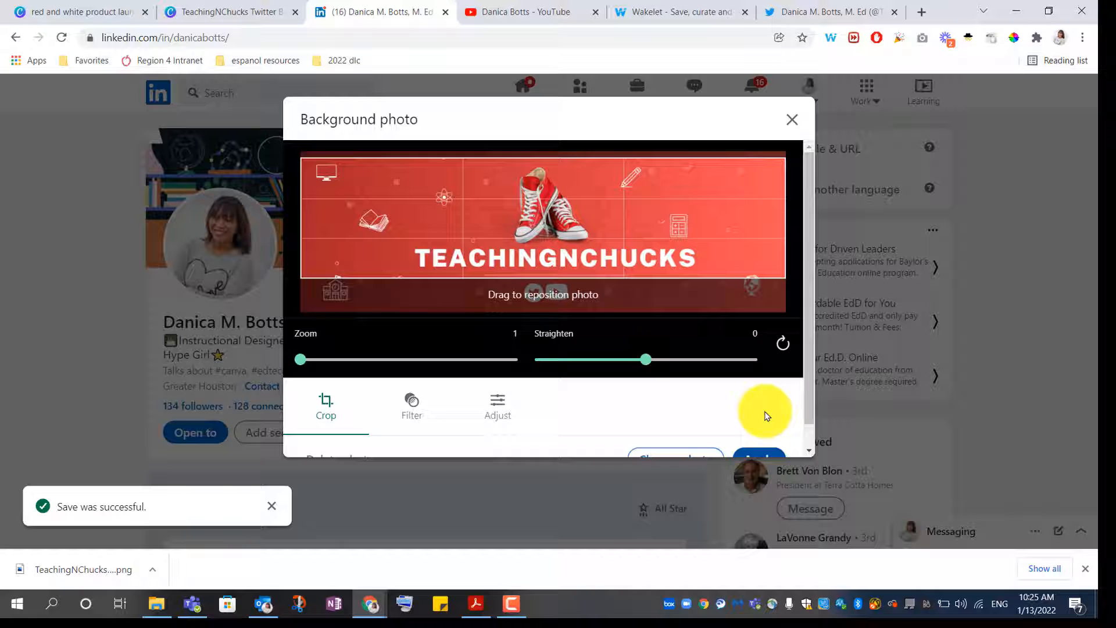
scroll("down", 3)
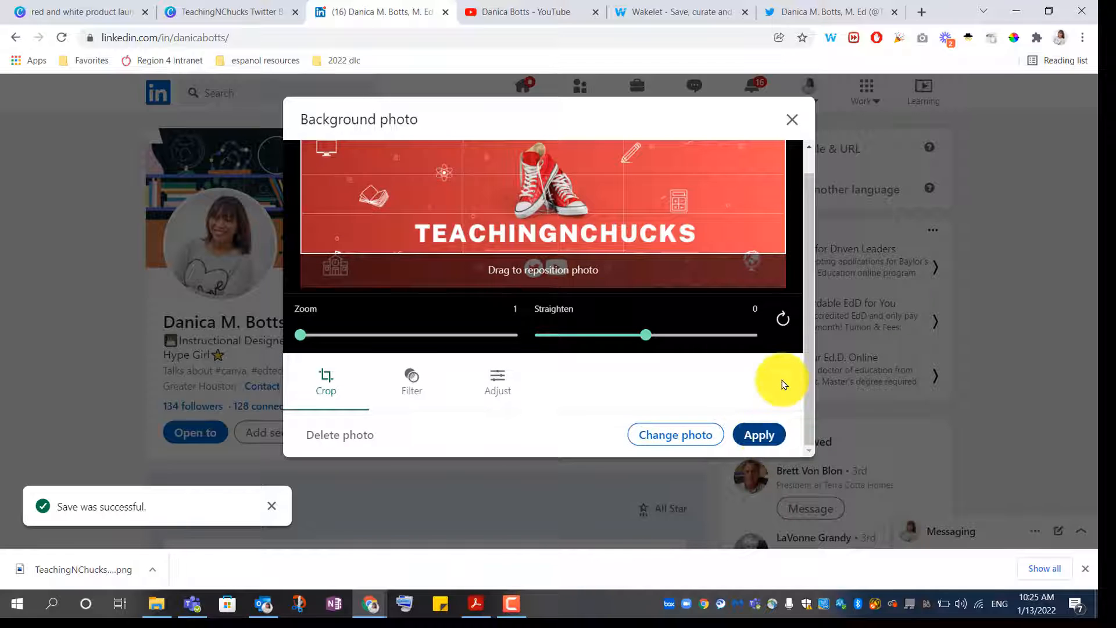
left_click(758, 434)
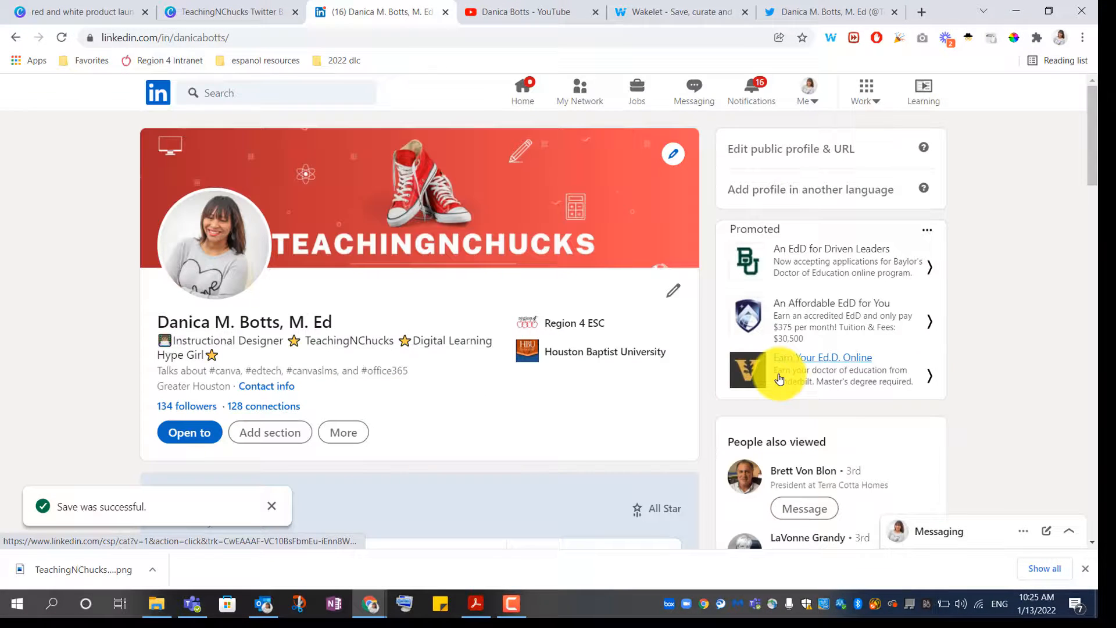
mouse_move(754, 36)
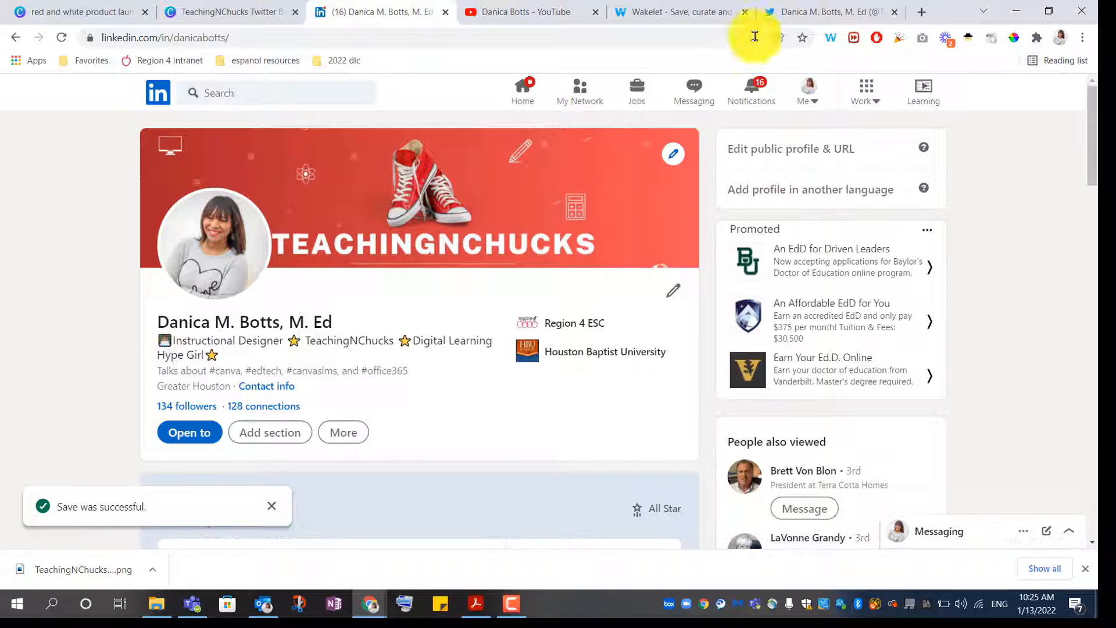
Open the YouTube channel's branding settings and scroll to the Banner image section.
left_click(530, 12)
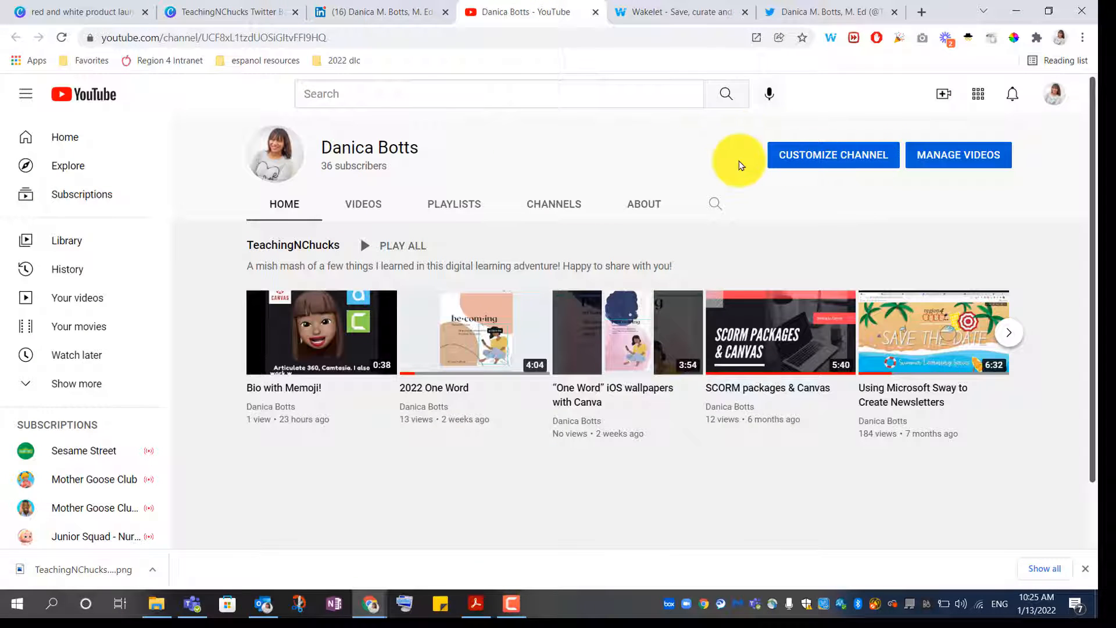
left_click(832, 155)
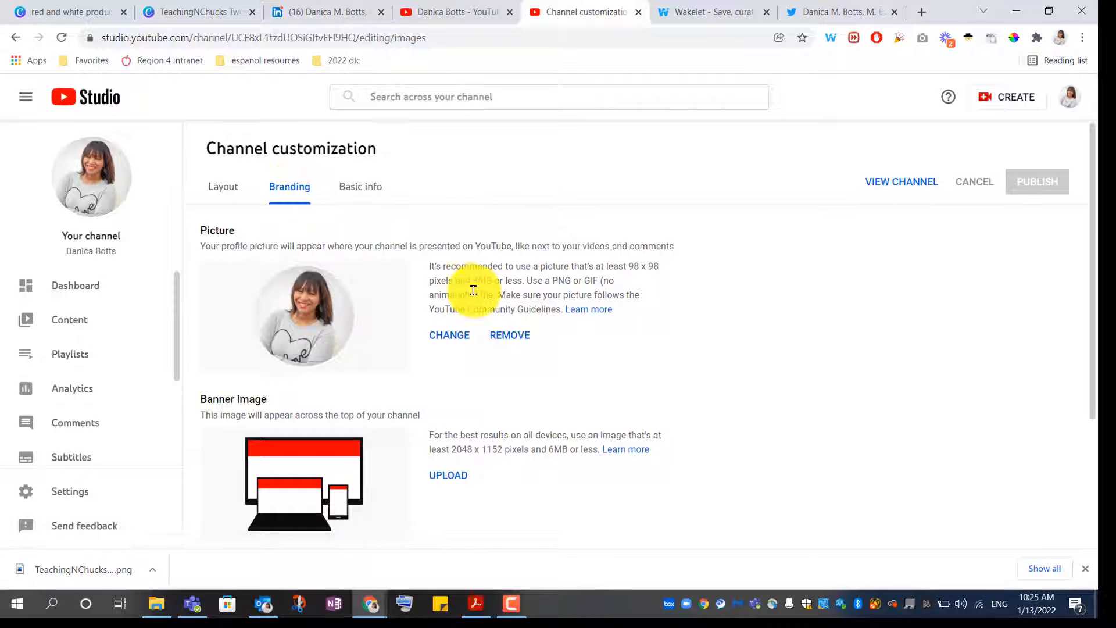
scroll("down", 3)
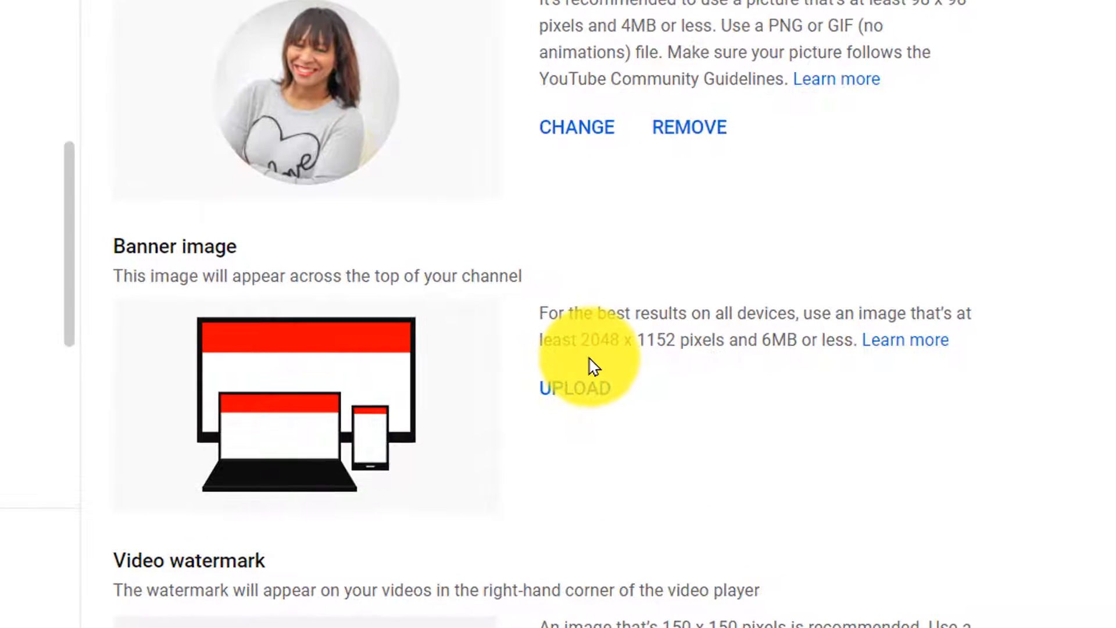
mouse_move(605, 340)
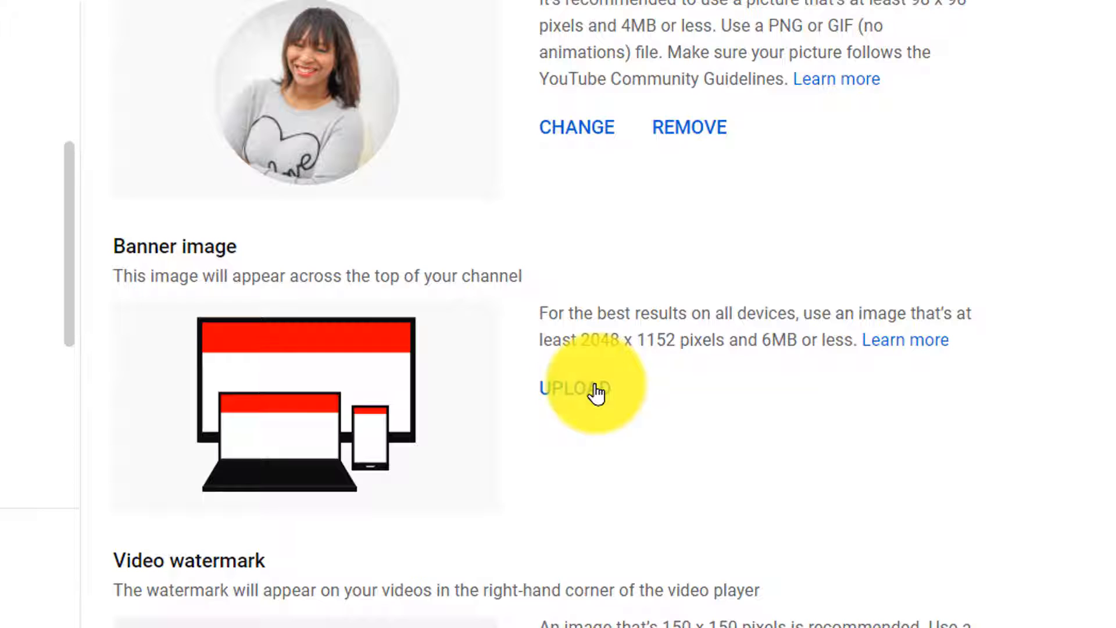
Attempt a banner upload, dismiss the under-1024 × 576 size error, and cancel the file picker.
left_click(575, 390)
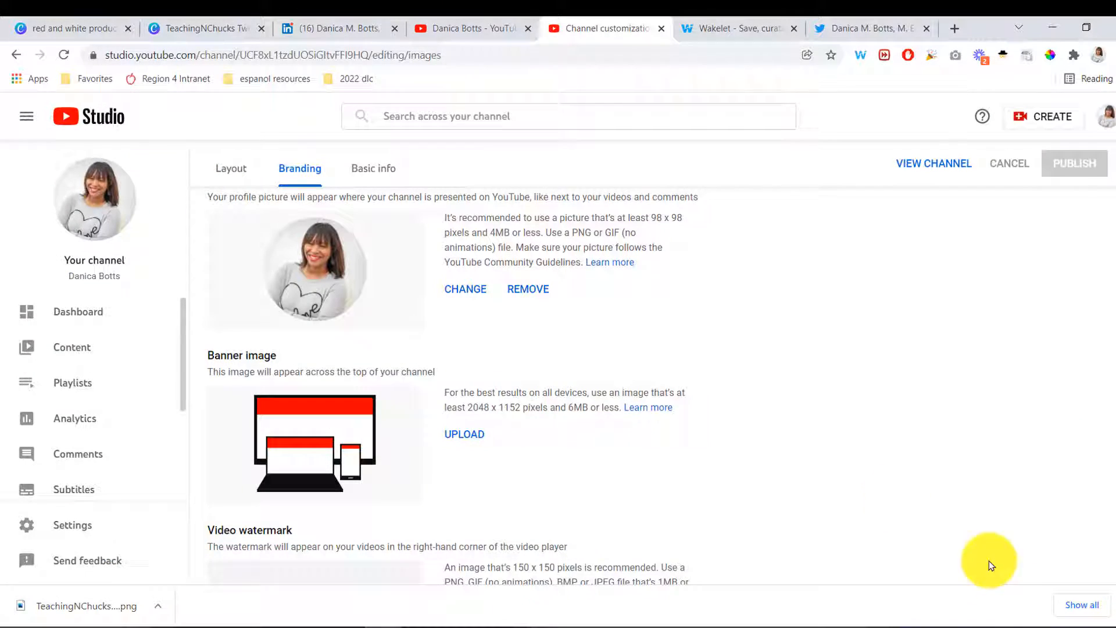
left_click(464, 433)
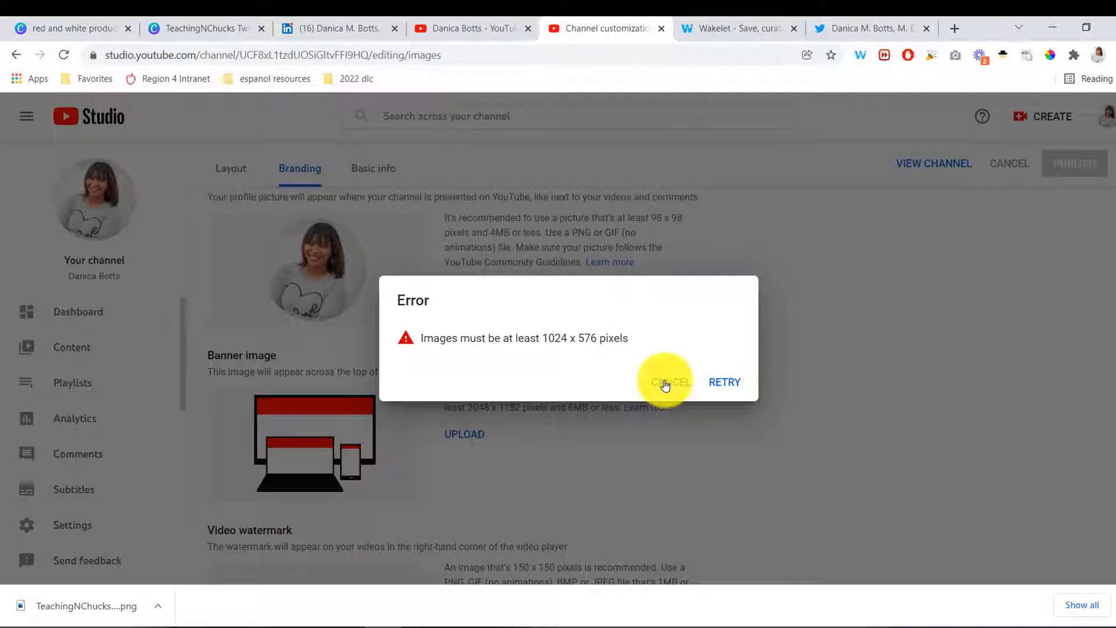
left_click(665, 382)
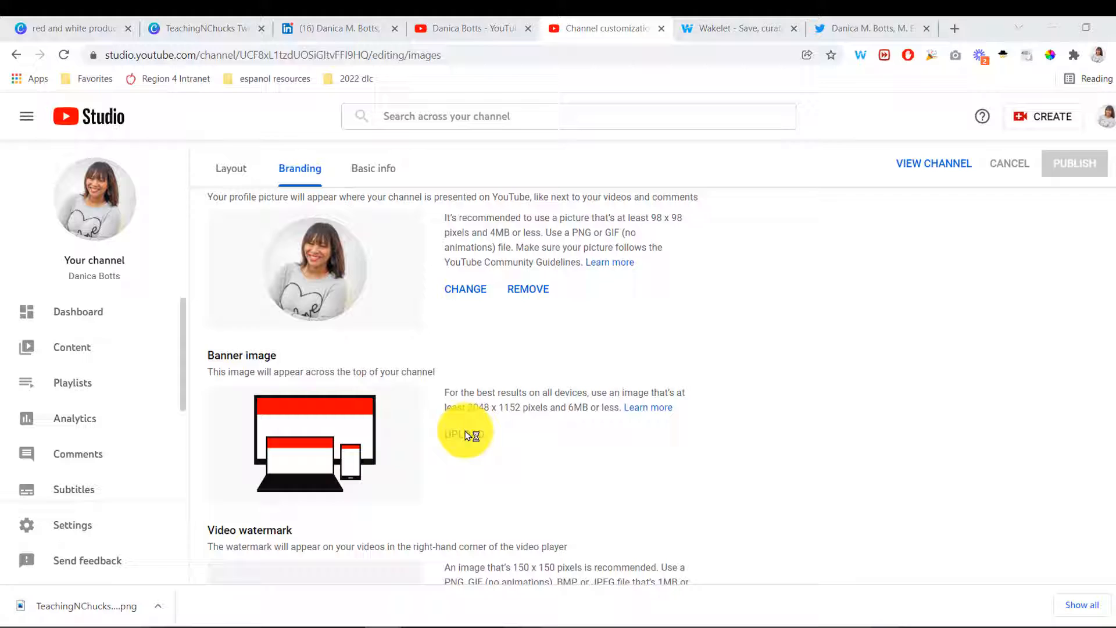
left_click(465, 434)
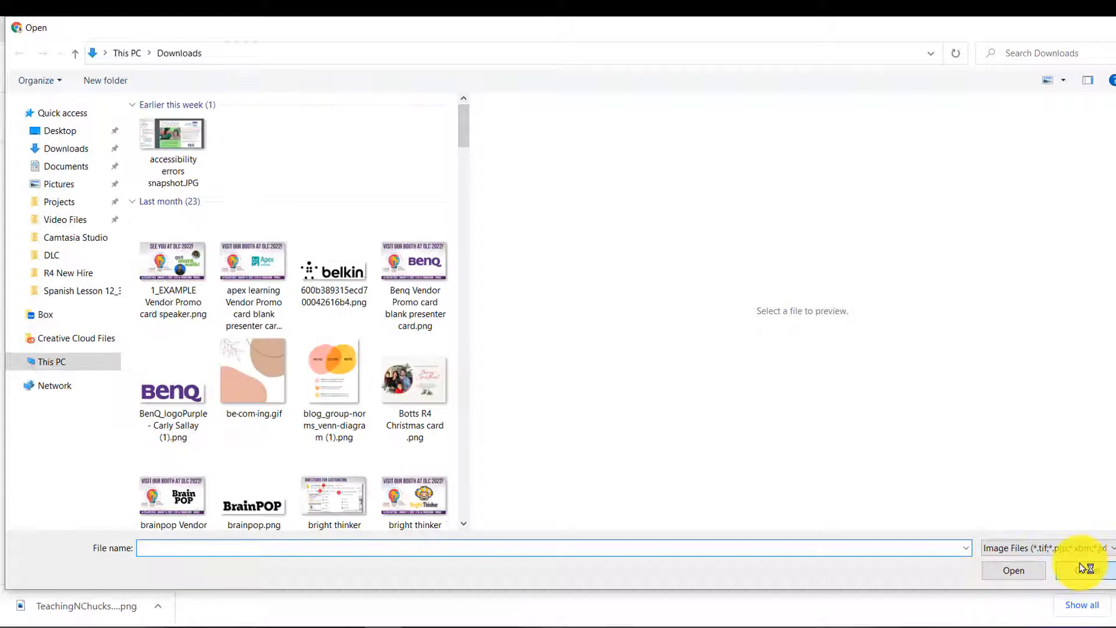
left_click(1080, 570)
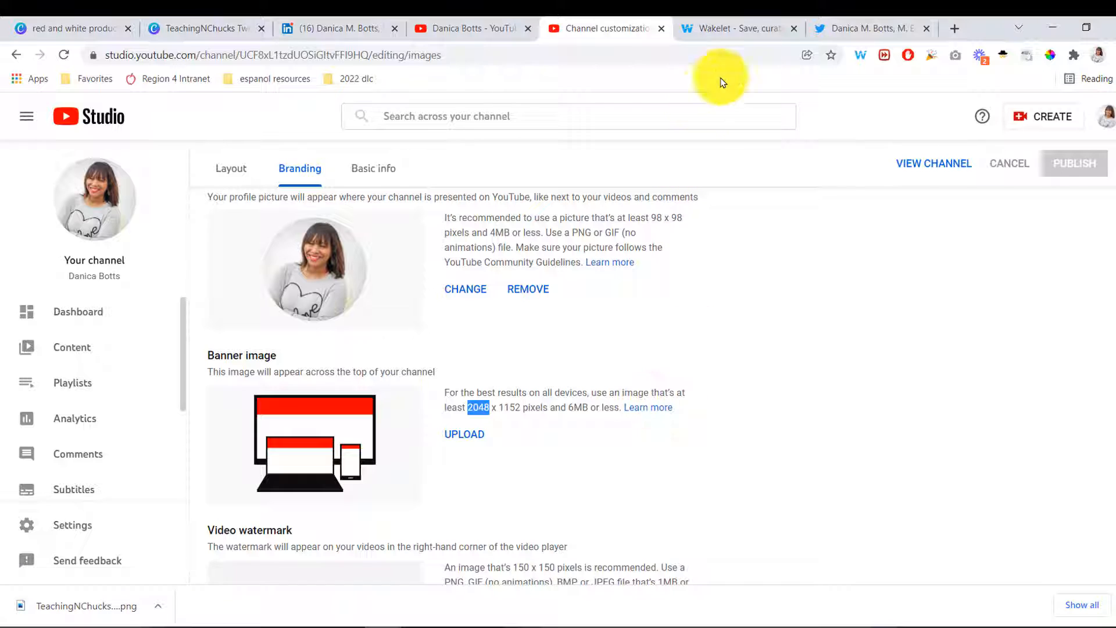
mouse_move(206, 28)
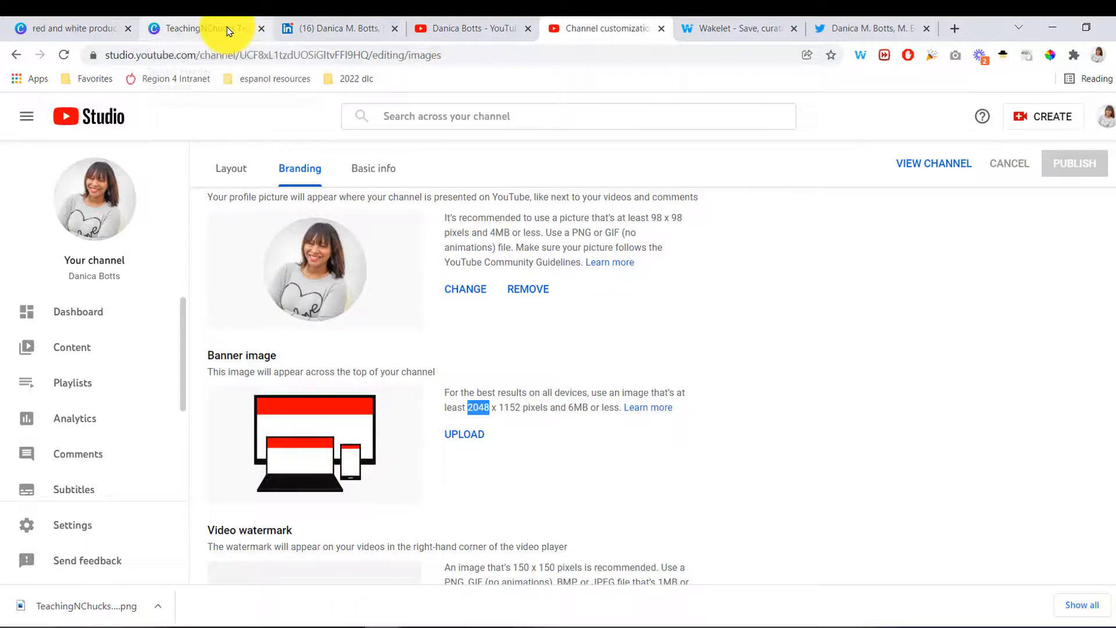
Resize the Twitter banner design to a 2048 × 1152 copy and download it as PNG.
left_click(202, 28)
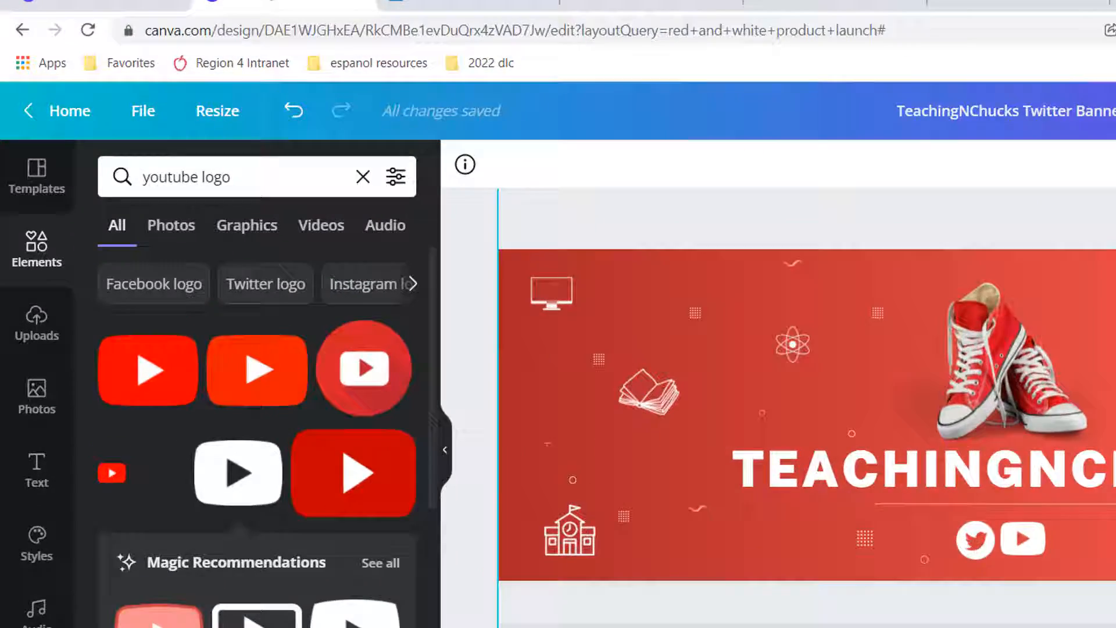
left_click(217, 111)
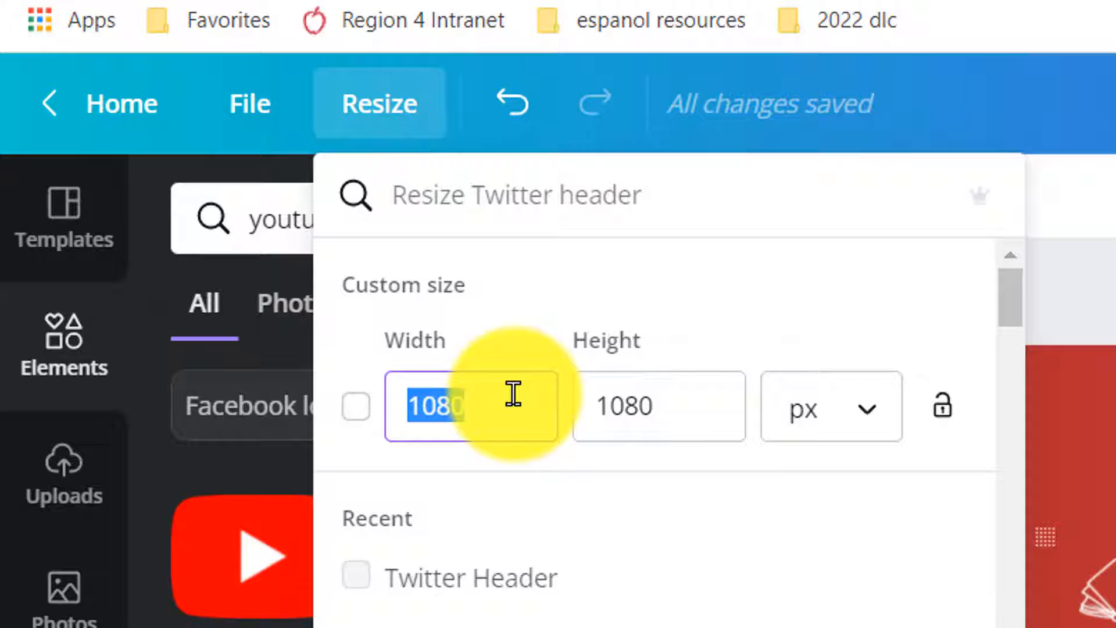
type("2048")
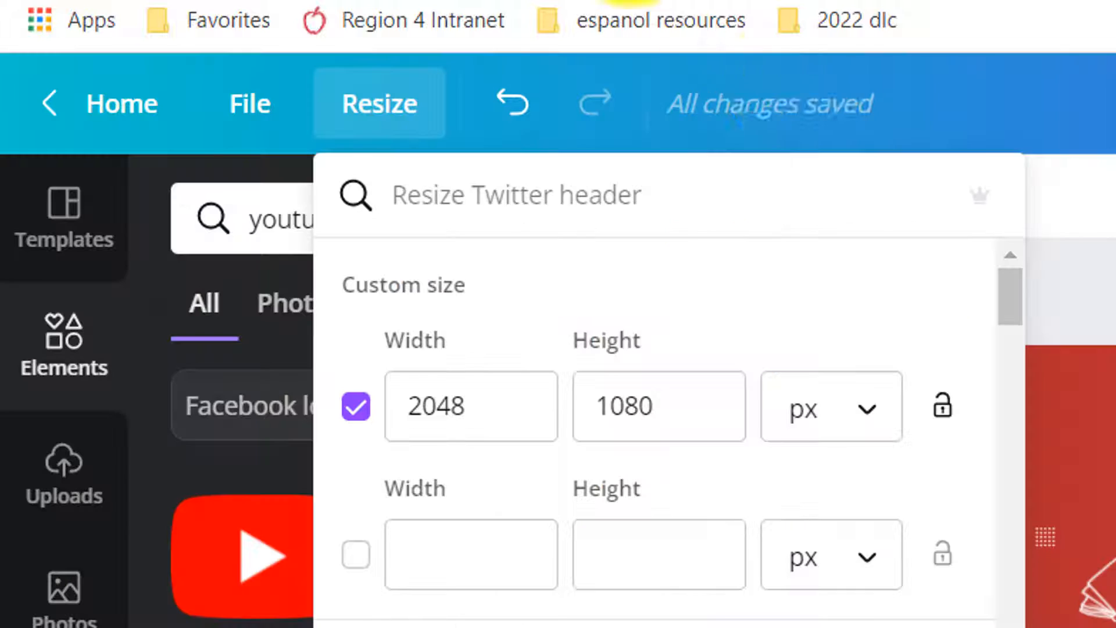
type("1152")
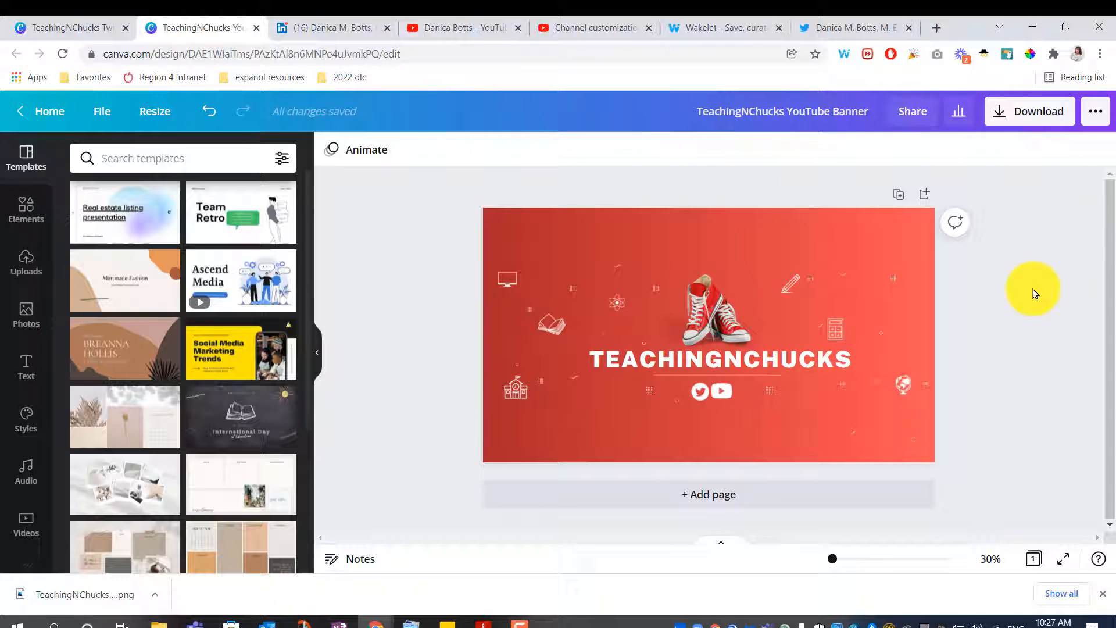
mouse_move(1029, 111)
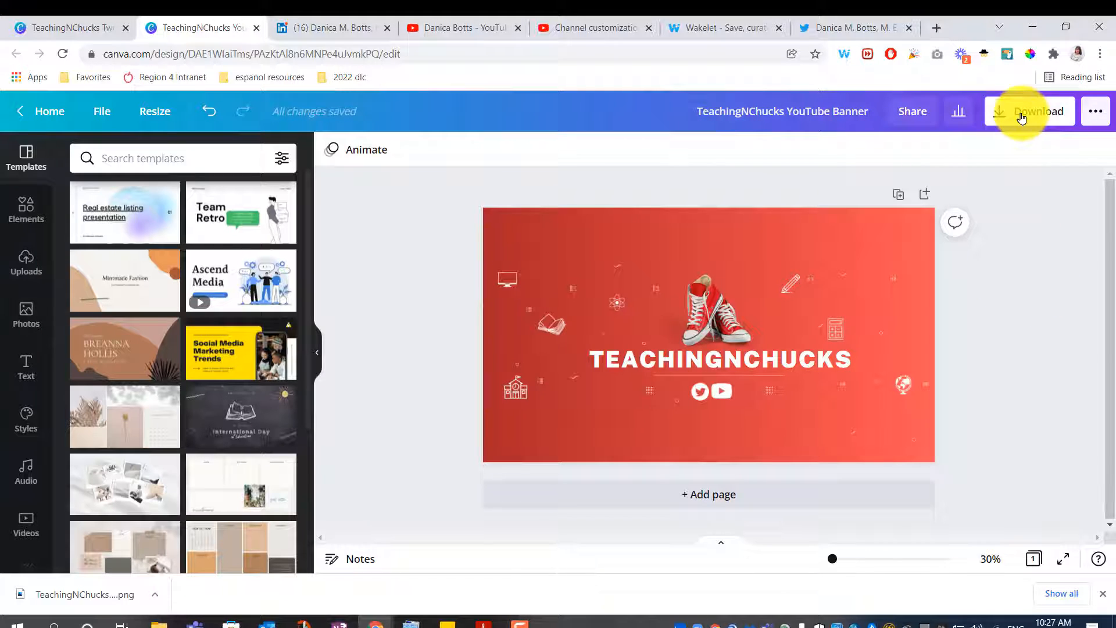
left_click(1030, 111)
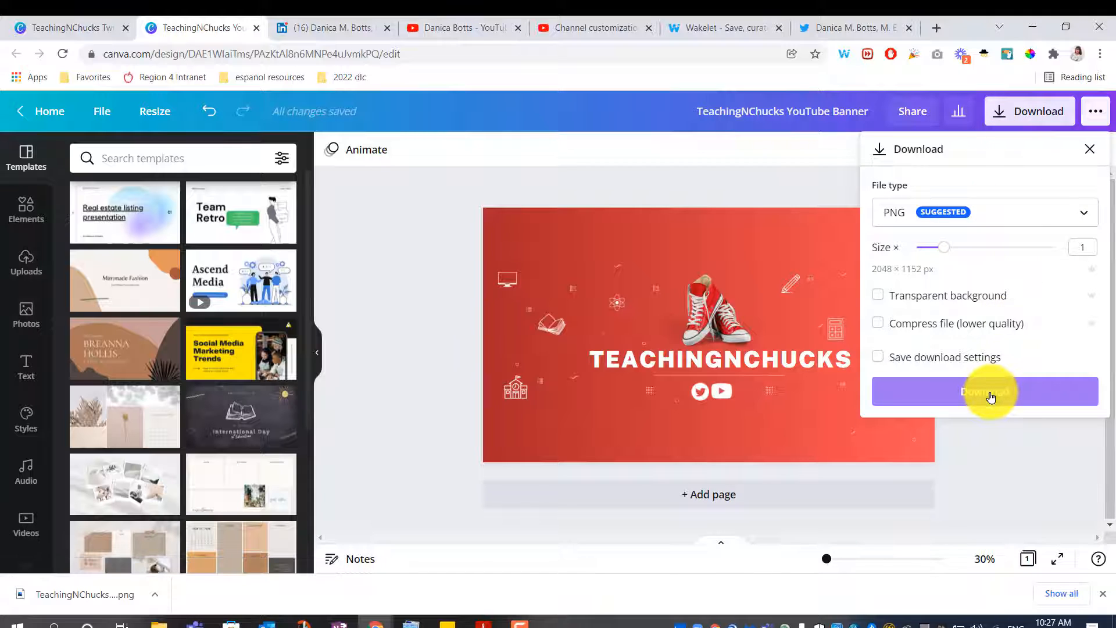
left_click(985, 391)
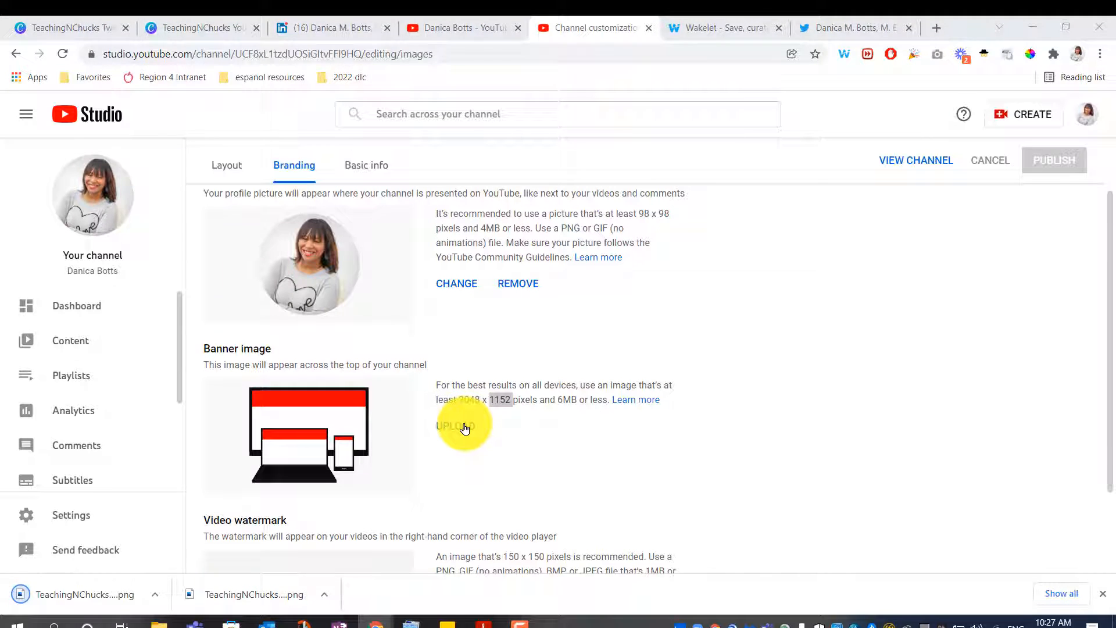
Upload 'TeachingNChucks YouTube Banner.png' as the banner and review its TV, desktop and device crop guides.
left_click(456, 426)
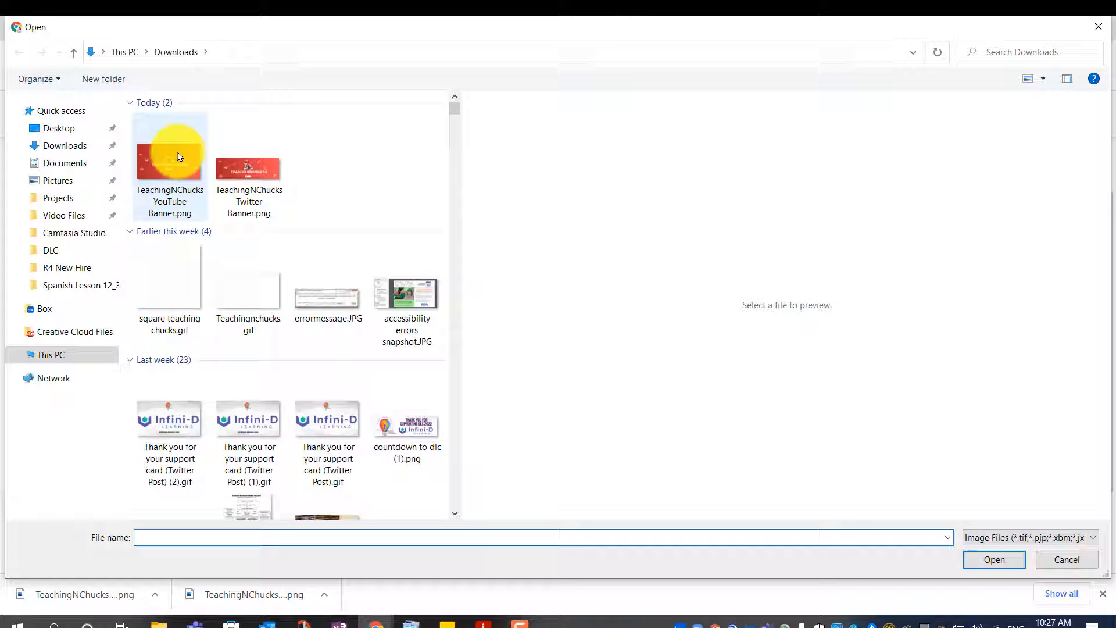
left_click(1066, 558)
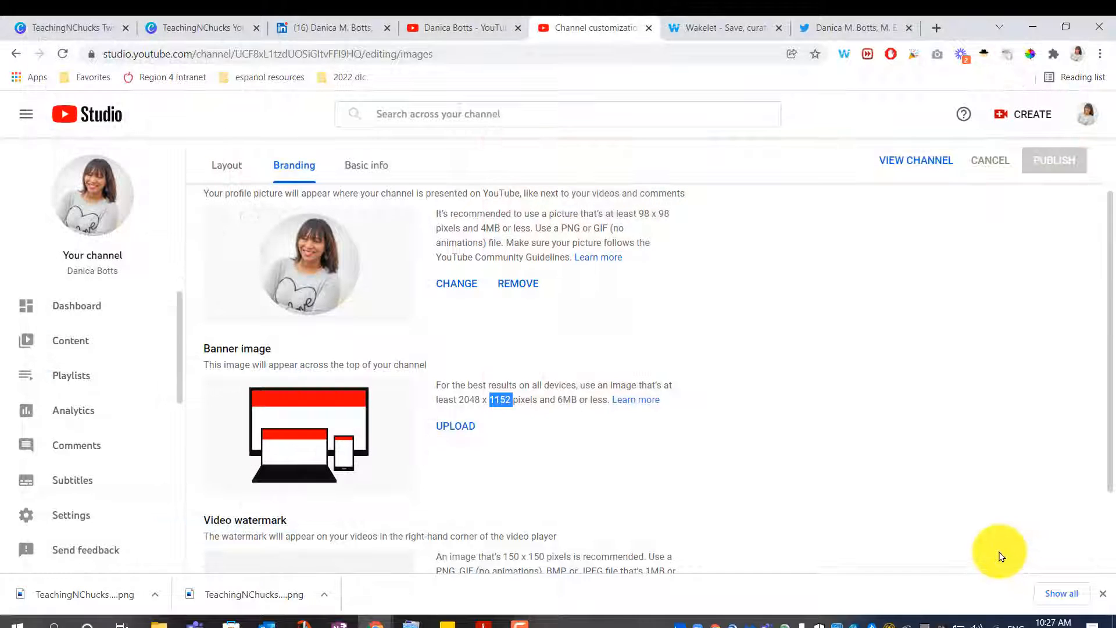
left_click(456, 425)
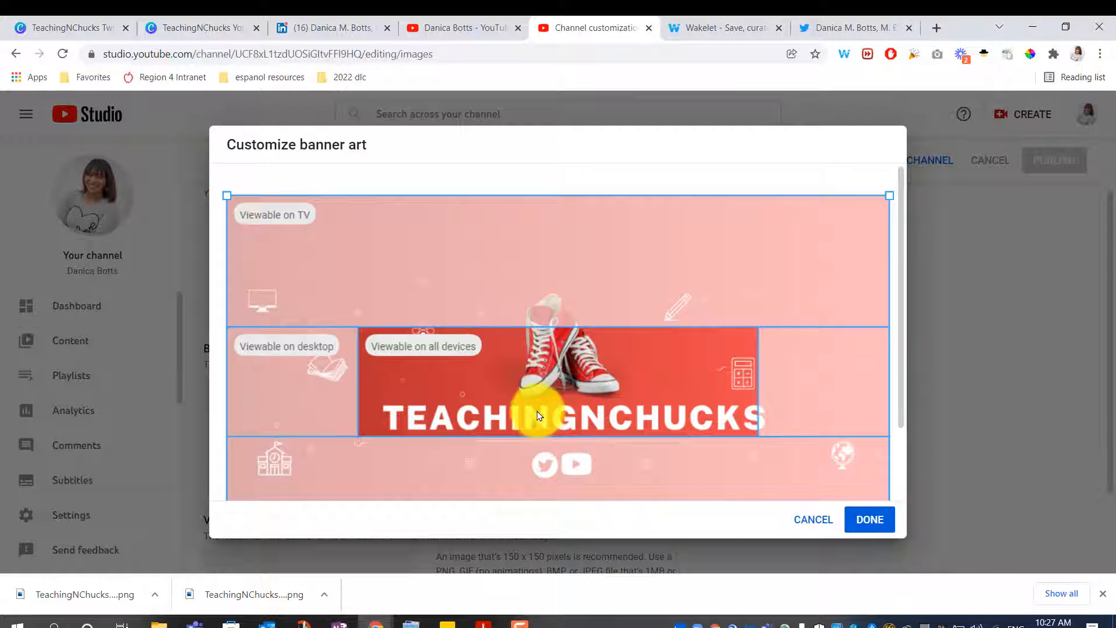
mouse_move(754, 431)
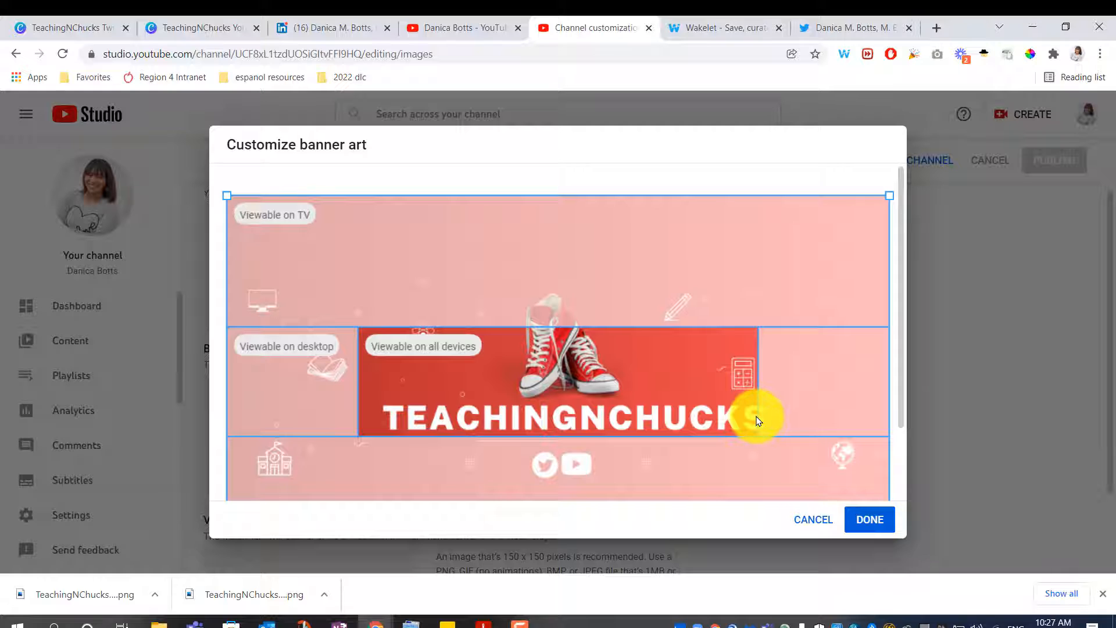
left_click(868, 519)
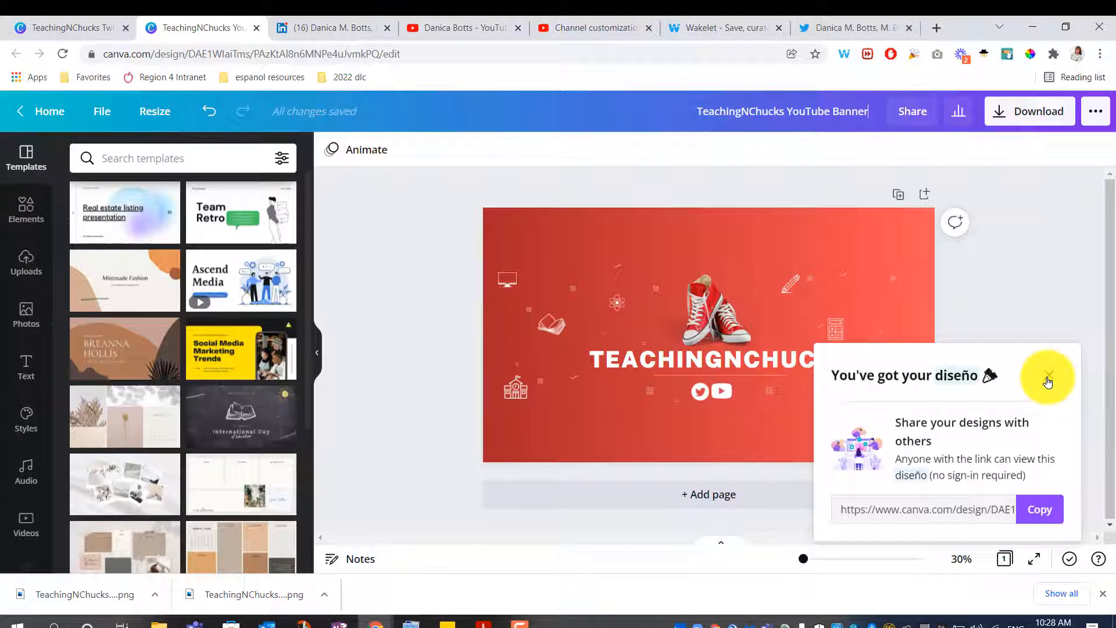
Shrink the sneakers picture so TEACHINGNCHUCKS fits the centre, then re-download the PNG.
left_click(1046, 376)
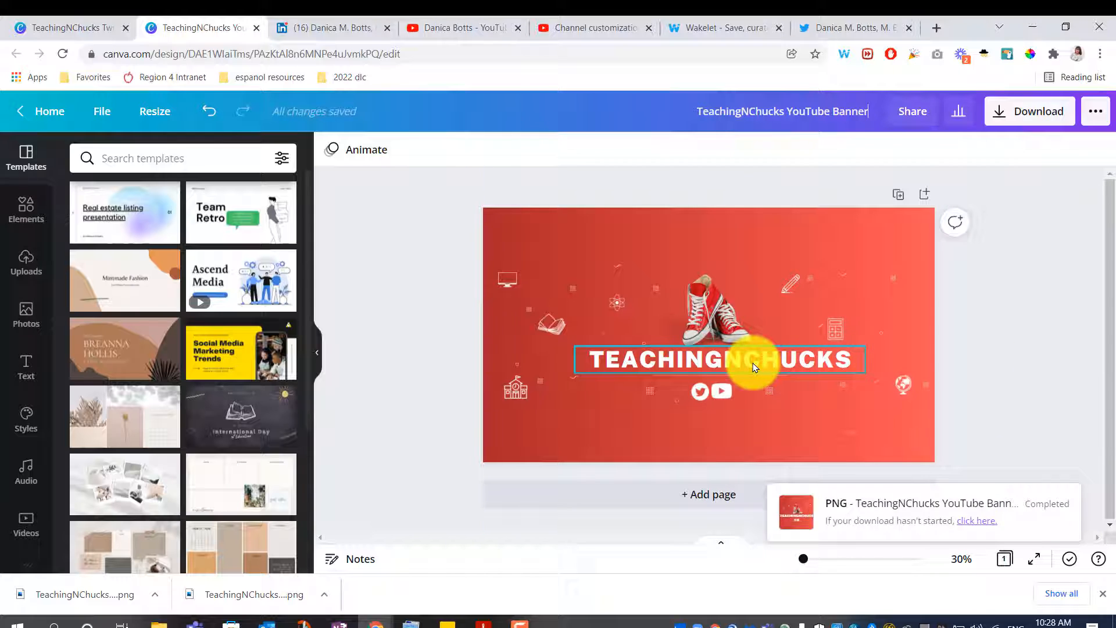
left_click(718, 359)
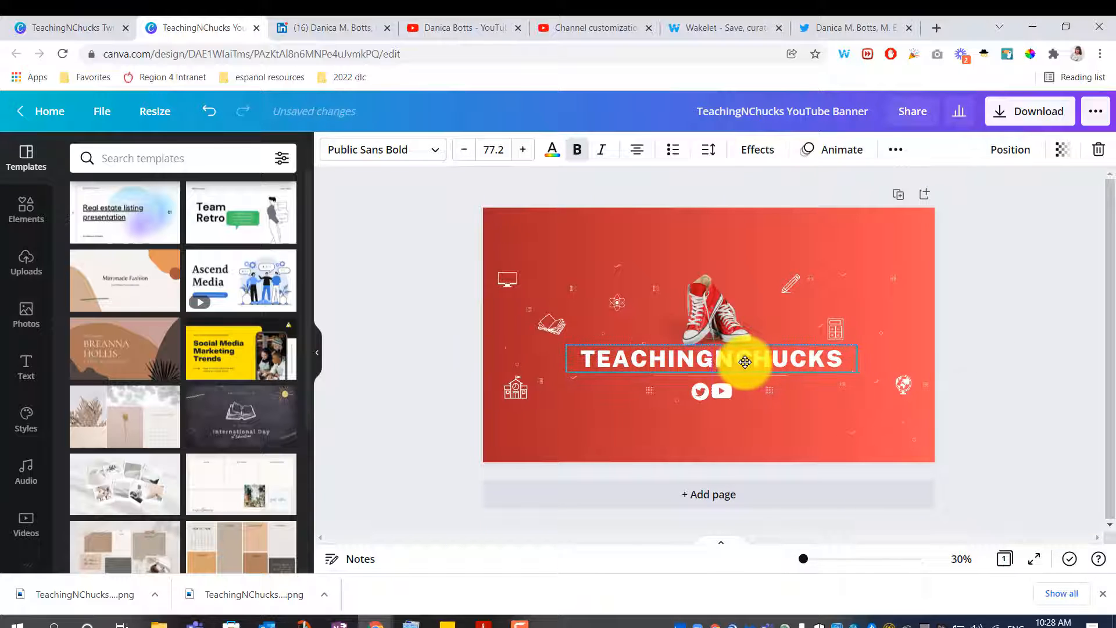
left_click(711, 310)
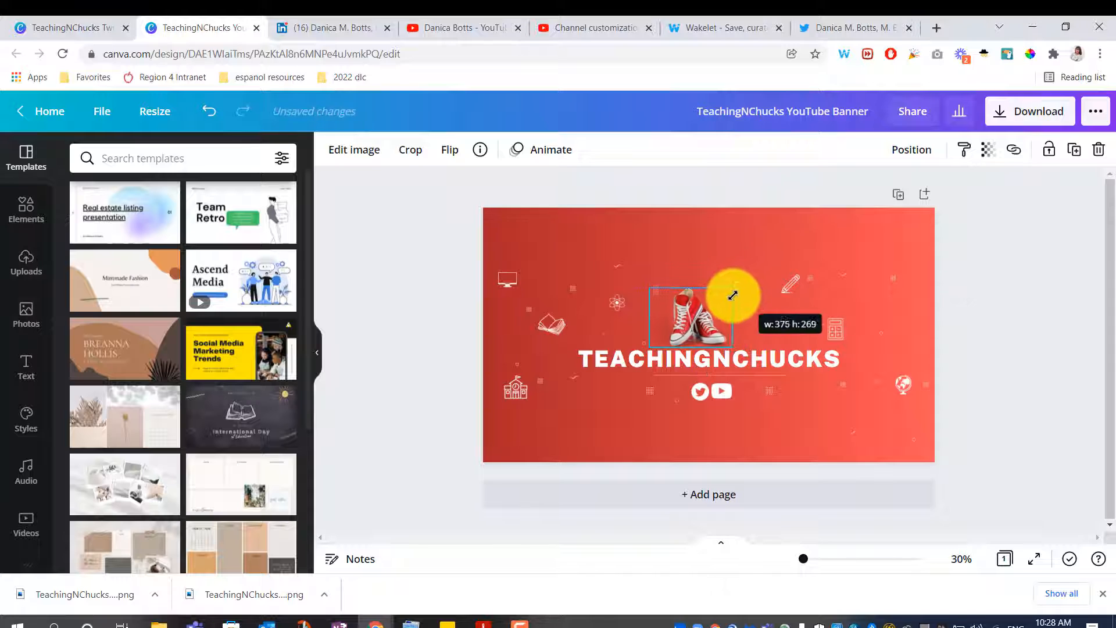
left_click(816, 385)
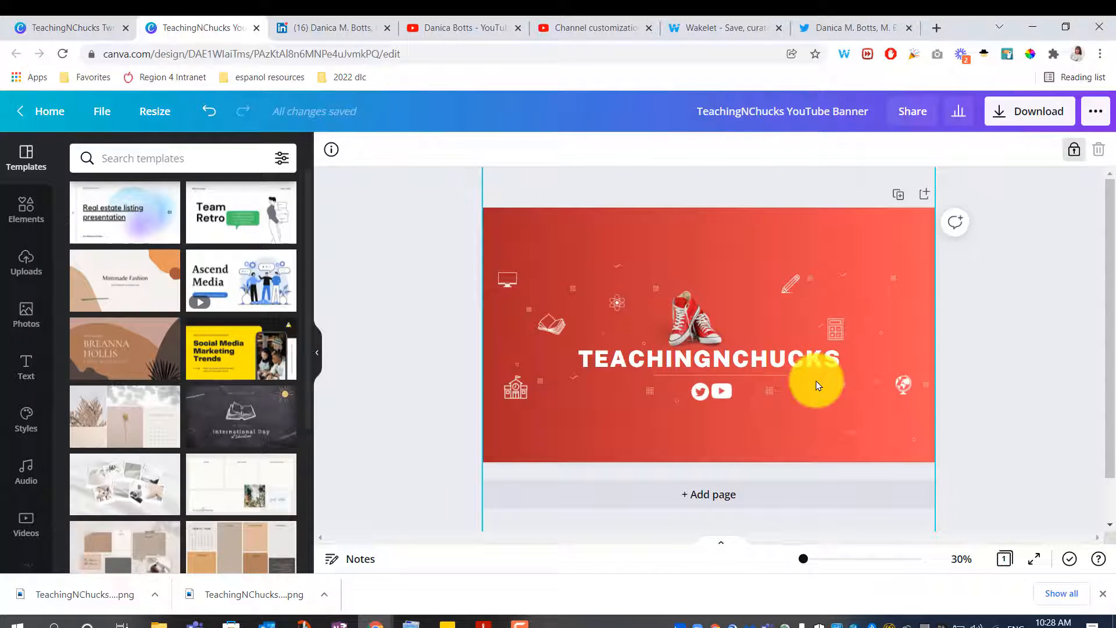
mouse_move(922, 333)
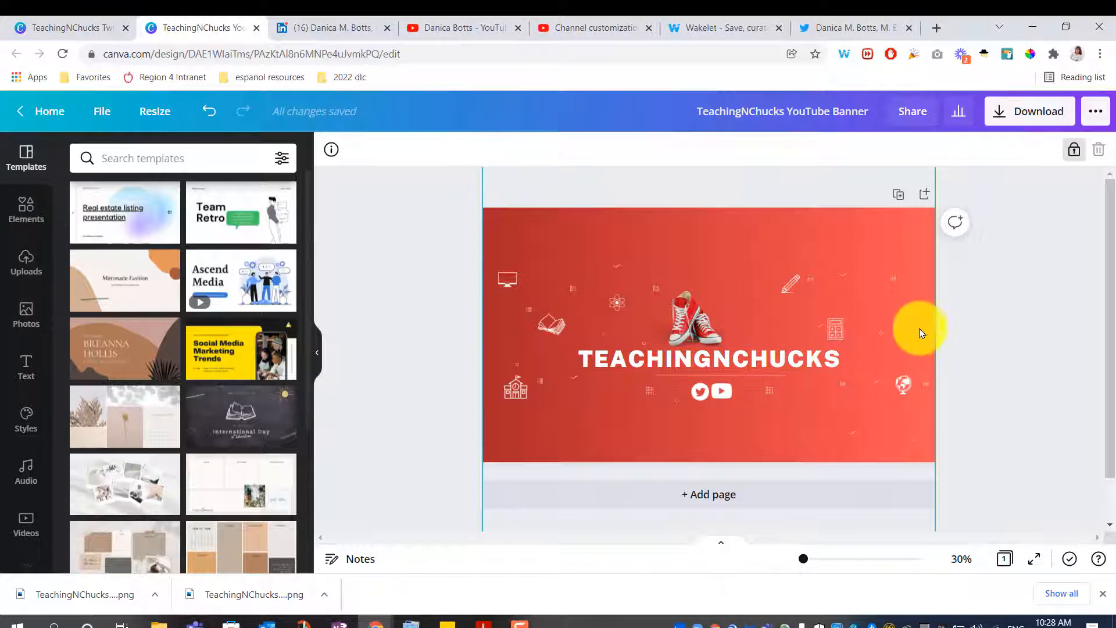
left_click(1028, 111)
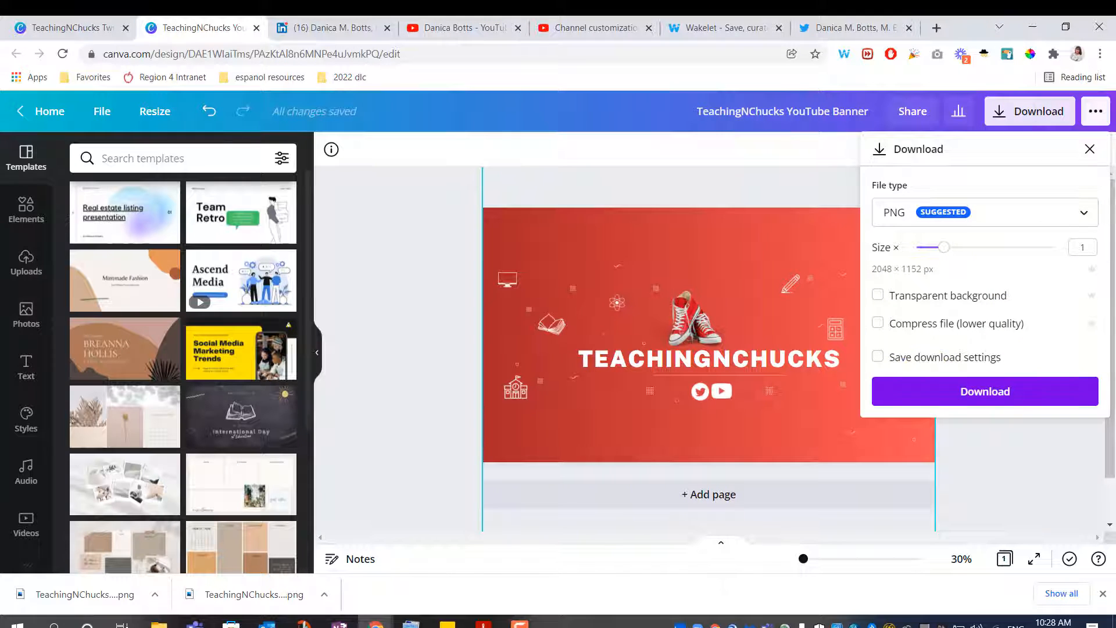
left_click(984, 391)
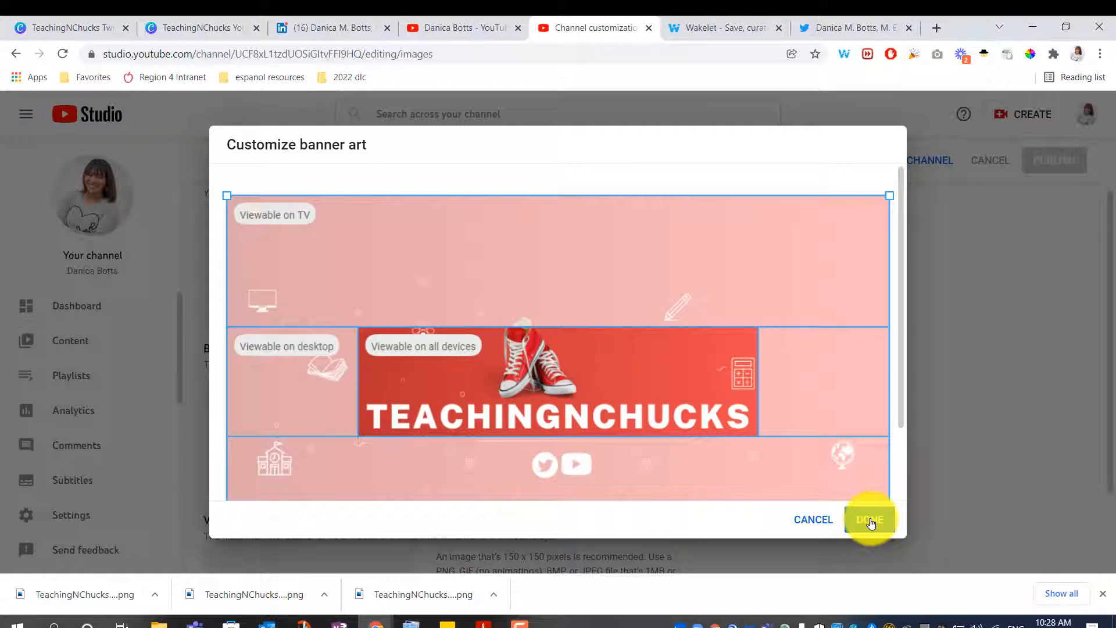
Accept the banner crop, publish the channel change, and go to the channel.
left_click(869, 519)
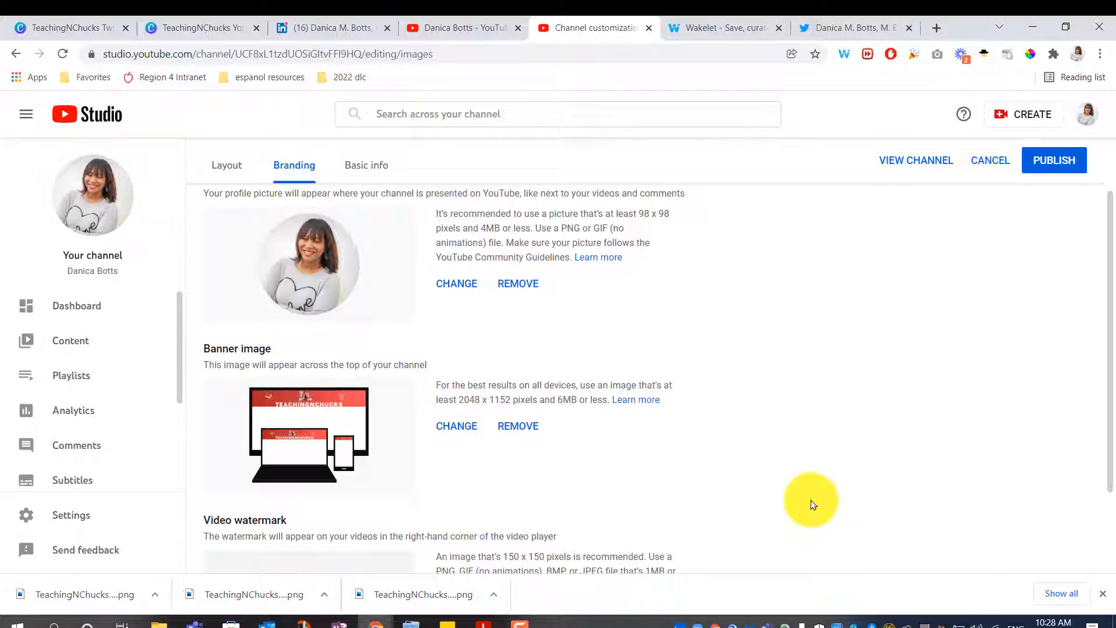
mouse_move(866, 276)
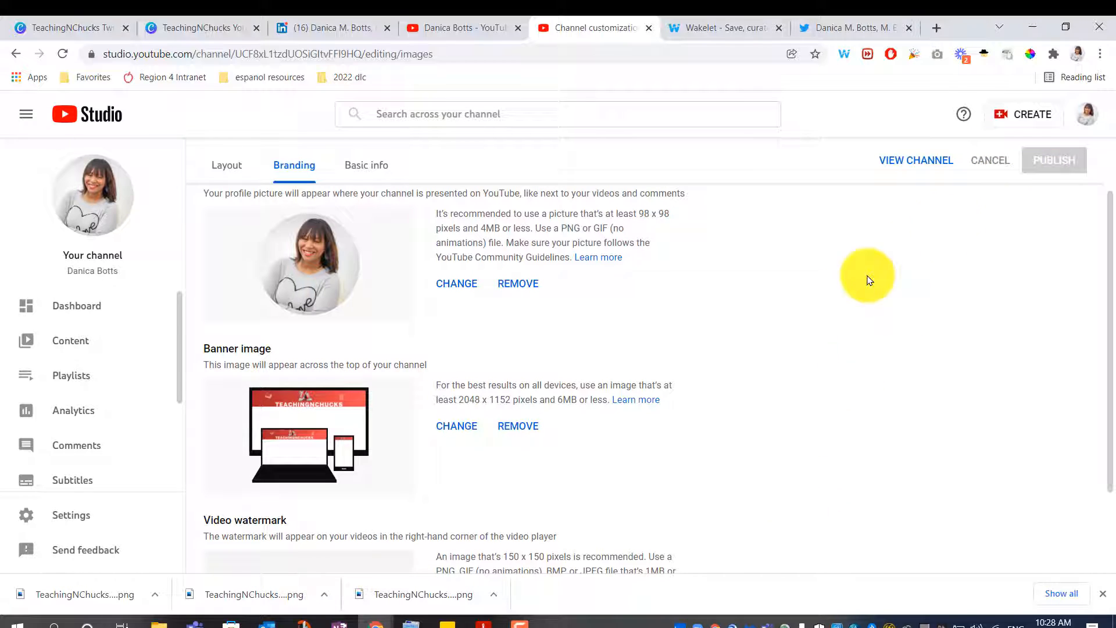
mouse_move(675, 411)
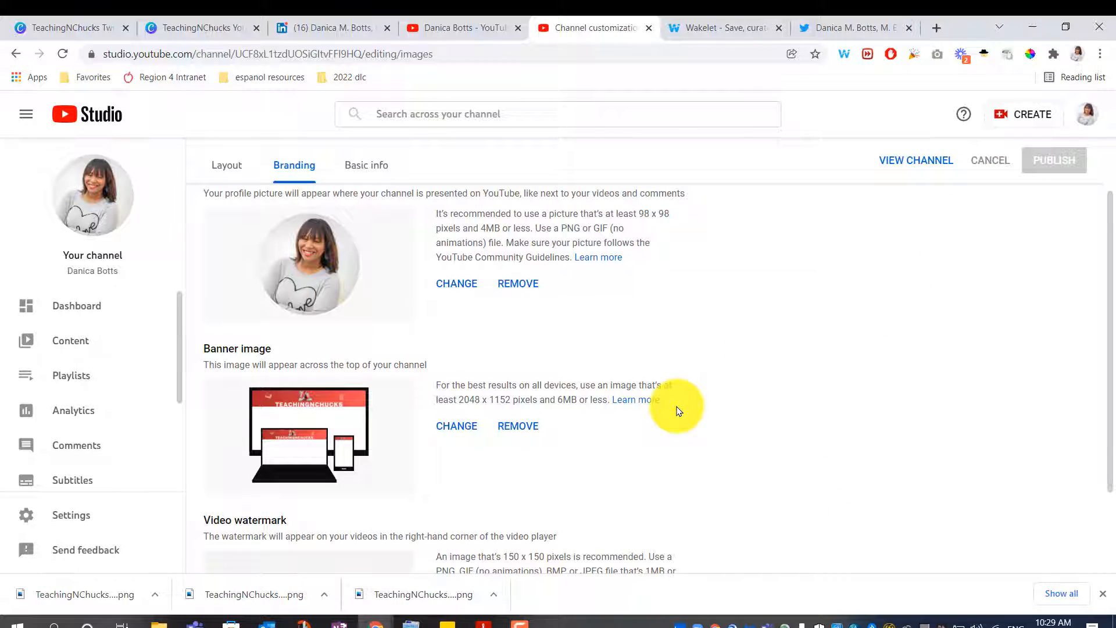
left_click(1053, 159)
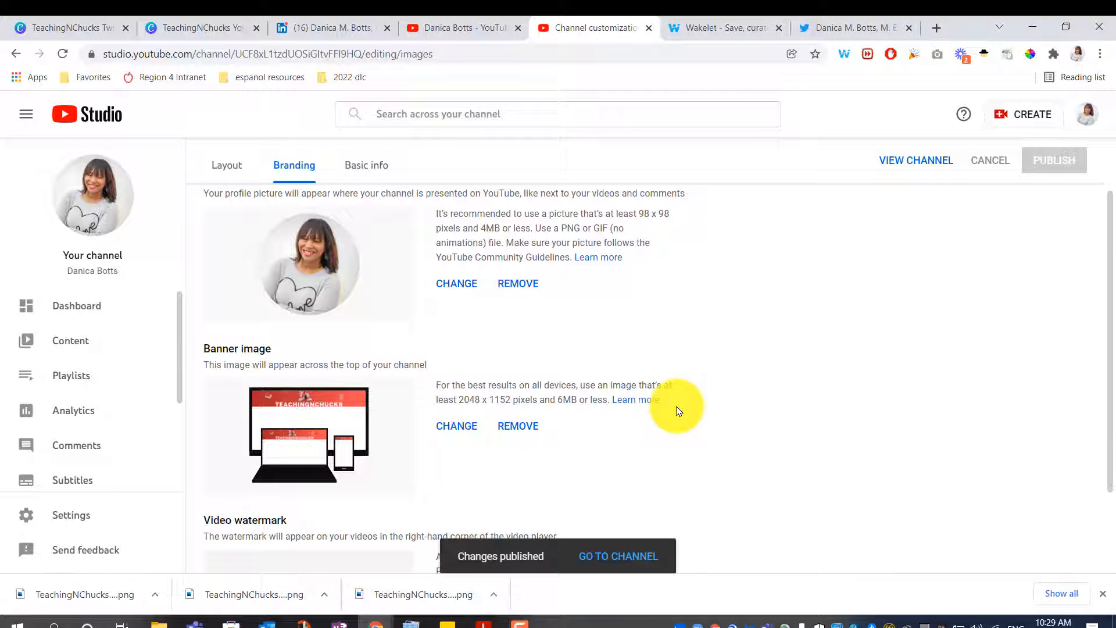
left_click(618, 556)
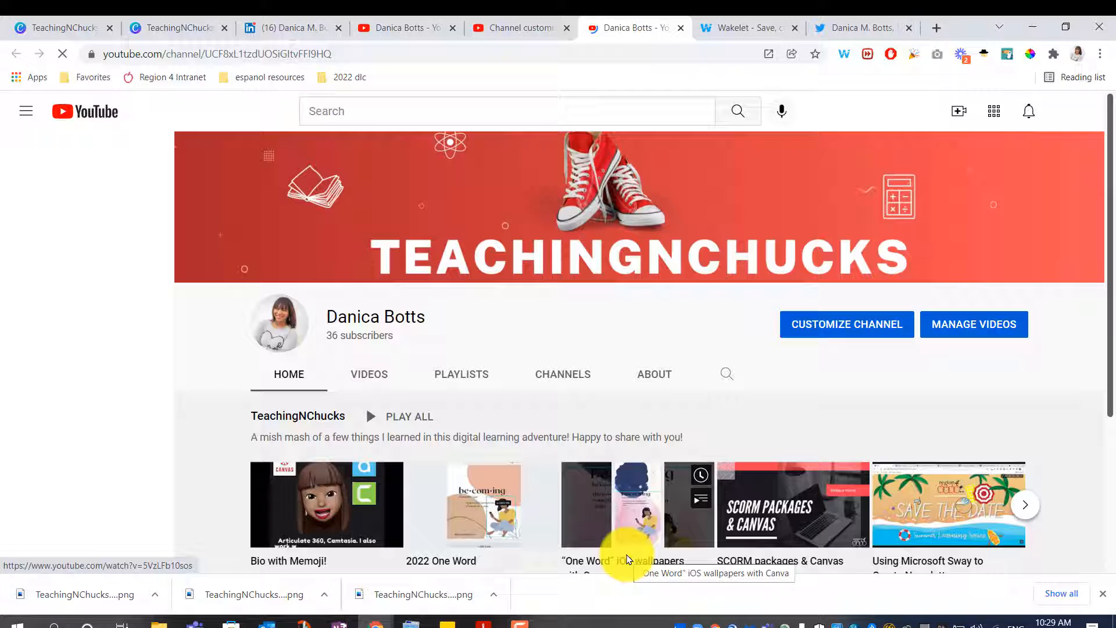
View the new YouTube banner, then compare it with the Twitter profile header.
left_click(26, 111)
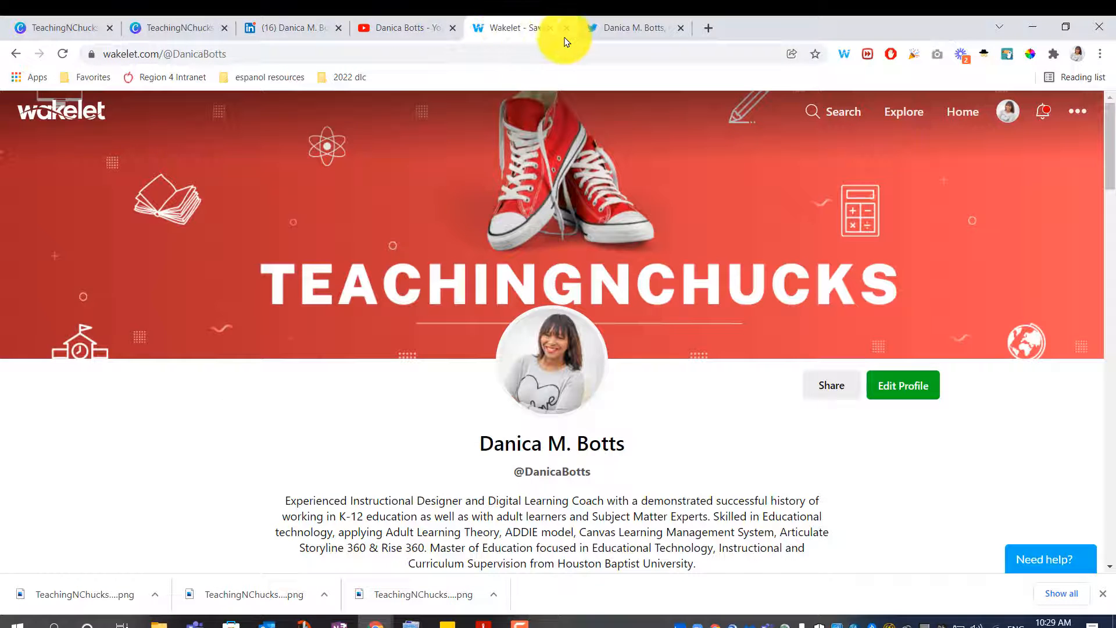
left_click(631, 27)
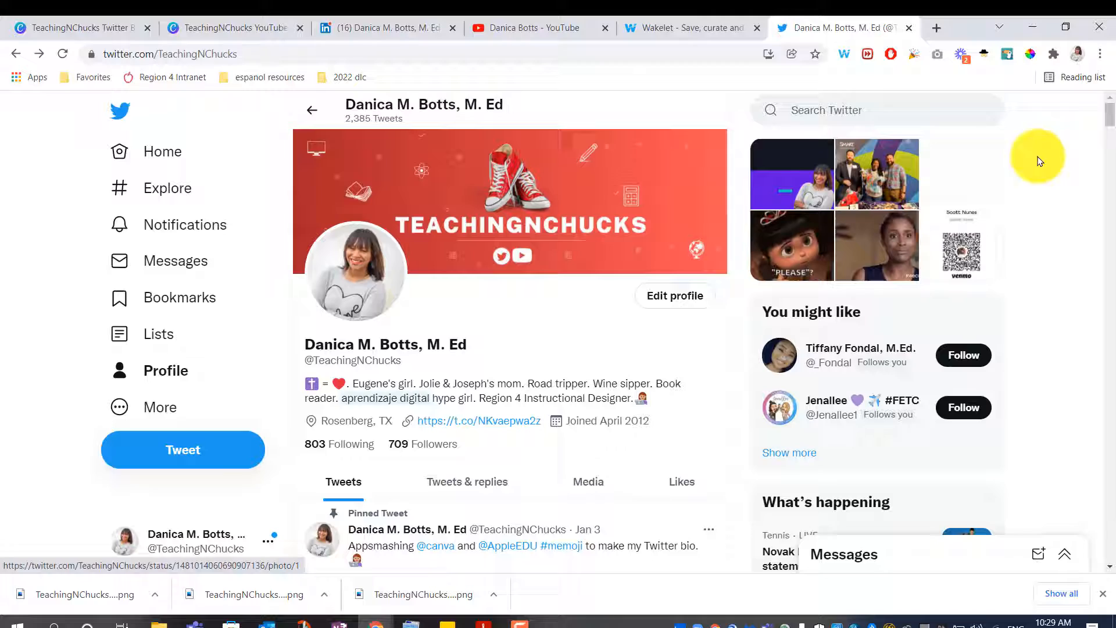